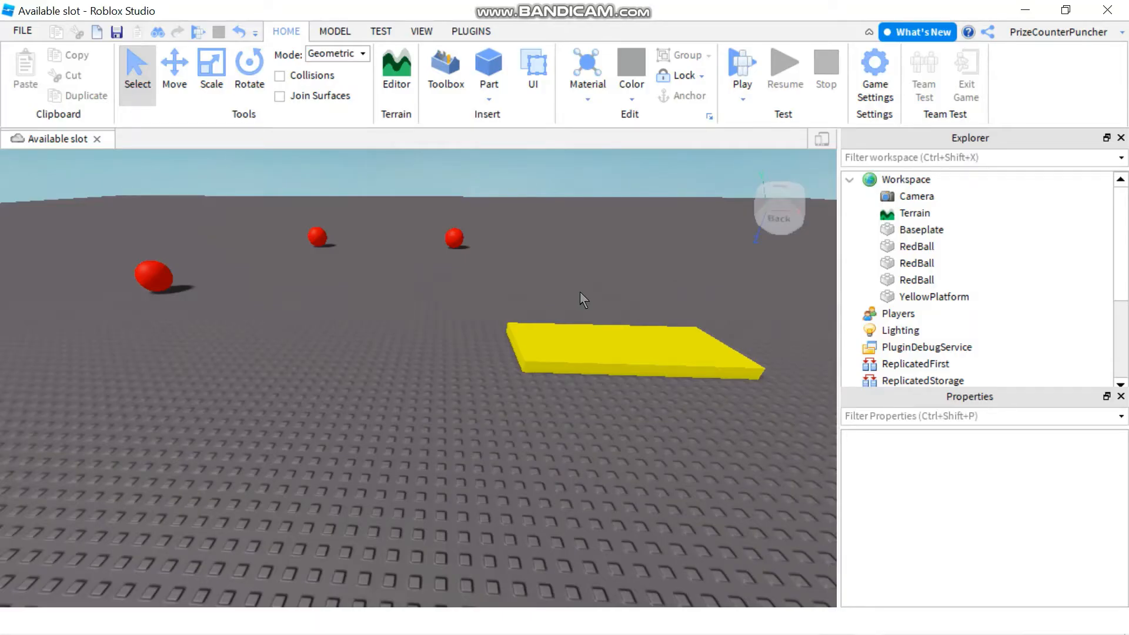
{"action": "mouse_move", "coordinate": [671, 258]}
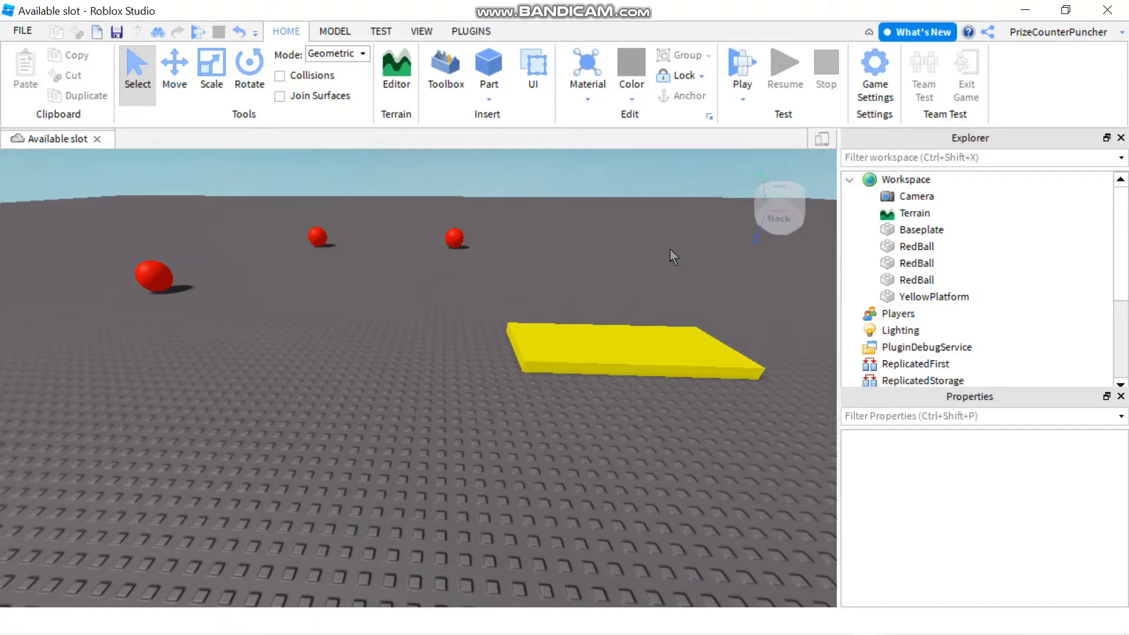
{"action": "mouse_move", "coordinate": [462, 313]}
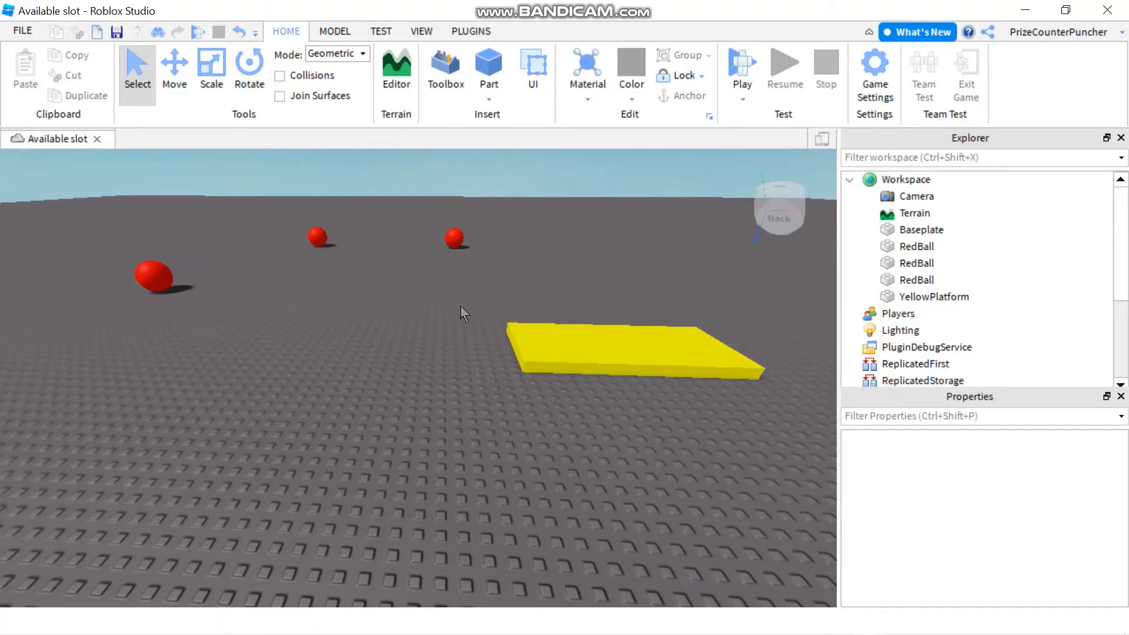
{"action": "mouse_move", "coordinate": [219, 289]}
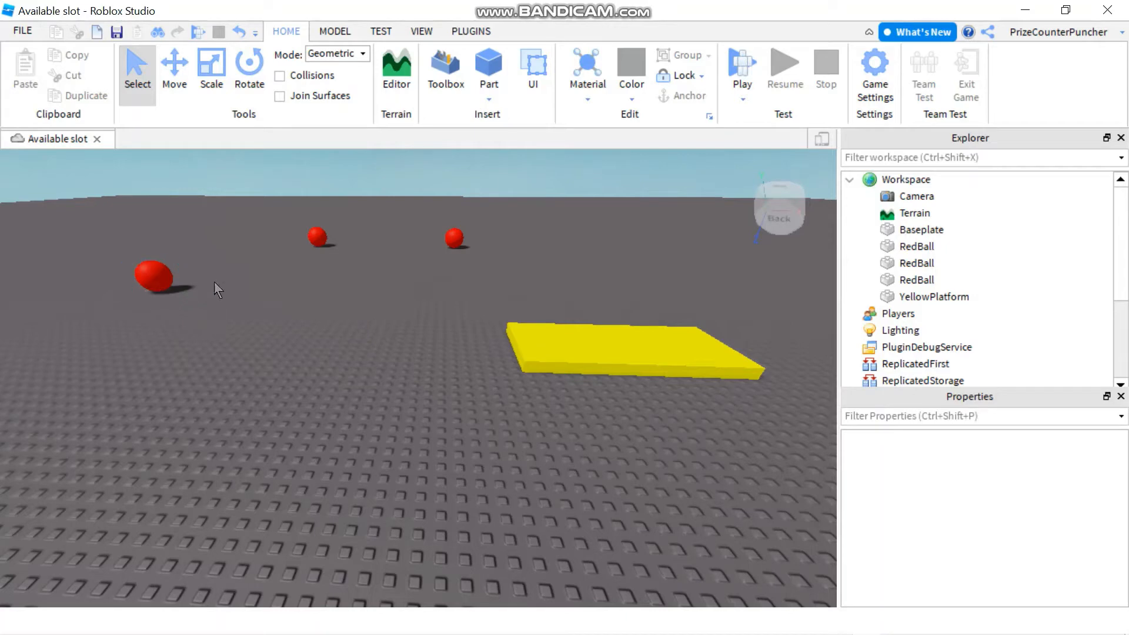
{"action": "mouse_move", "coordinate": [380, 338]}
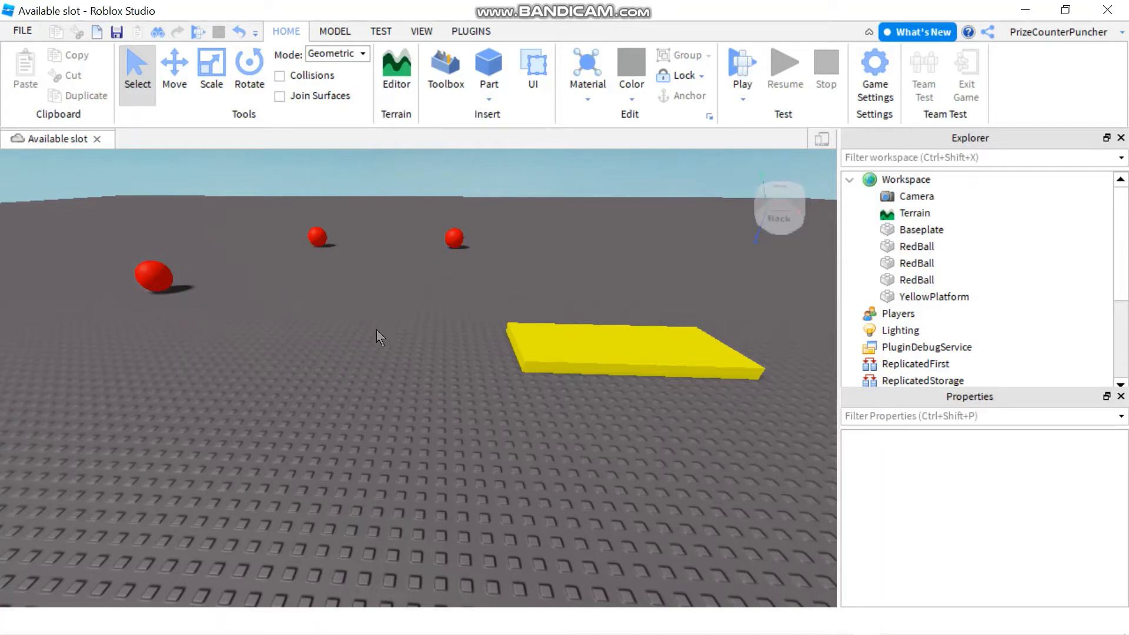
{"action": "mouse_move", "coordinate": [181, 320]}
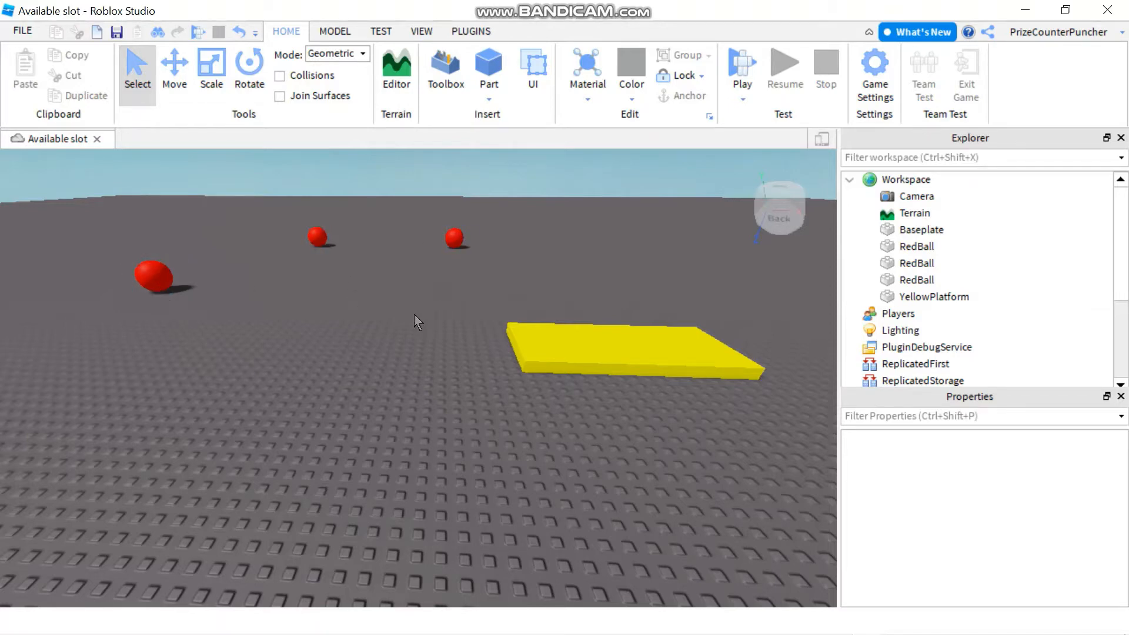
{"action": "mouse_move", "coordinate": [440, 335]}
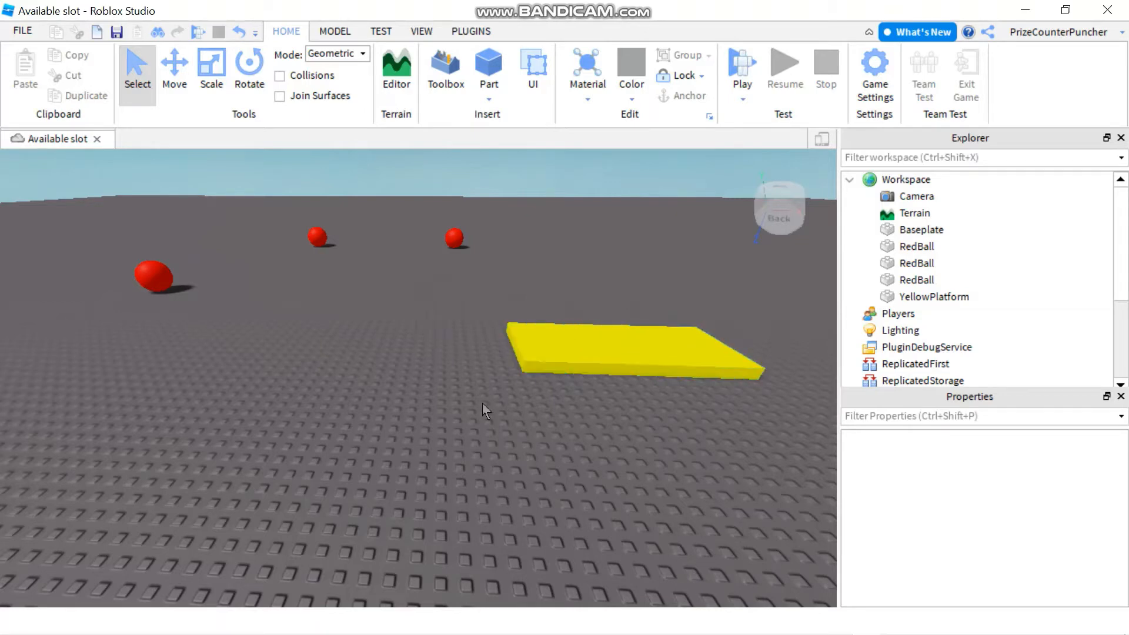
{"action": "mouse_move", "coordinate": [404, 431]}
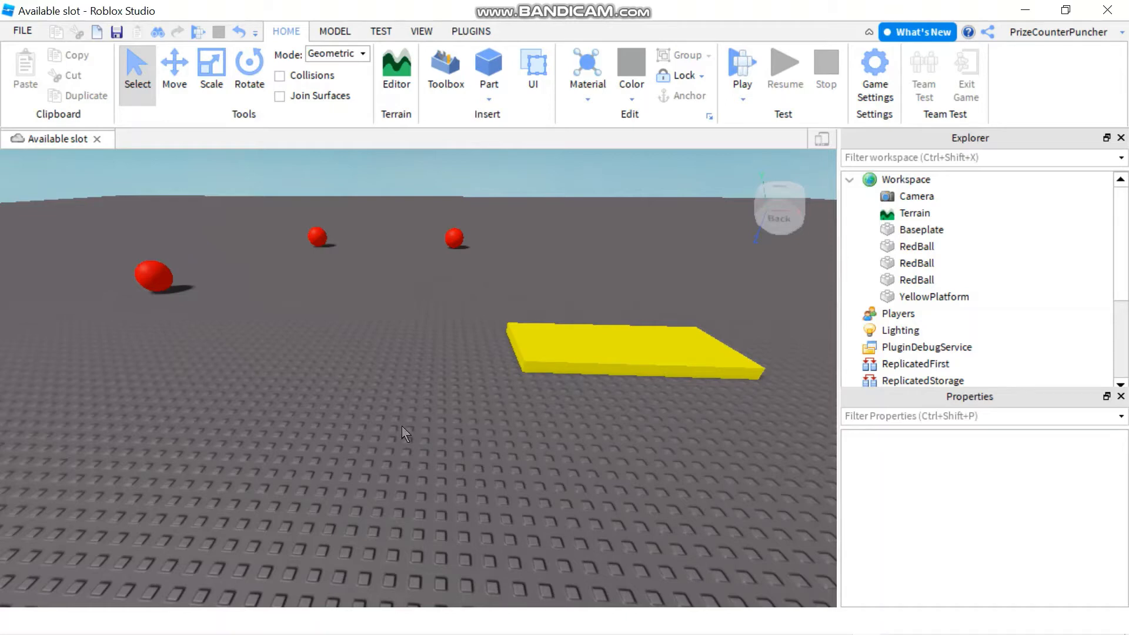
Insert a new Script inside the first RedBall from the Explorer
{"action": "left_click", "coordinate": [916, 246]}
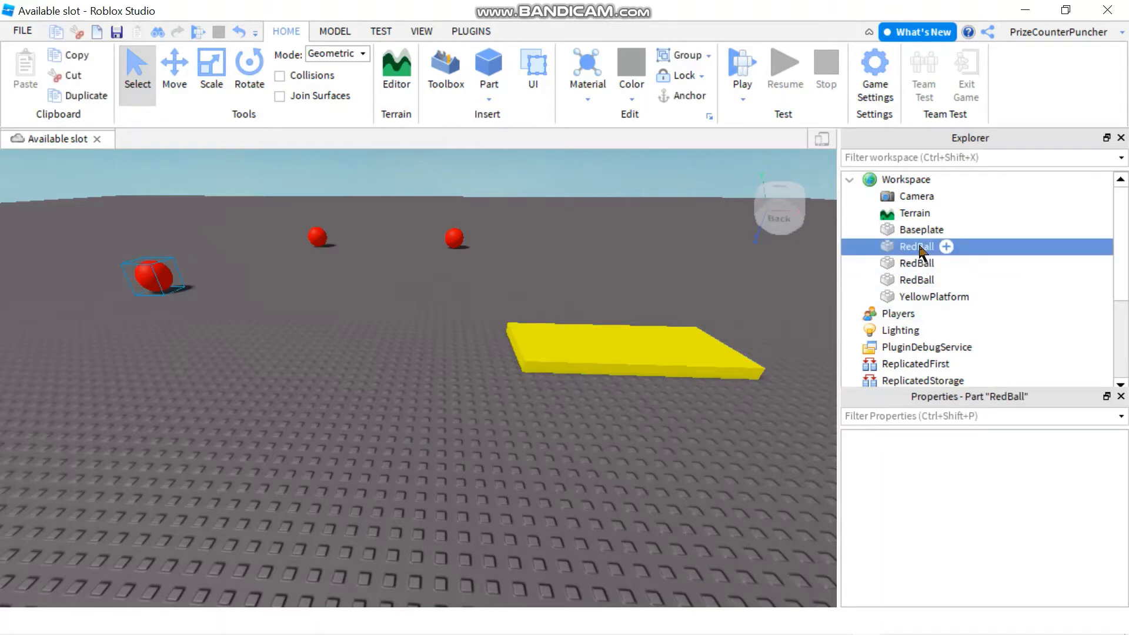
{"action": "left_click", "coordinate": [945, 246]}
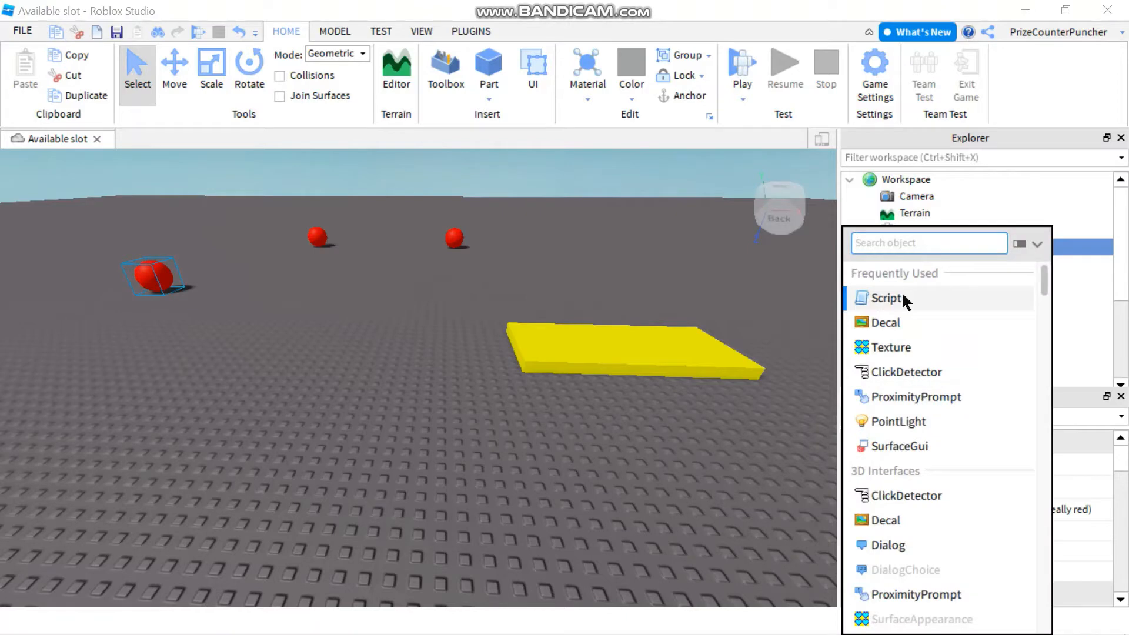
{"action": "left_click", "coordinate": [886, 297]}
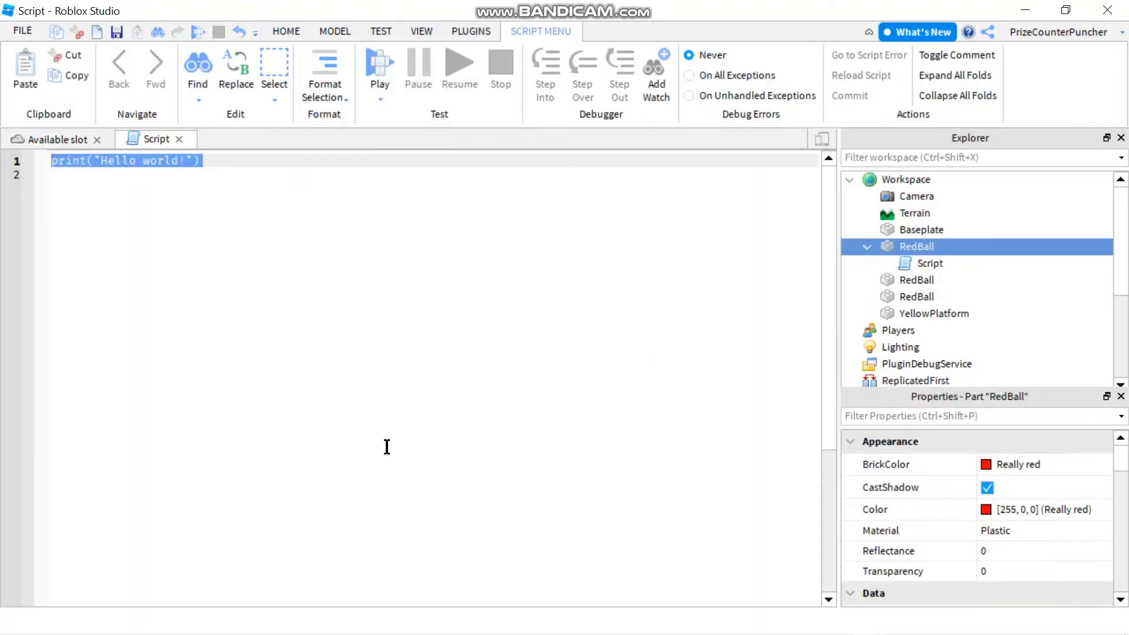
Write the script's first line: local part = script.Parent
{"action": "type", "text": "local"}
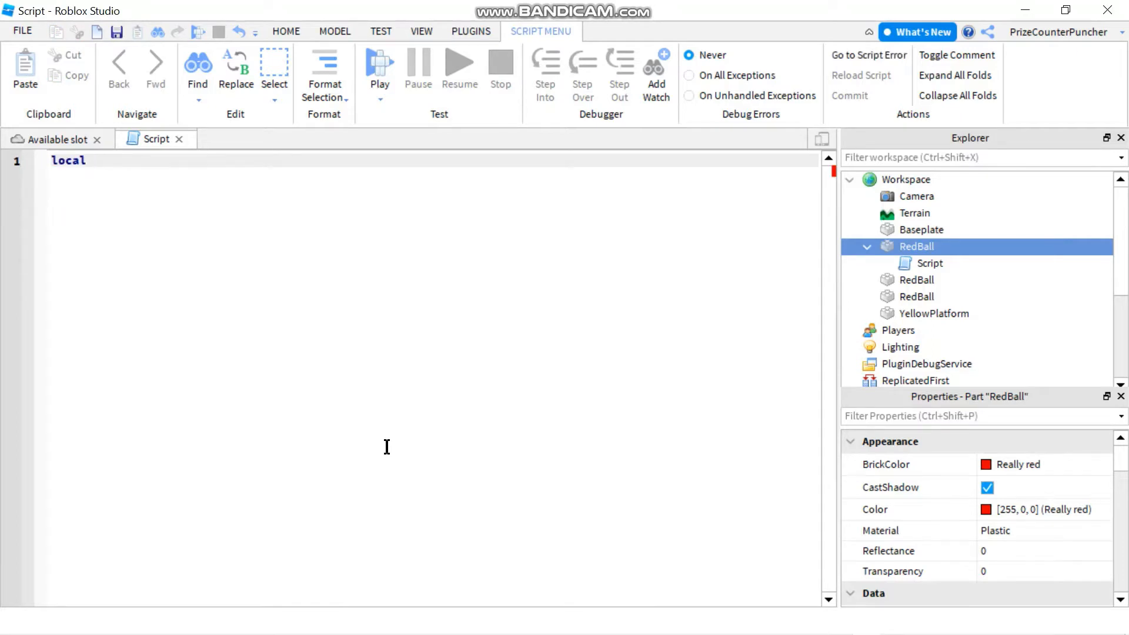
{"action": "type", "text": "part ="}
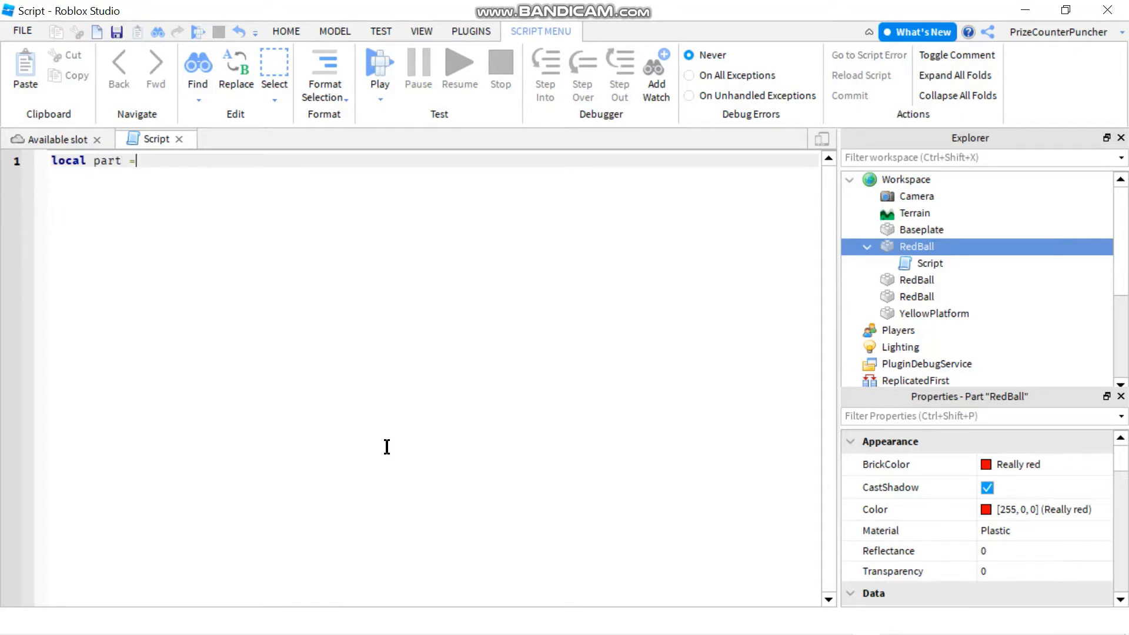
{"action": "type", "text": "script"}
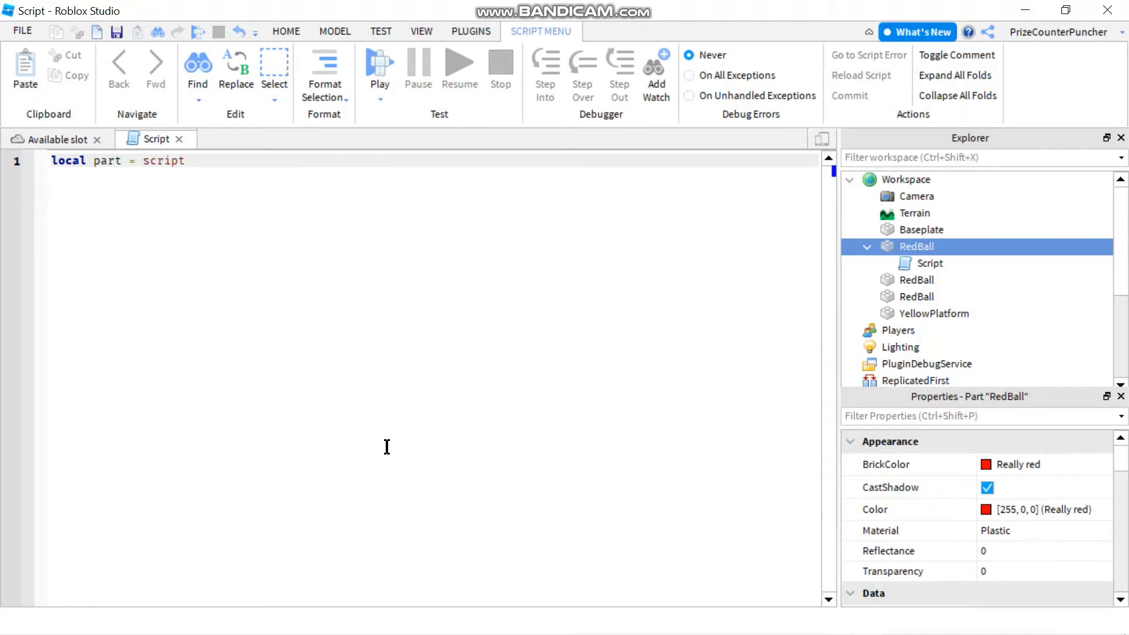
{"action": "type", "text": ".p"}
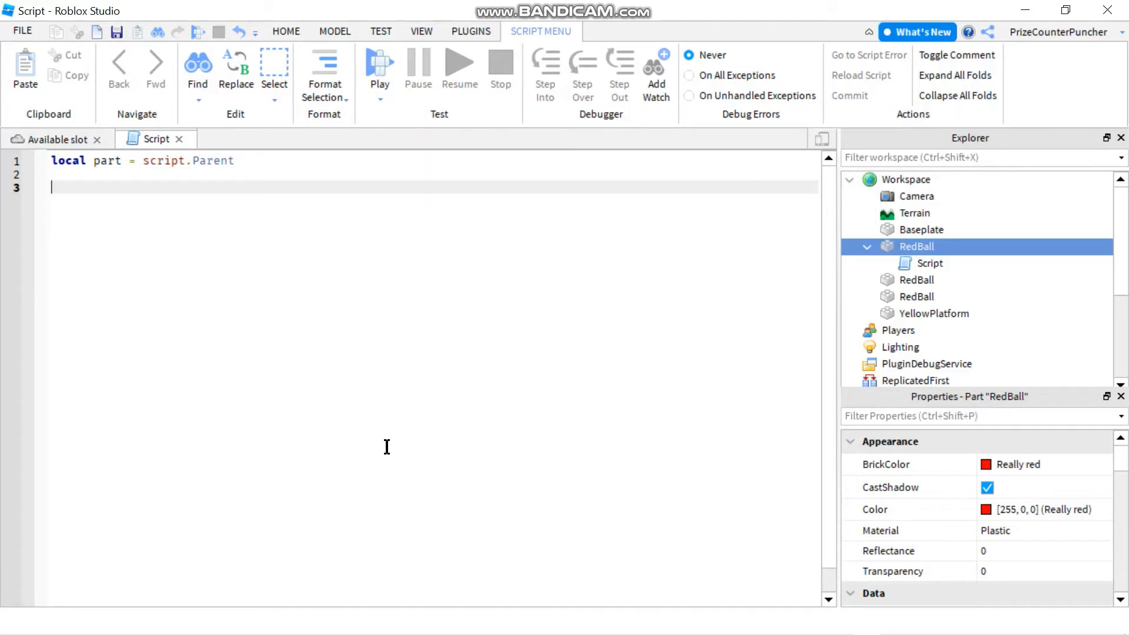
Connect a function to part.Touched in the red ball's script
{"action": "type", "text": "part"}
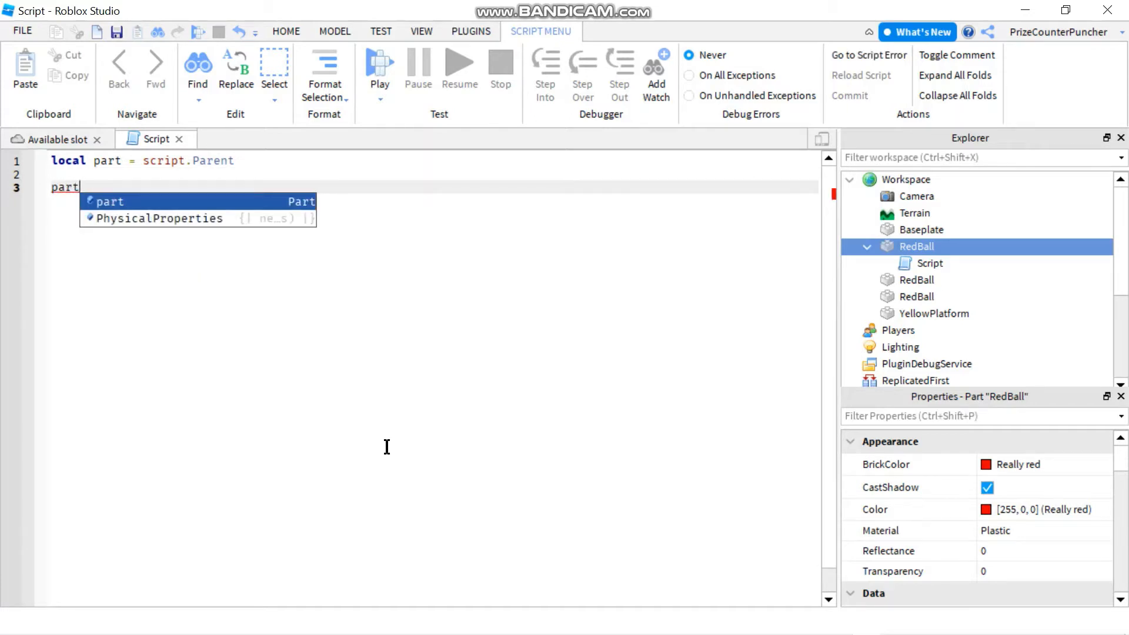
{"action": "type", "text": ".Touched"}
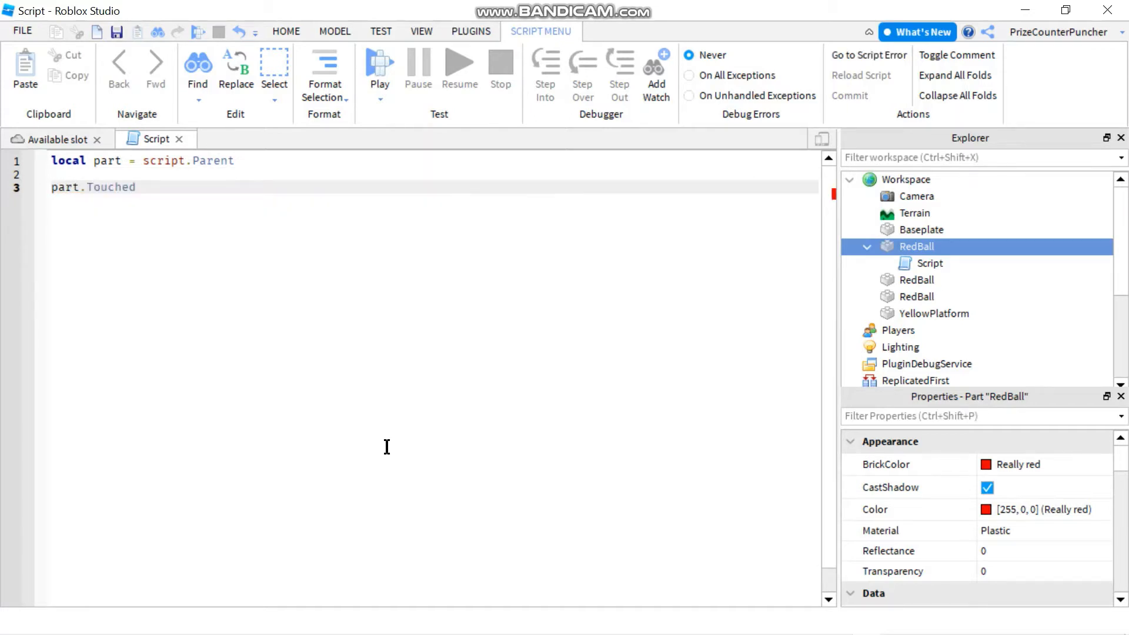
{"action": "type", "text": ":co"}
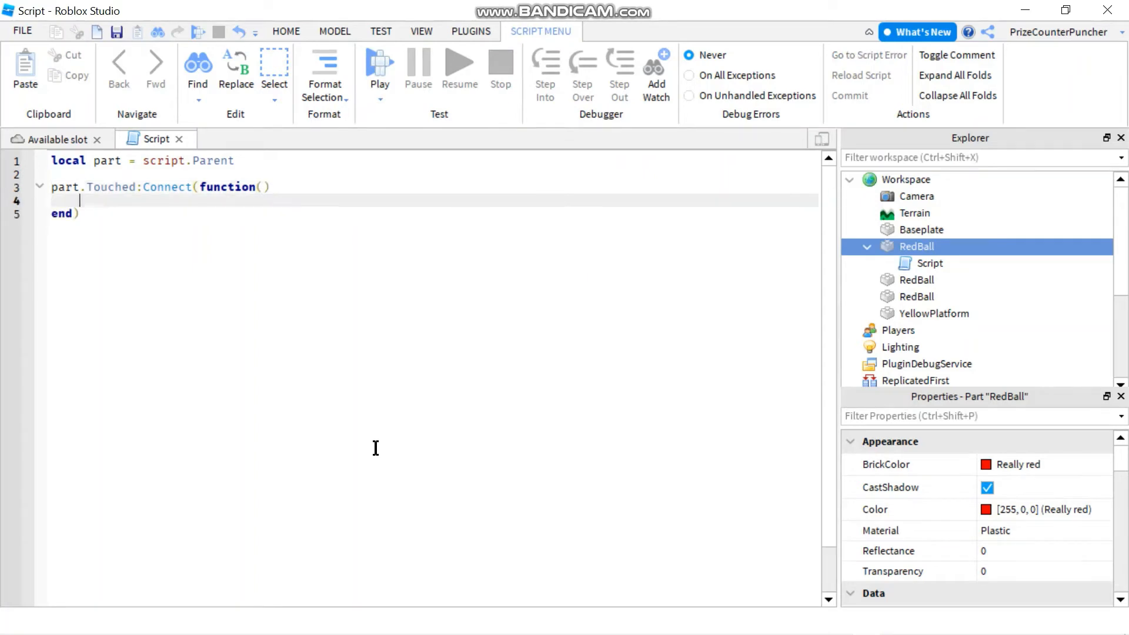
{"action": "type", "text": "l"}
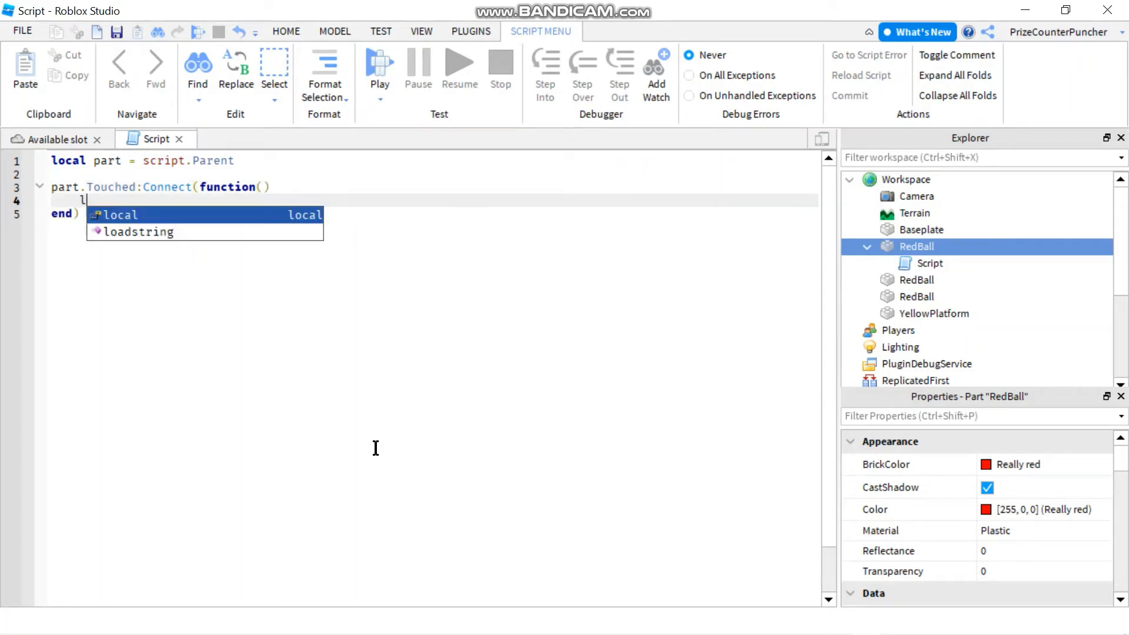
Add local humanoid = partB.Parent:FindFirstChild("Humanoid") inside the Touched function
{"action": "type", "text": "local hu"}
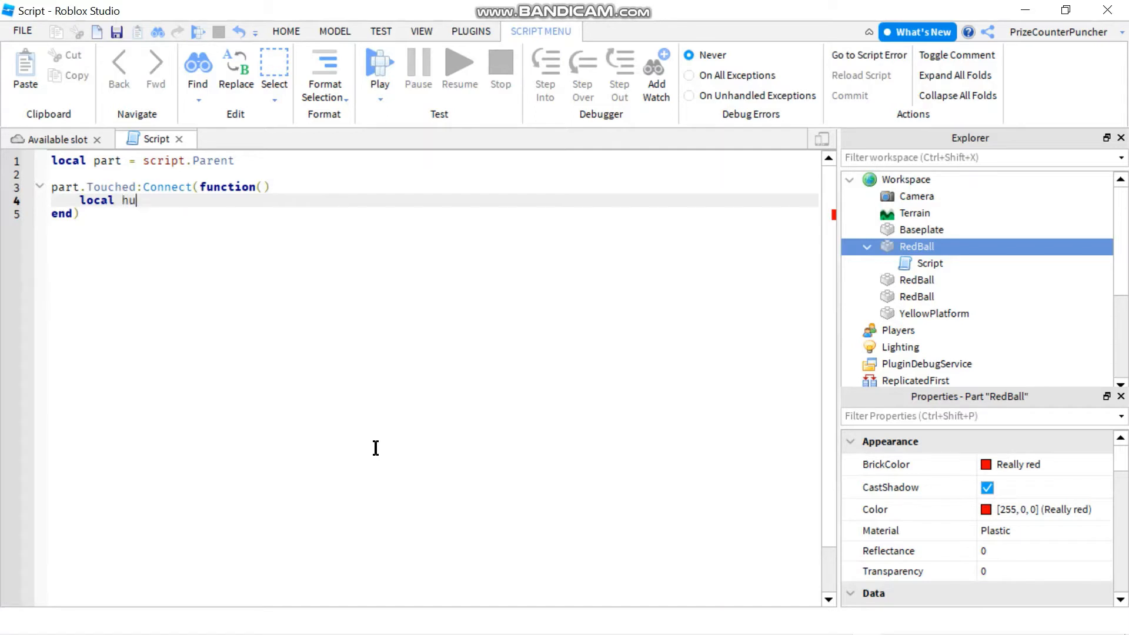
{"action": "type", "text": "manoid"}
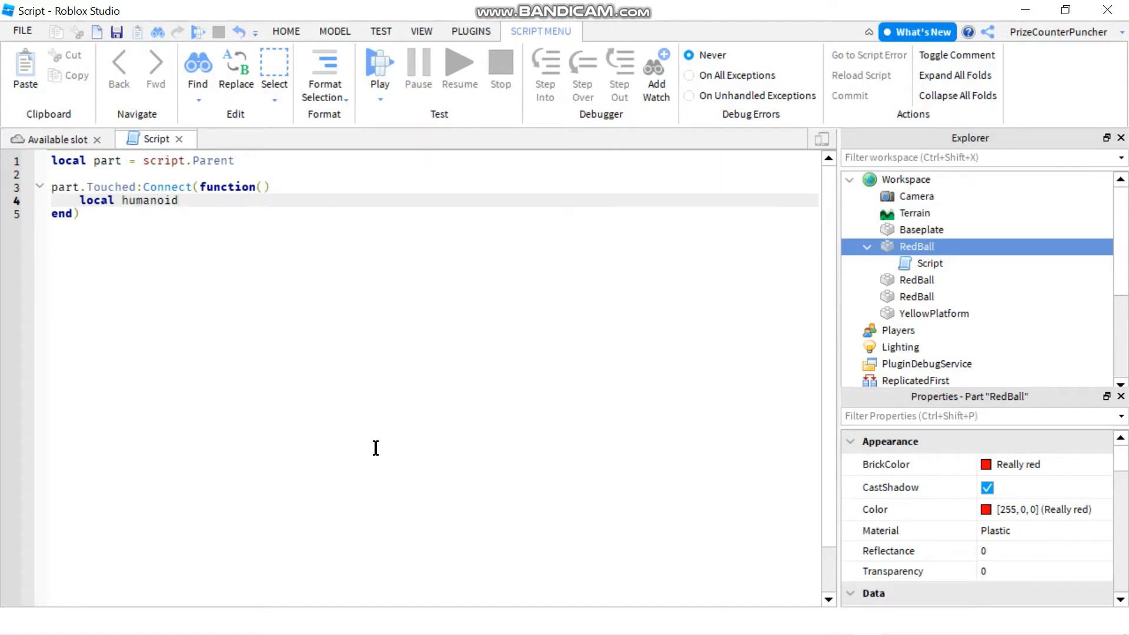
{"action": "type", "text": "="}
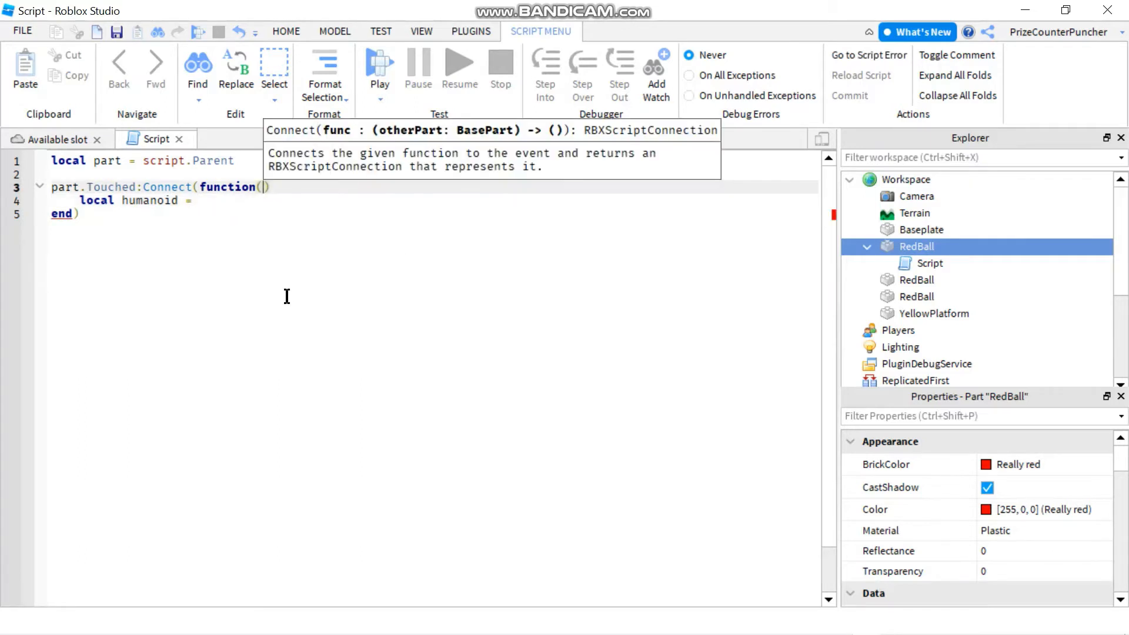
{"action": "type", "text": "partB"}
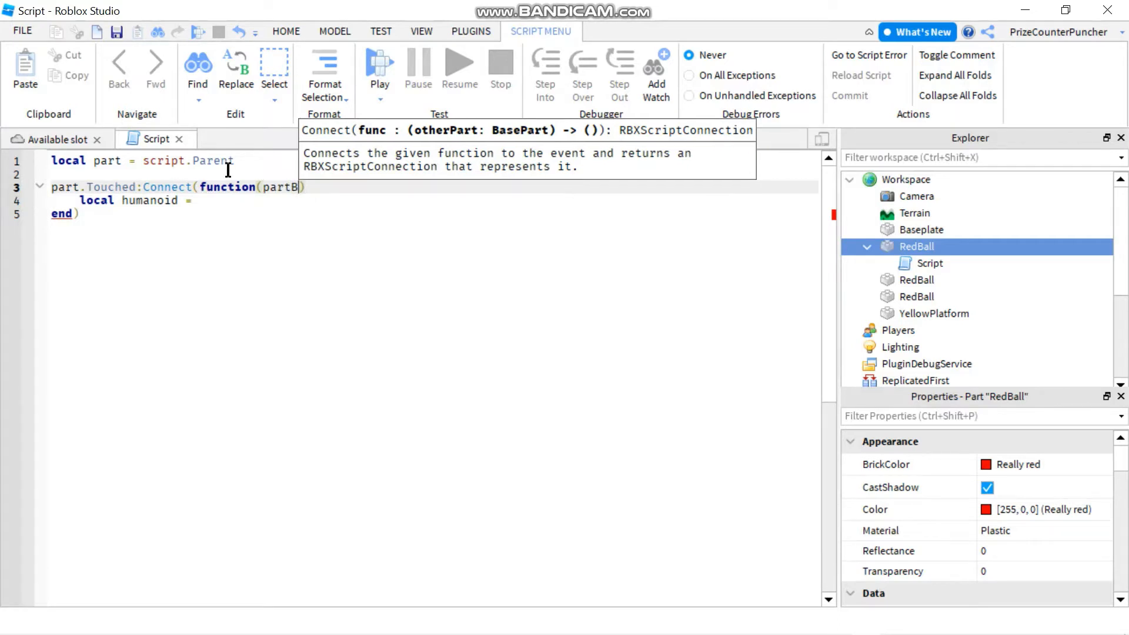
{"action": "mouse_move", "coordinate": [260, 242]}
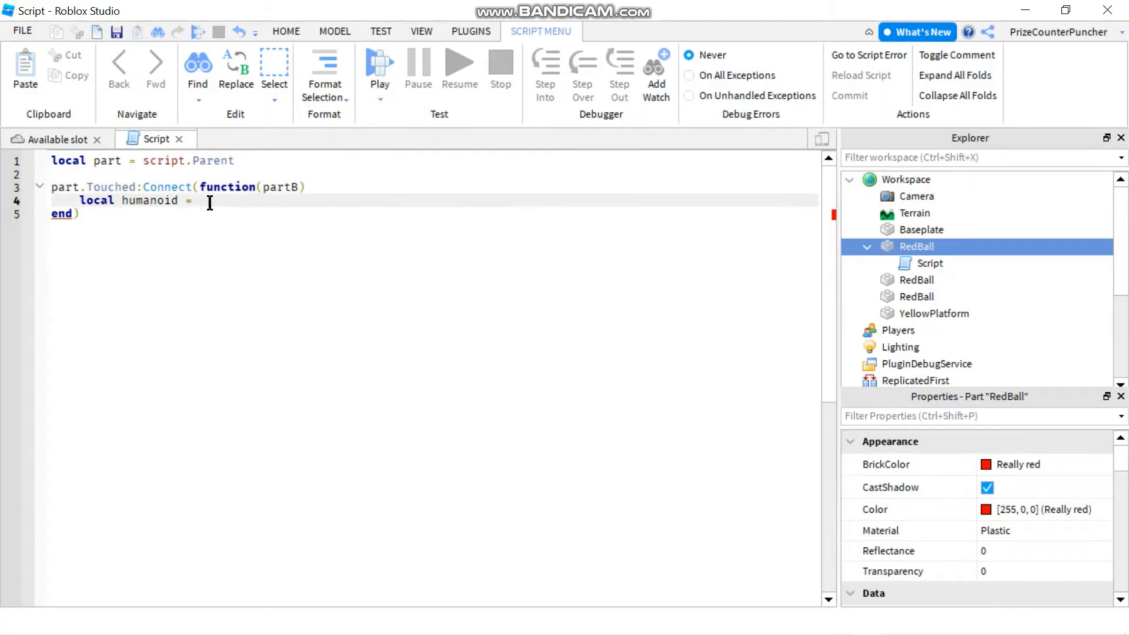
{"action": "type", "text": "part"}
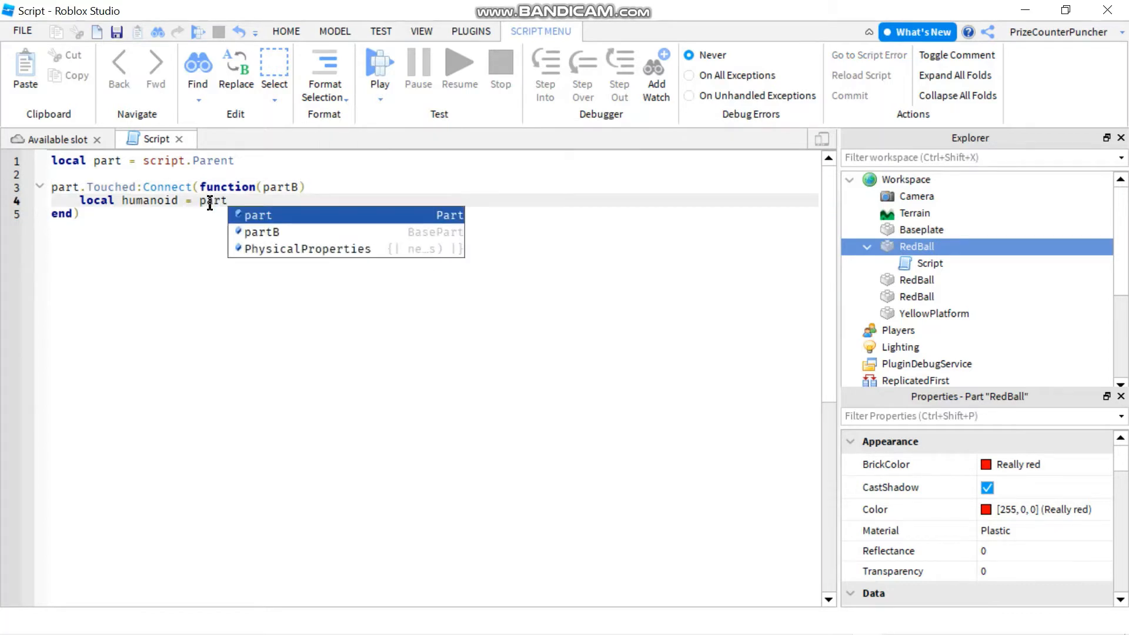
{"action": "type", "text": ".Parent"}
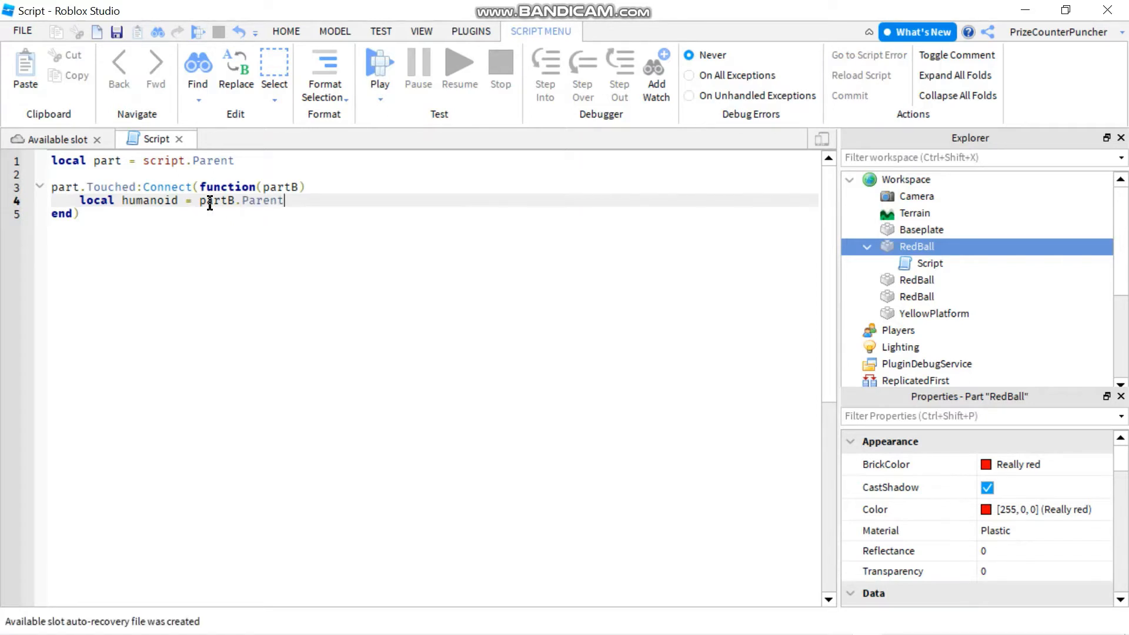
{"action": "type", "text": "."}
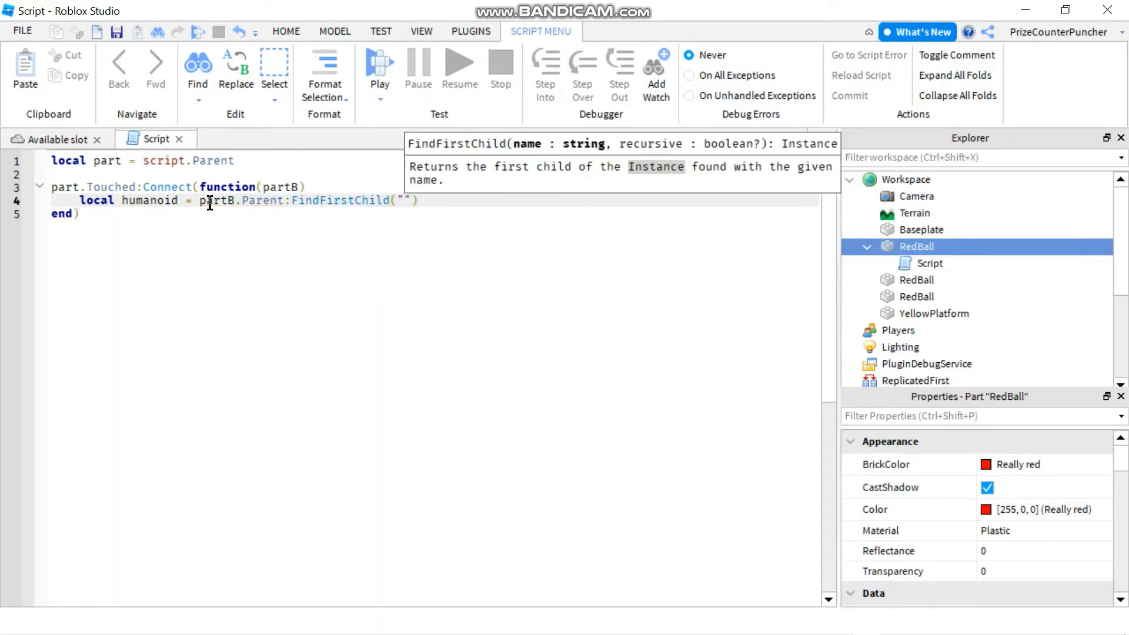
{"action": "type", "text": "Huma"}
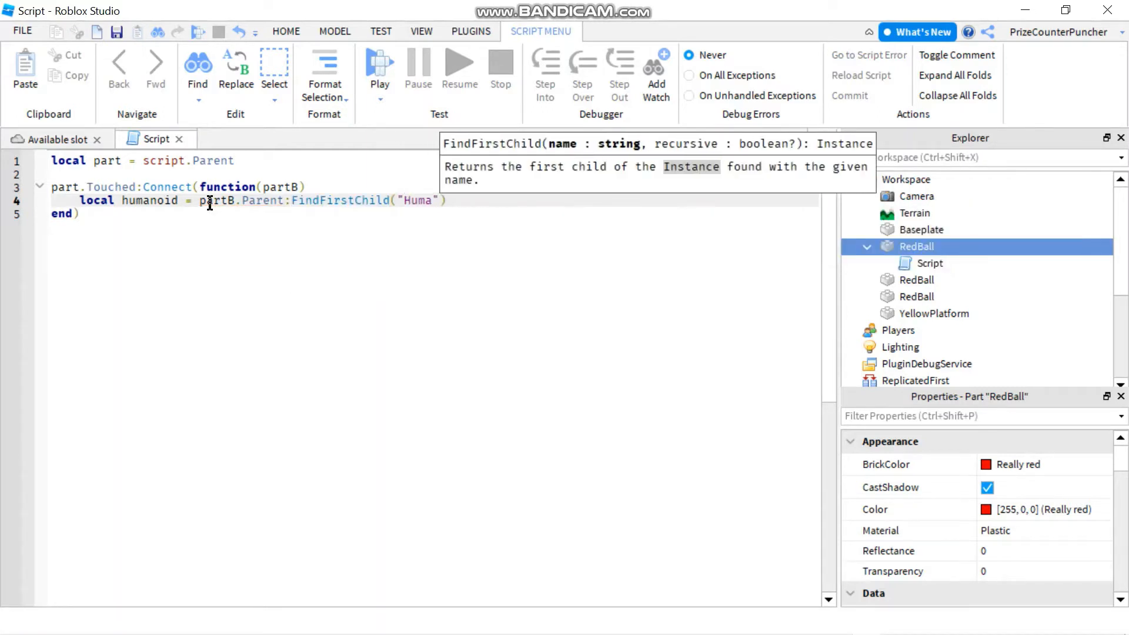
{"action": "type", "text": "noid"}
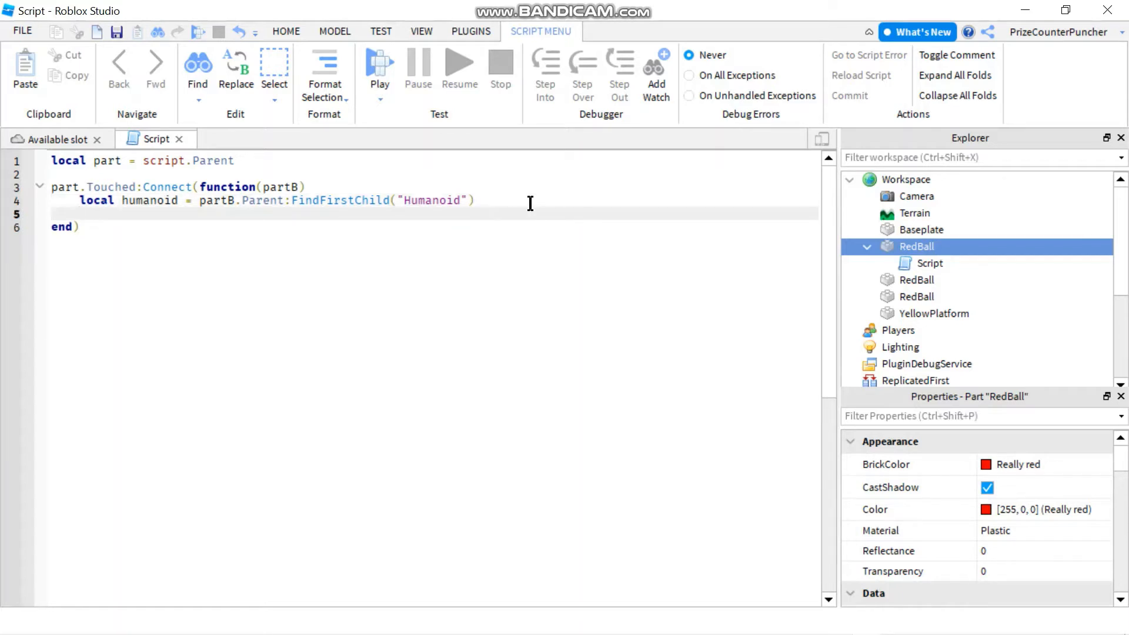
Add an if humanoid then block that subtracts 40 from humanoid.Health
{"action": "type", "text": "if hu"}
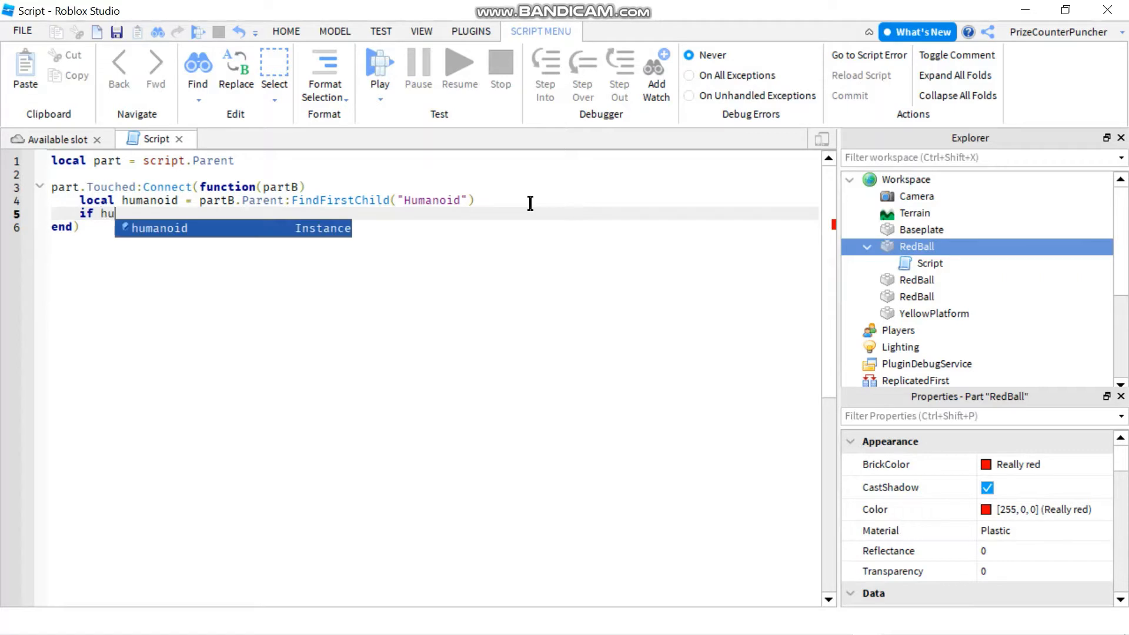
{"action": "type", "text": "manoid then"}
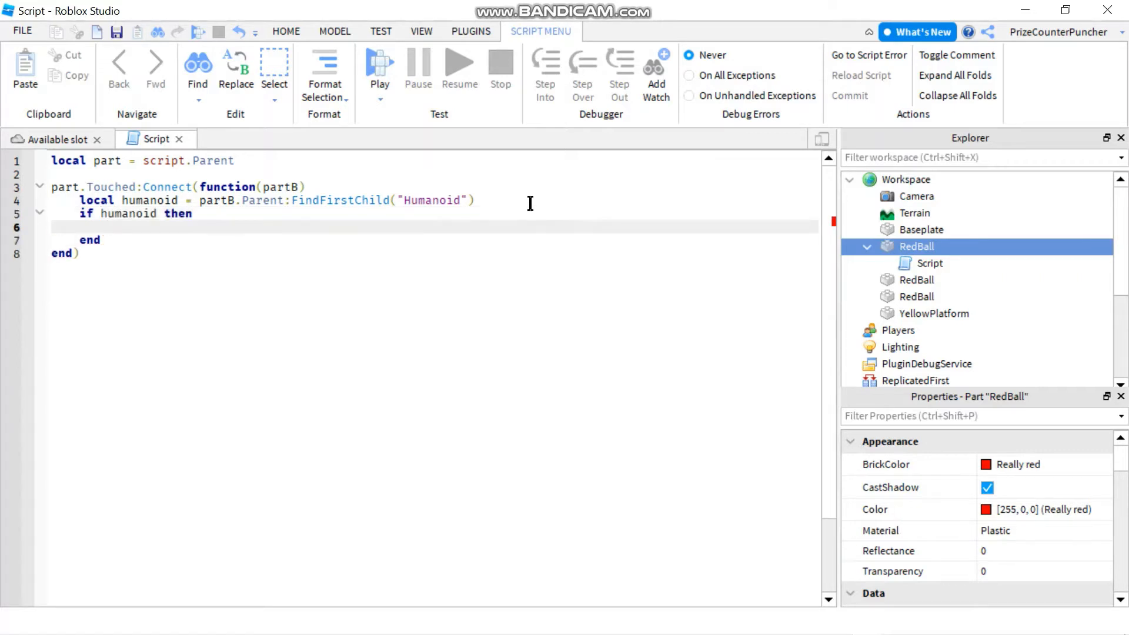
{"action": "left_click", "coordinate": [108, 227]}
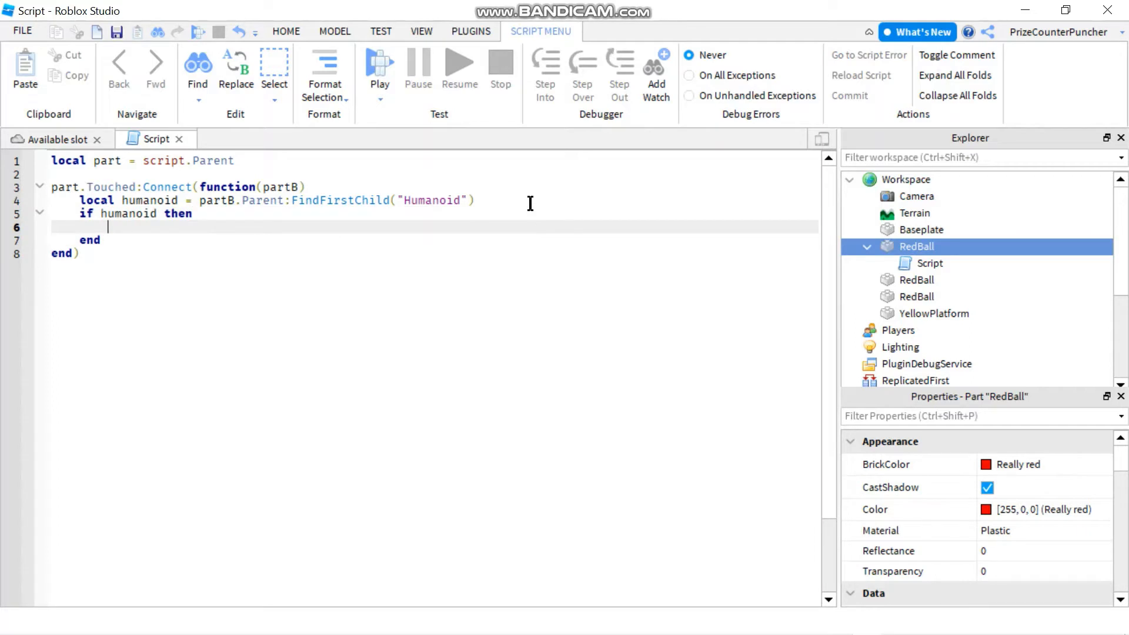
{"action": "type", "text": "h"}
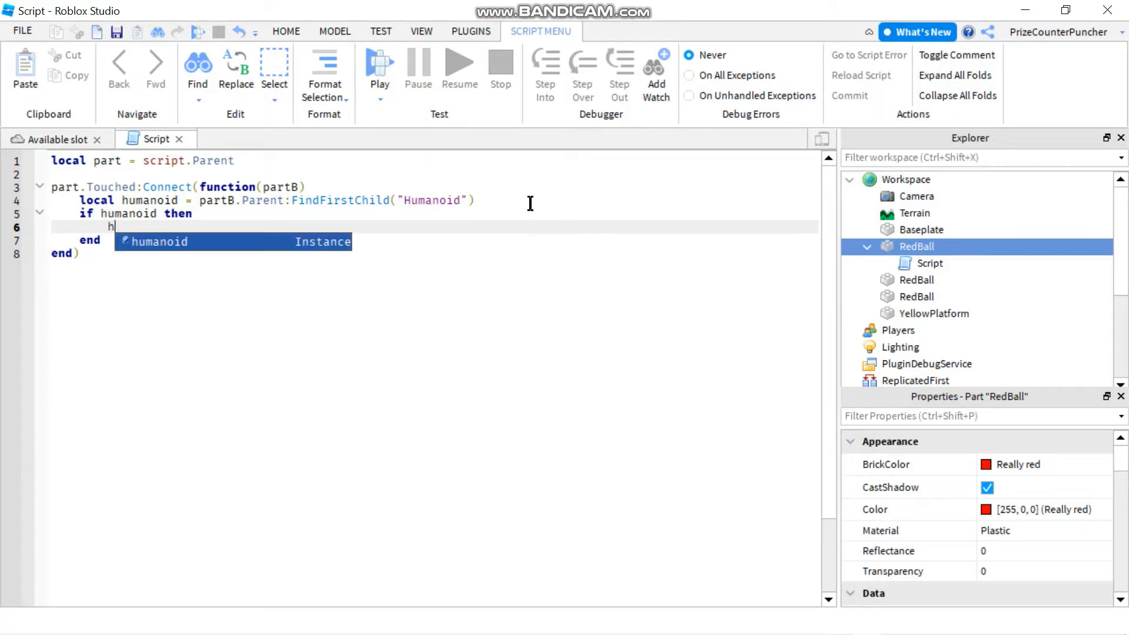
{"action": "type", "text": "umanoid."}
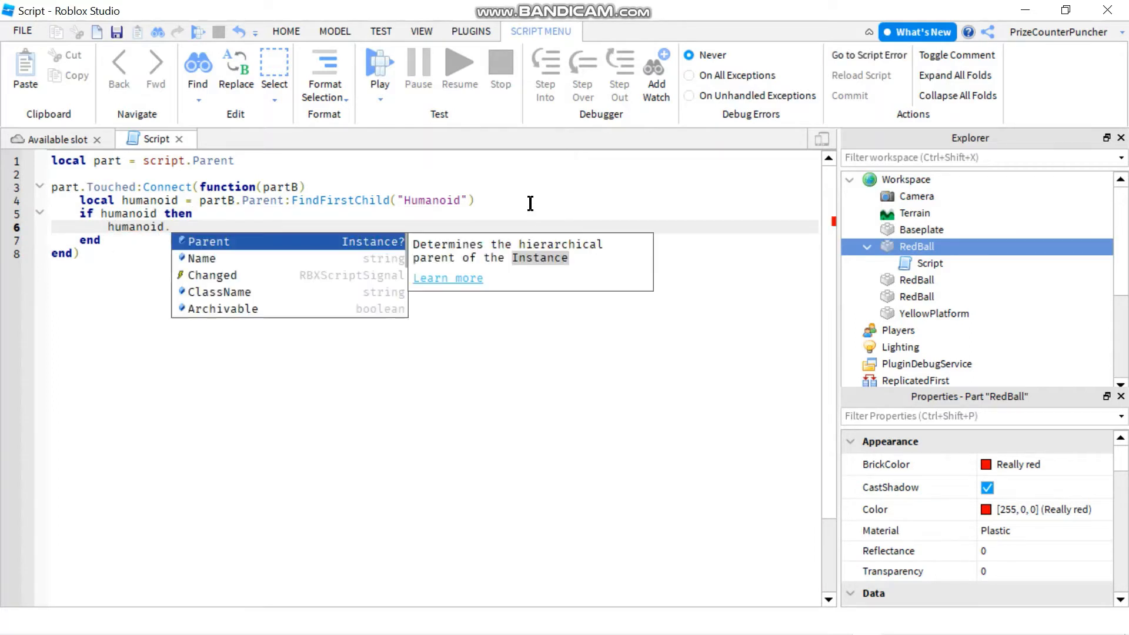
{"action": "type", "text": "Healt"}
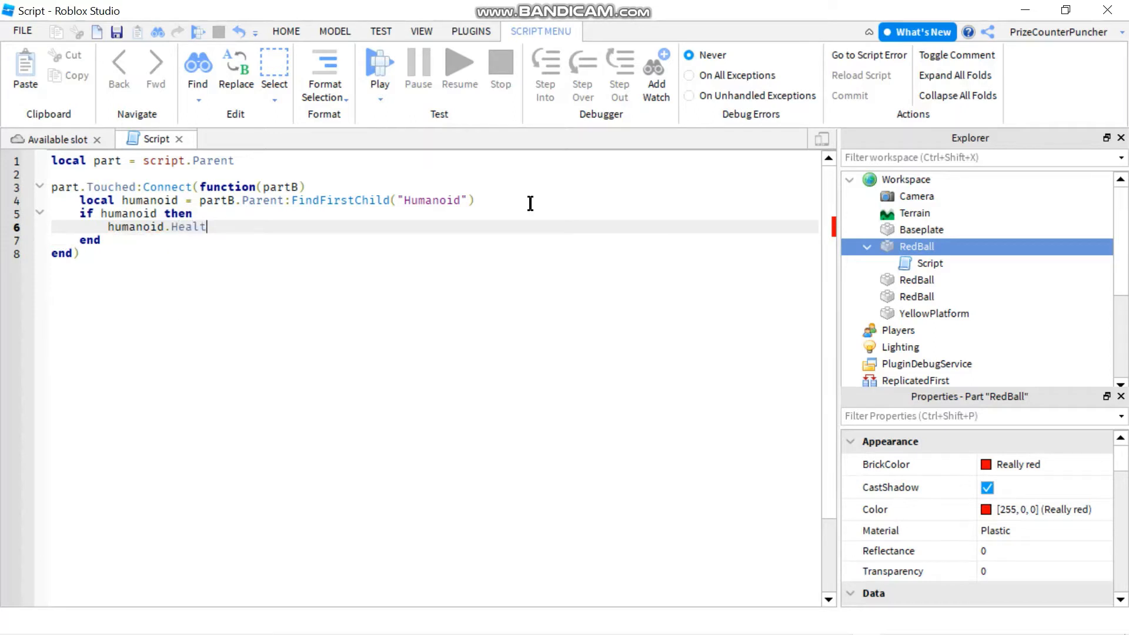
{"action": "type", "text": "h -="}
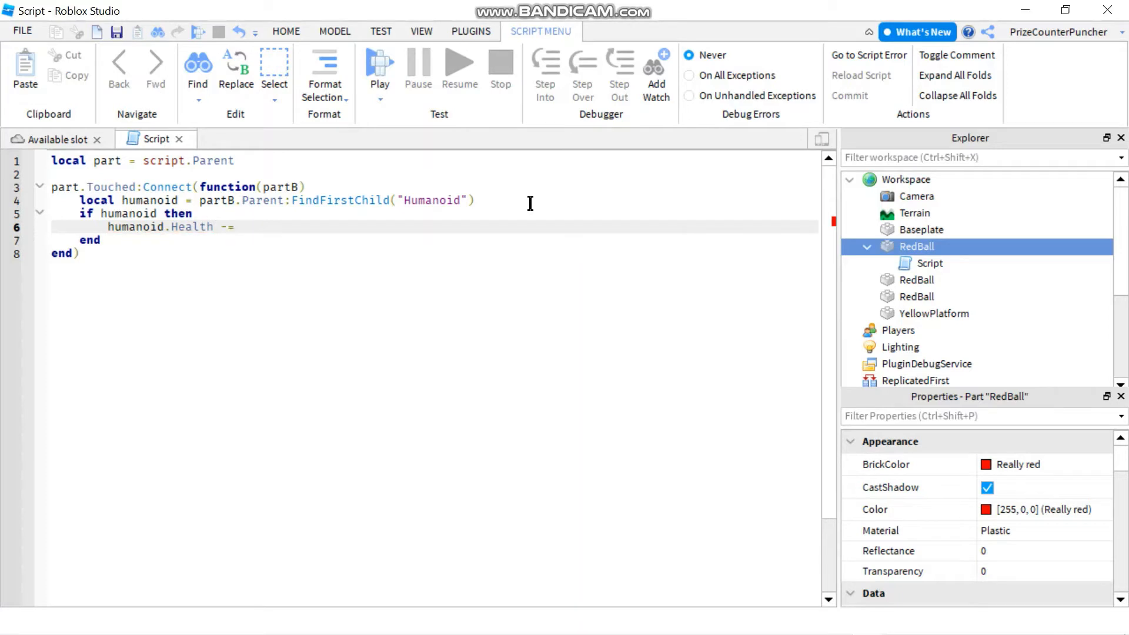
{"action": "type", "text": "4"}
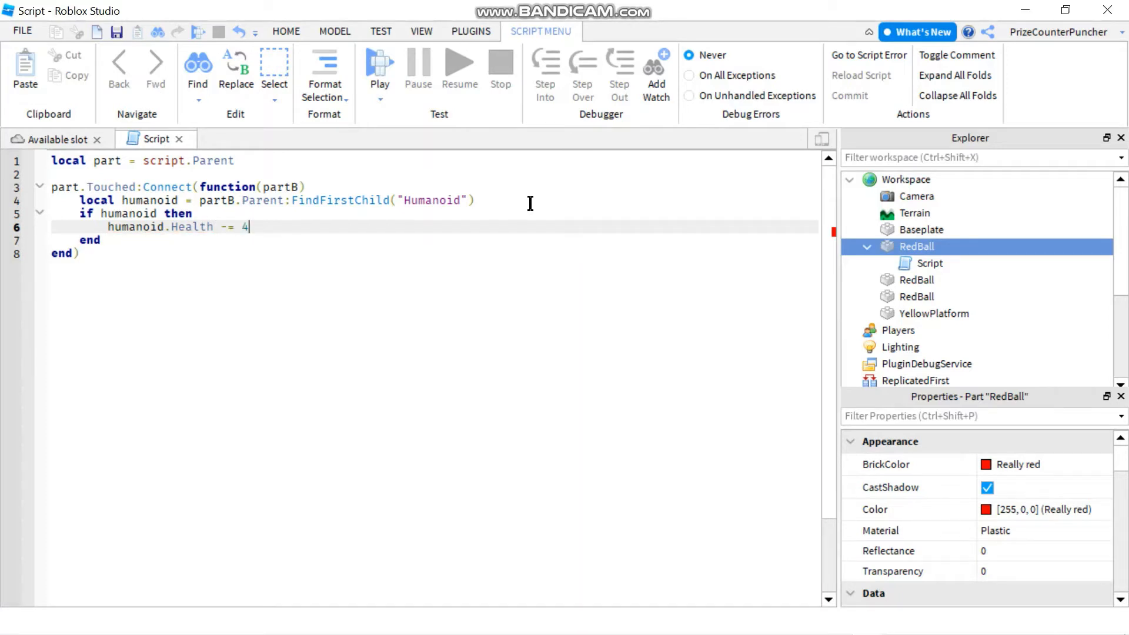
{"action": "type", "text": "0"}
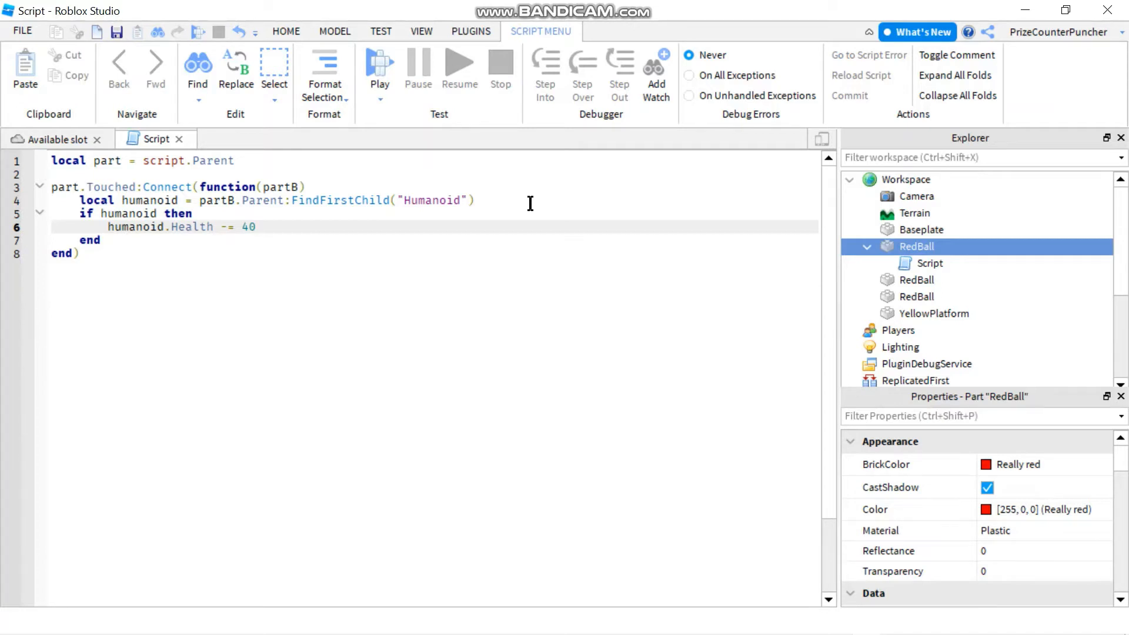
Add part:Destroy() on the next line so the ball removes itself after damaging
{"action": "key", "text": "enter"}
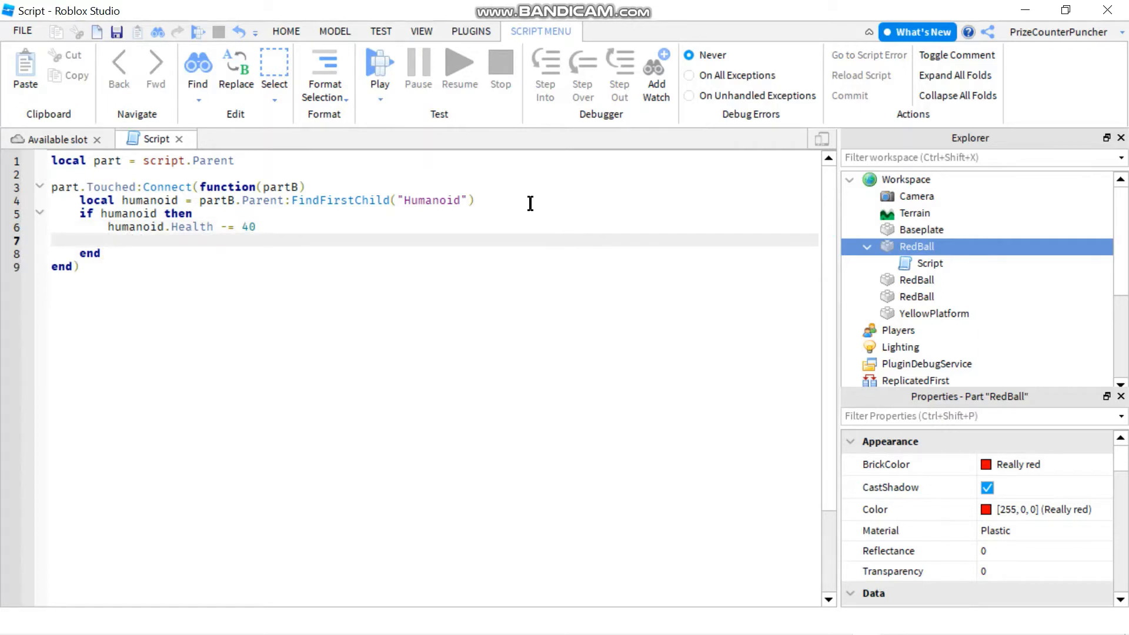
{"action": "type", "text": "part:"}
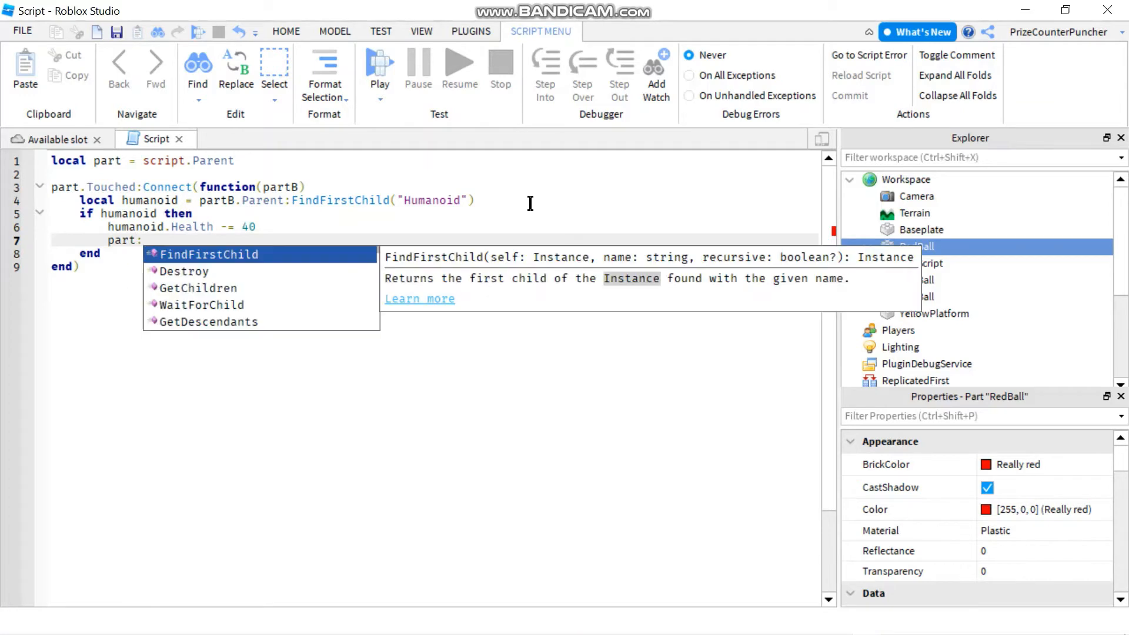
{"action": "type", "text": "Destroy()"}
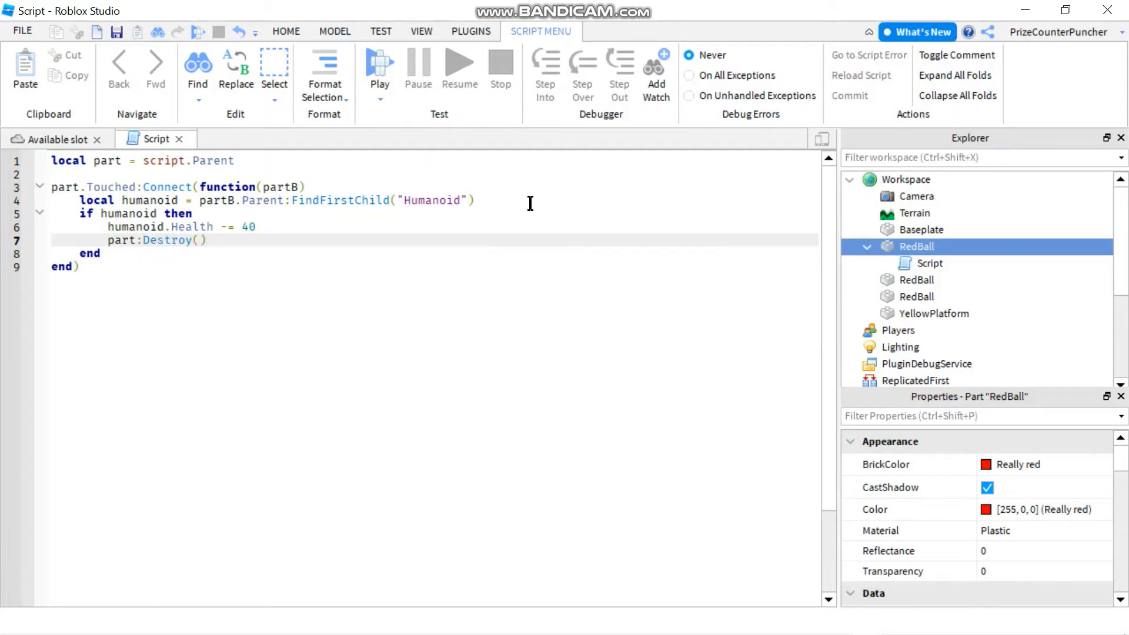
{"action": "left_click", "coordinate": [207, 240]}
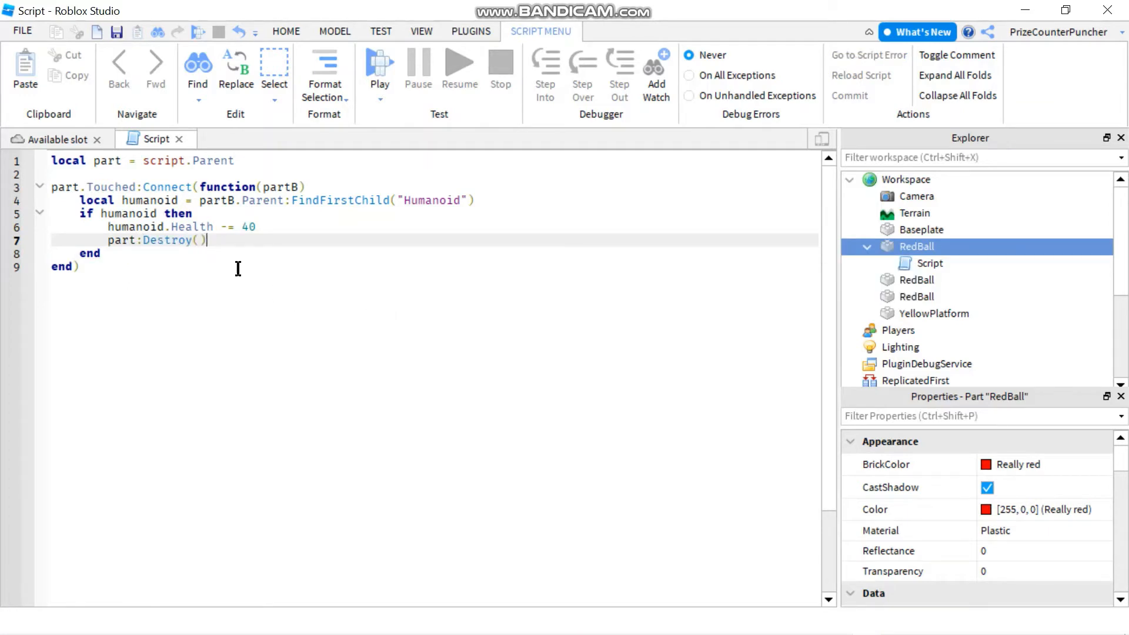
{"action": "mouse_move", "coordinate": [179, 139]}
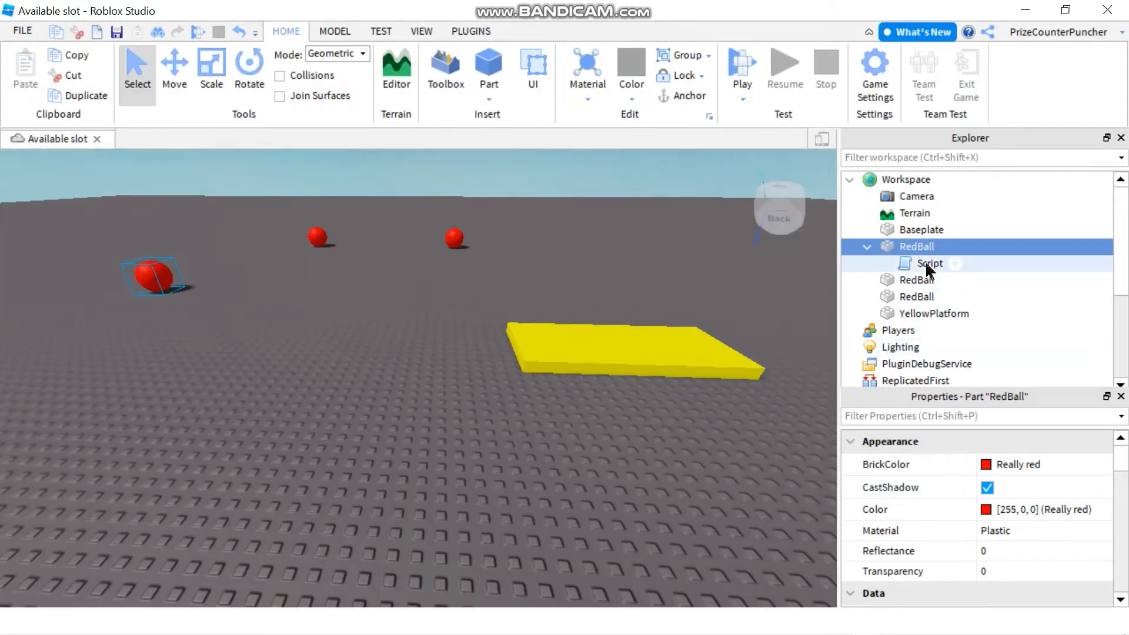
Copy the RedBall's damage script and paste it into the other red balls
{"action": "left_click", "coordinate": [929, 263]}
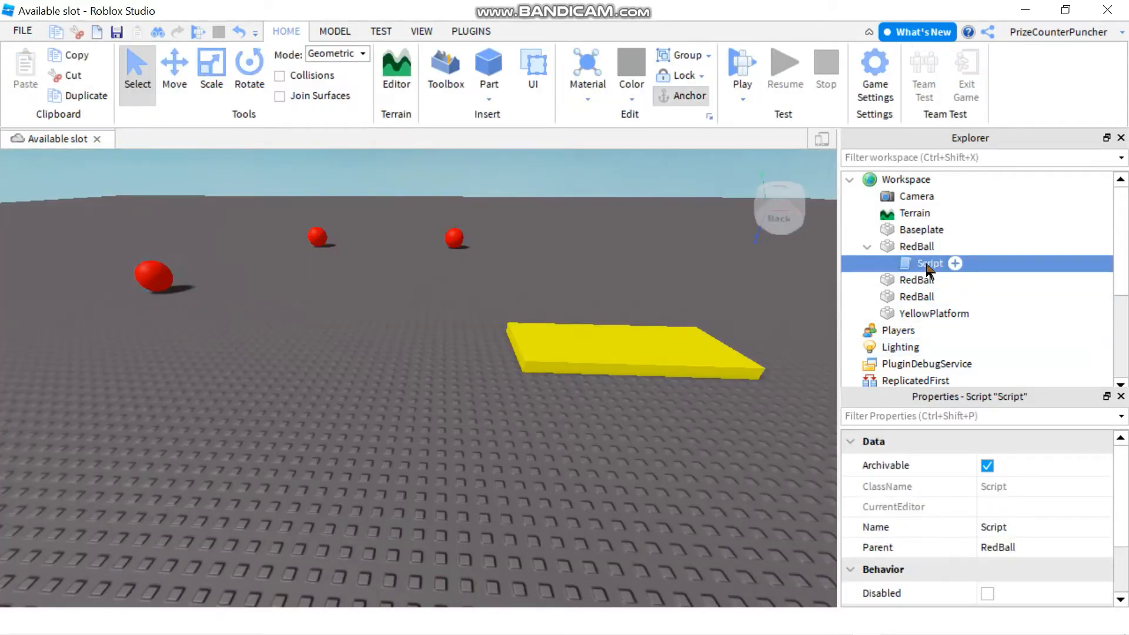
{"action": "right_click", "coordinate": [931, 262]}
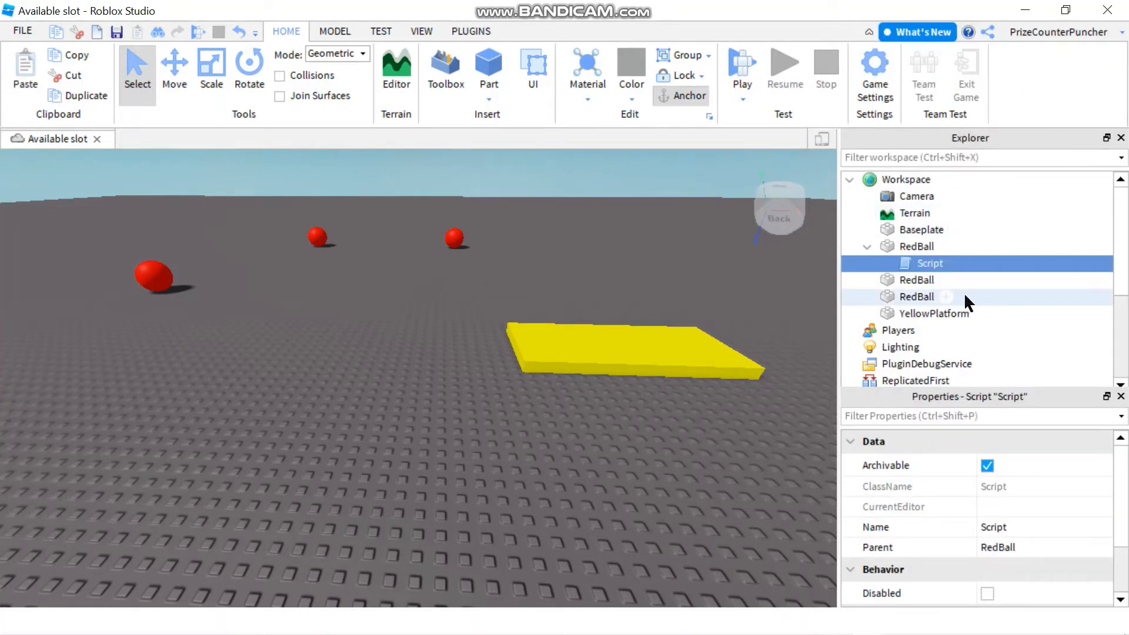
{"action": "left_click", "coordinate": [916, 279]}
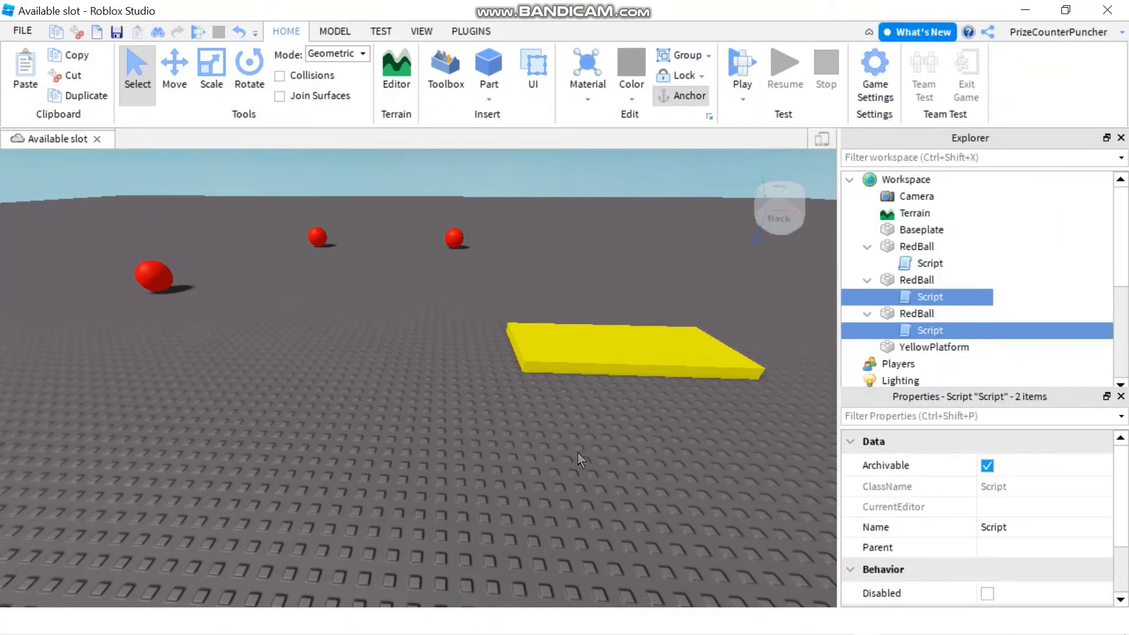
{"action": "left_click", "coordinate": [634, 349]}
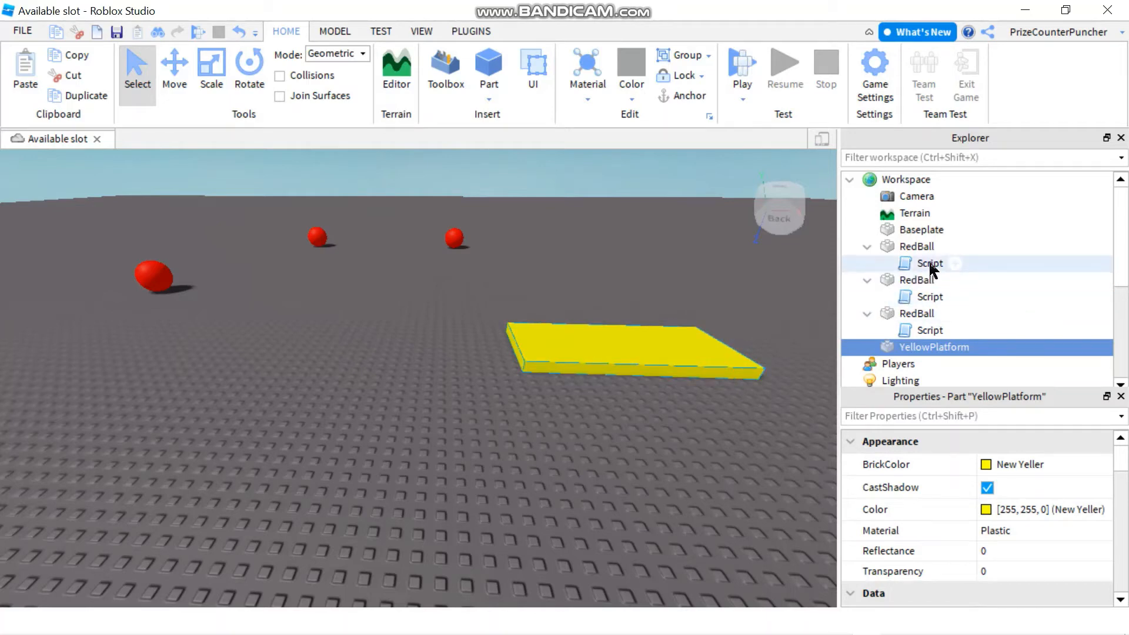
Paste another script copy into YellowPlatform and bring its script up for editing
{"action": "right_click", "coordinate": [929, 263]}
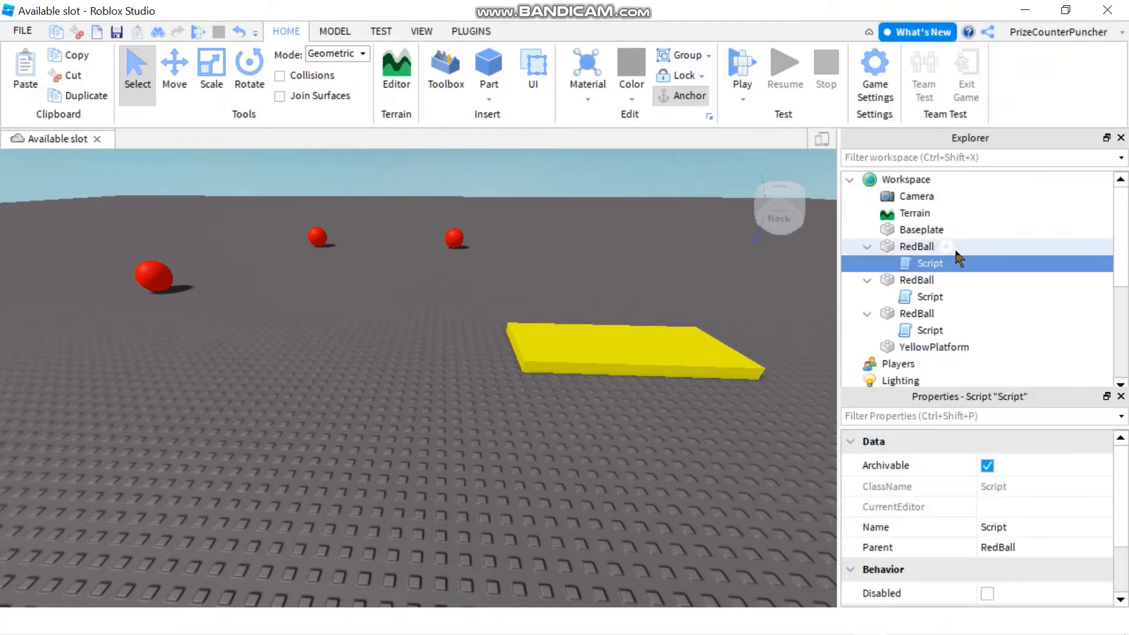
{"action": "right_click", "coordinate": [928, 262]}
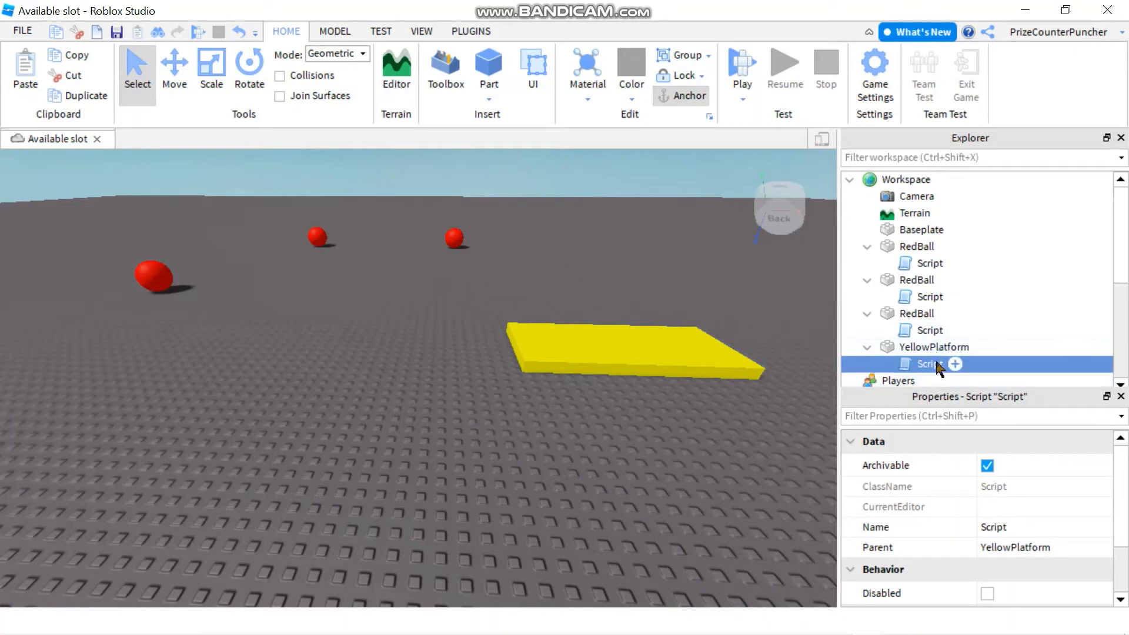
{"action": "double_click", "coordinate": [930, 363]}
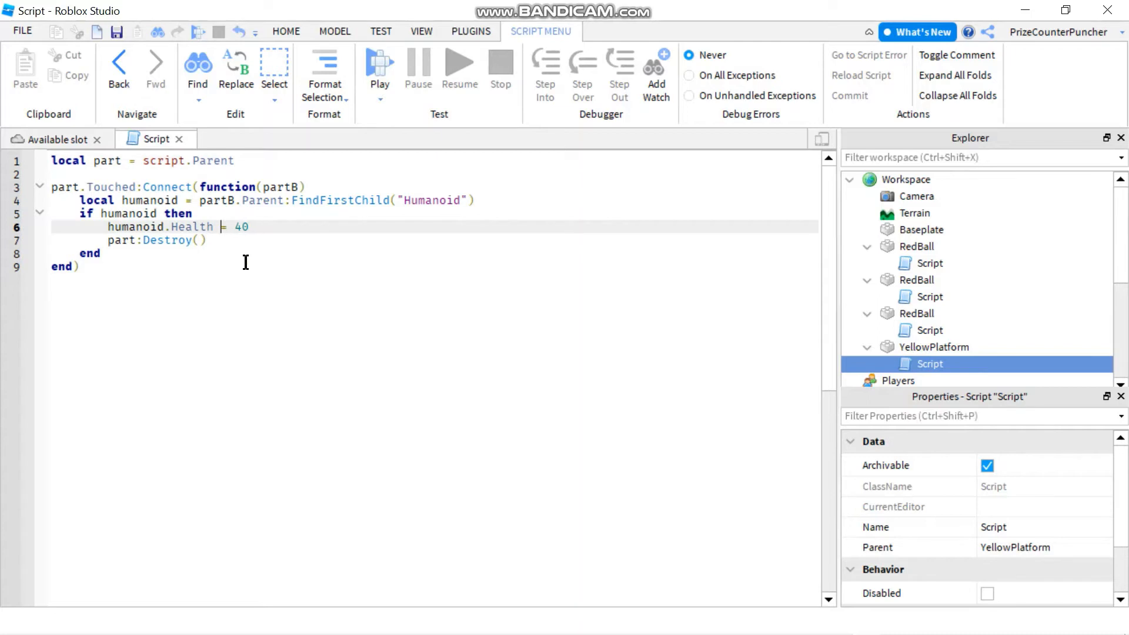
Change the health line to add 20 instead of subtracting 40 and remove part:Destroy()
{"action": "type", "text": "+"}
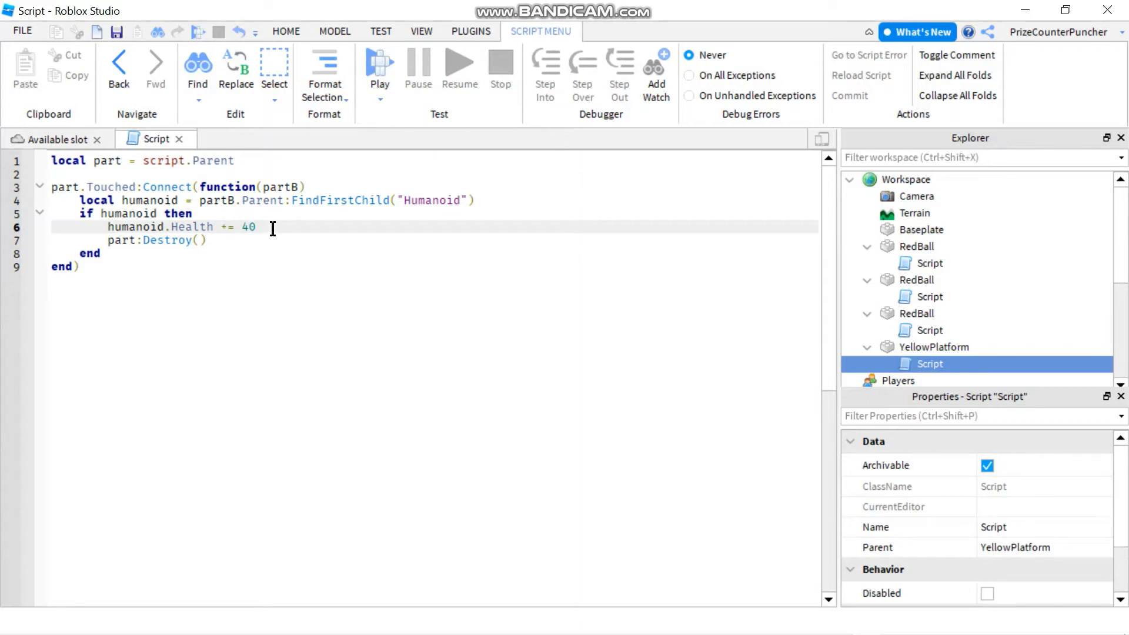
{"action": "key", "text": "Backspace"}
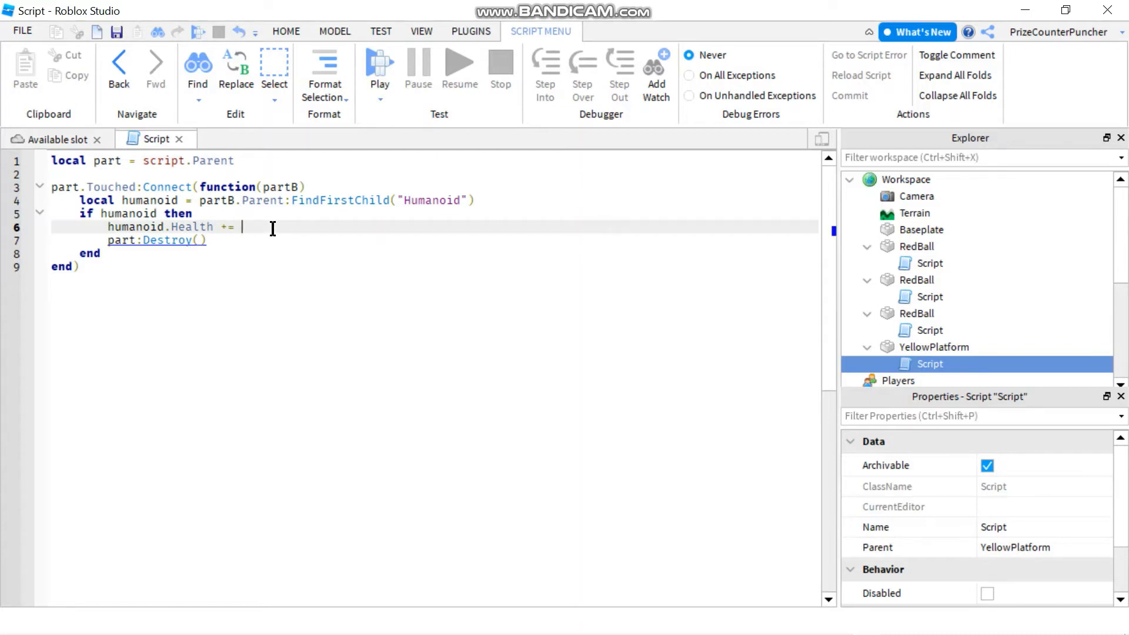
{"action": "type", "text": "20"}
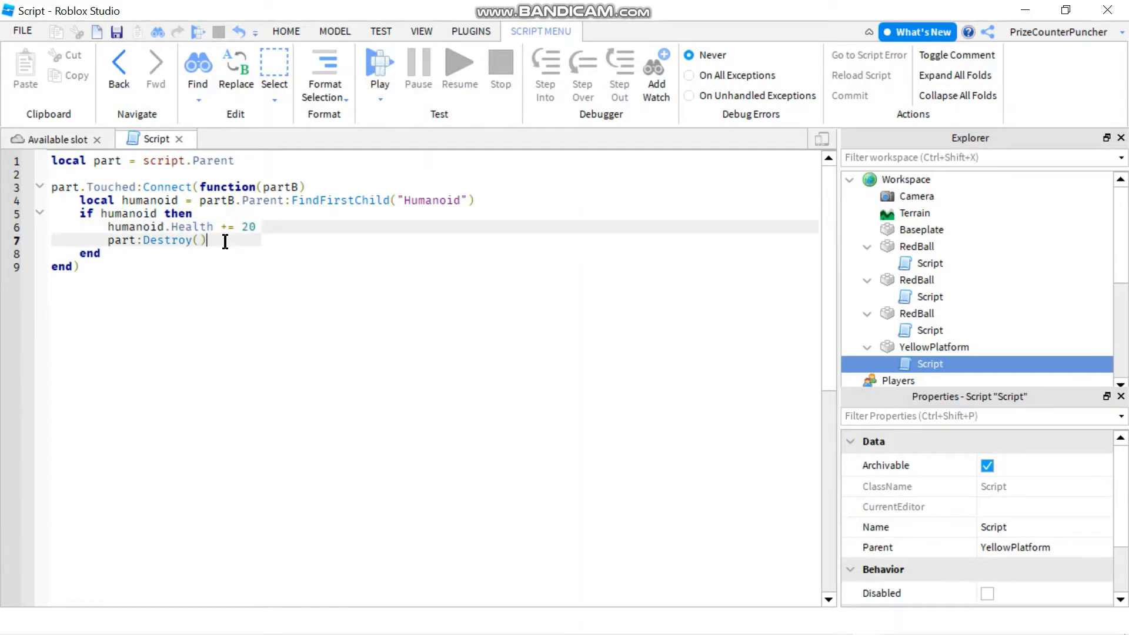
{"action": "triple_click", "coordinate": [151, 240]}
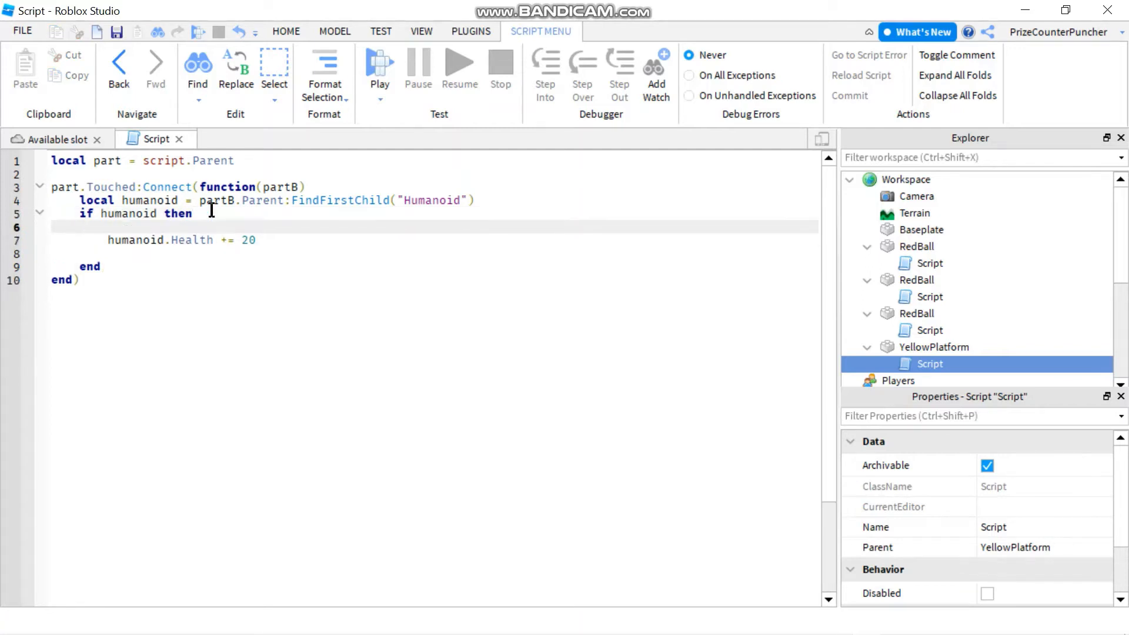
Add part.CanTouch = false so the platform stops registering touches after healing
{"action": "type", "text": "part"}
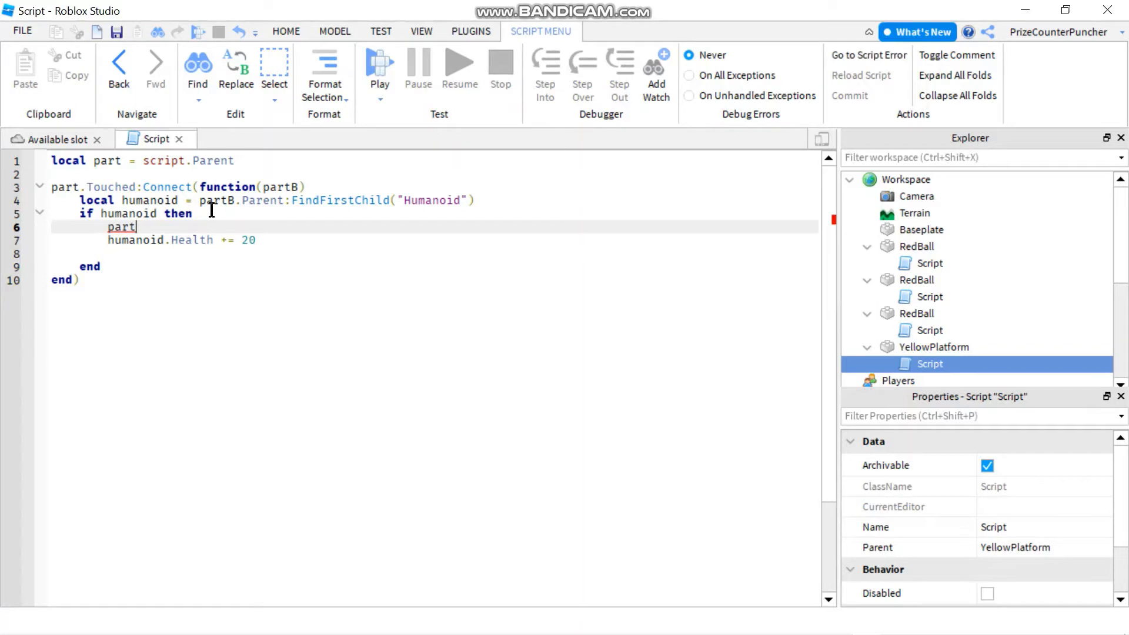
{"action": "type", "text": ".CanTouch ="}
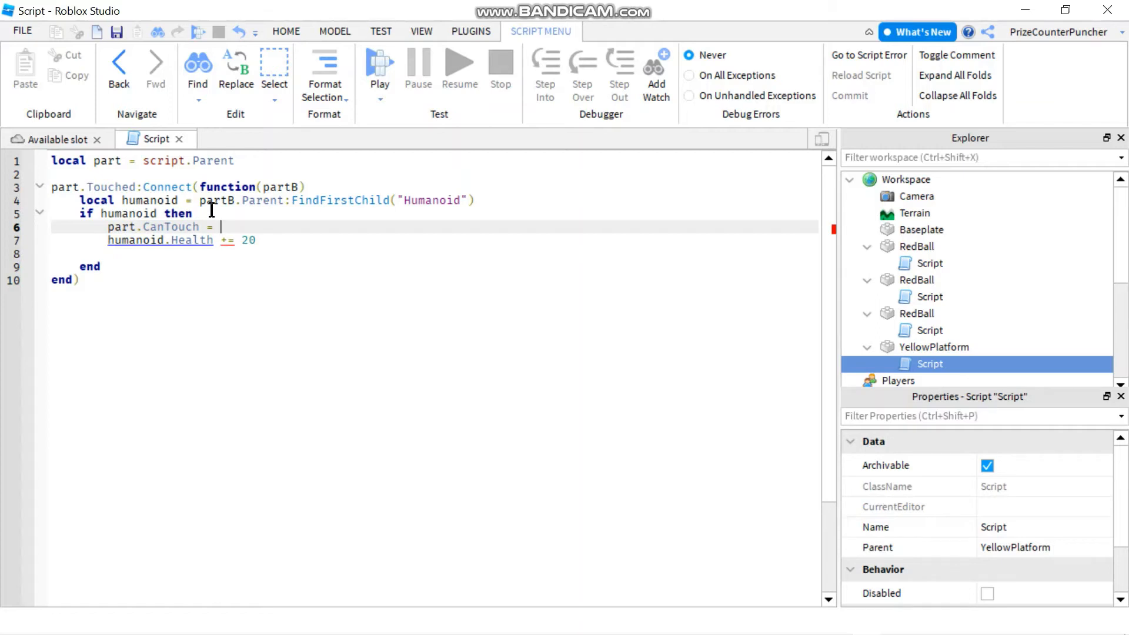
{"action": "type", "text": "false"}
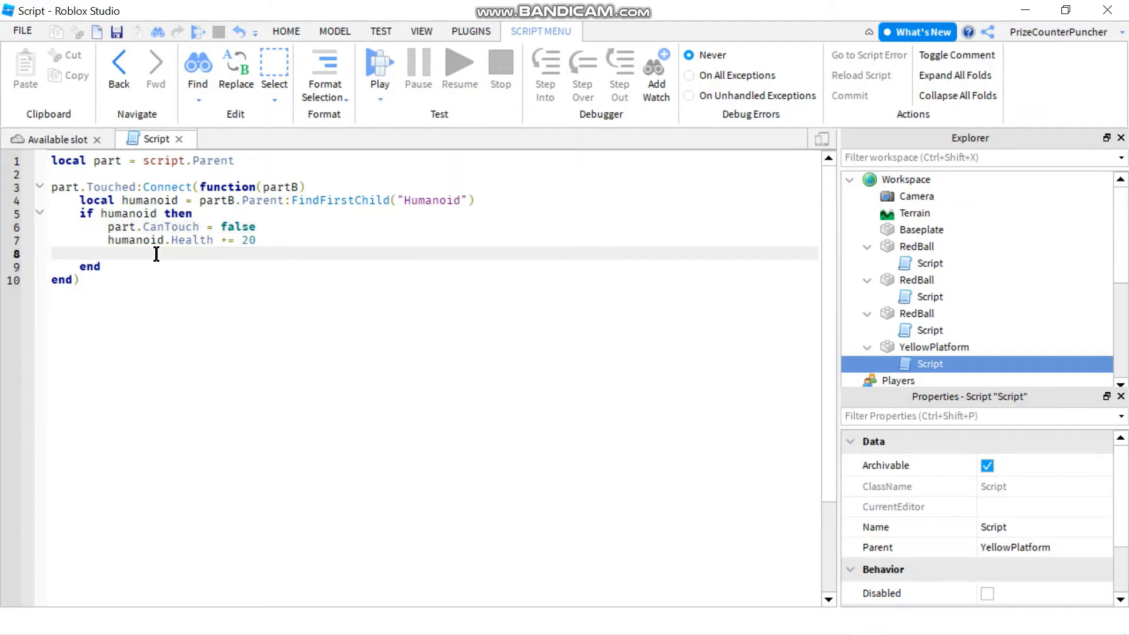
Add wait(5) then part.CanTouch = true as the cooldown, and start a playtest
{"action": "type", "text": "wait("}
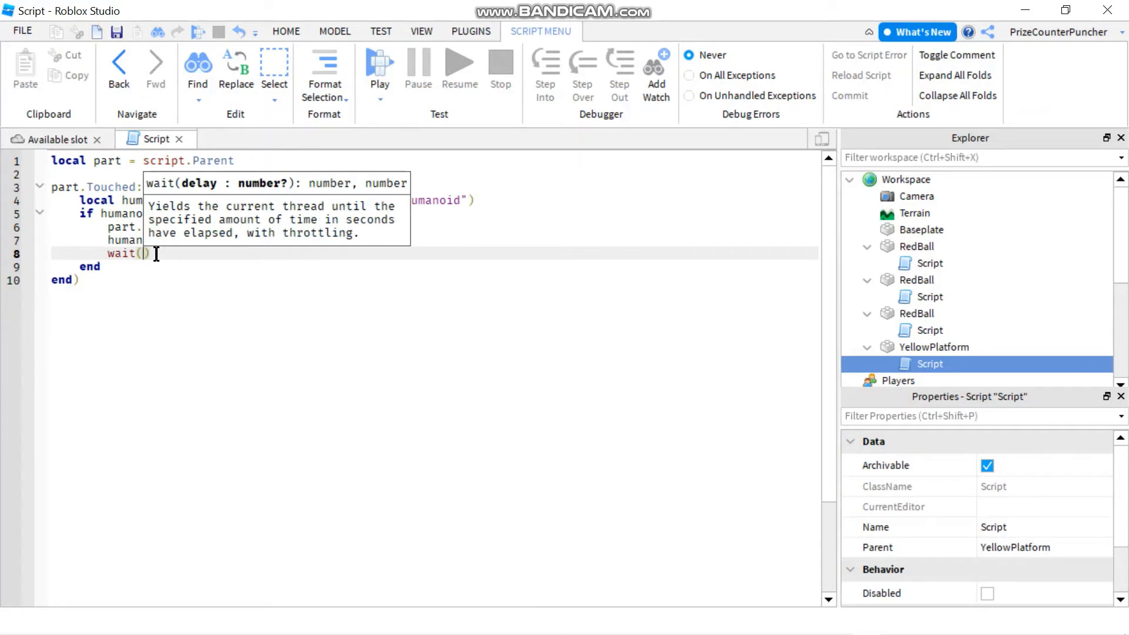
{"action": "type", "text": "5"}
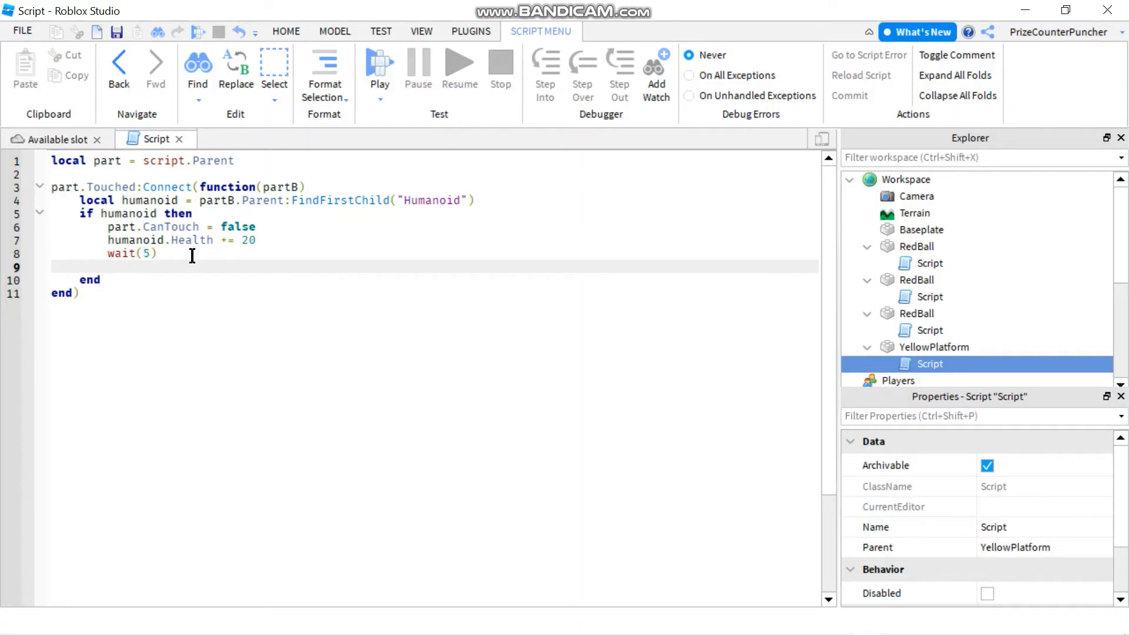
{"action": "type", "text": "part."}
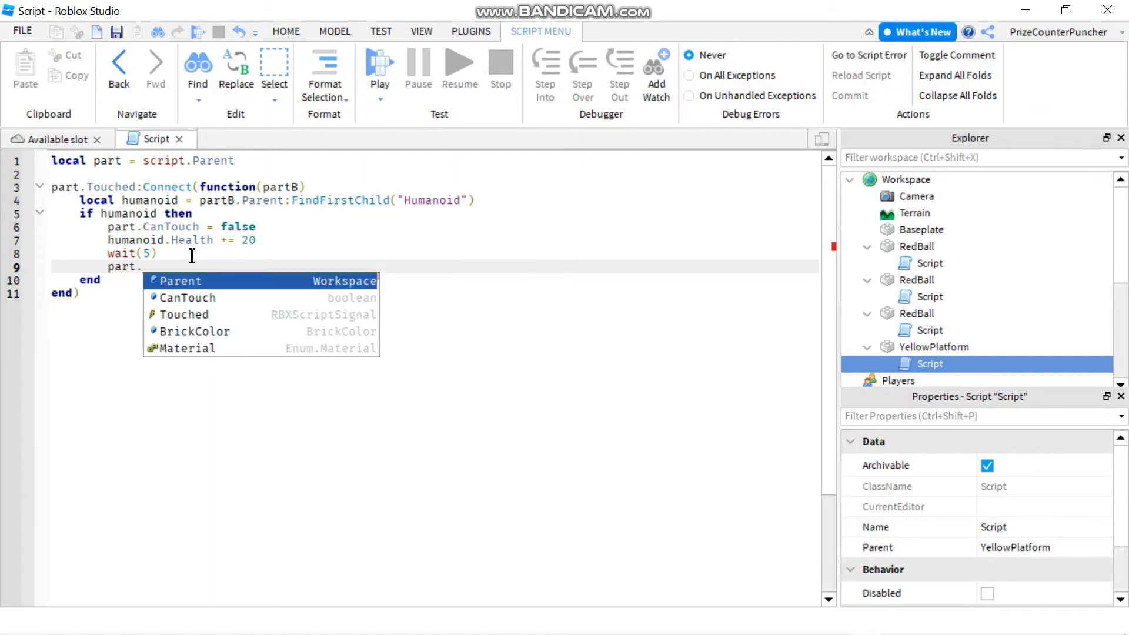
{"action": "type", "text": "CanTouch"}
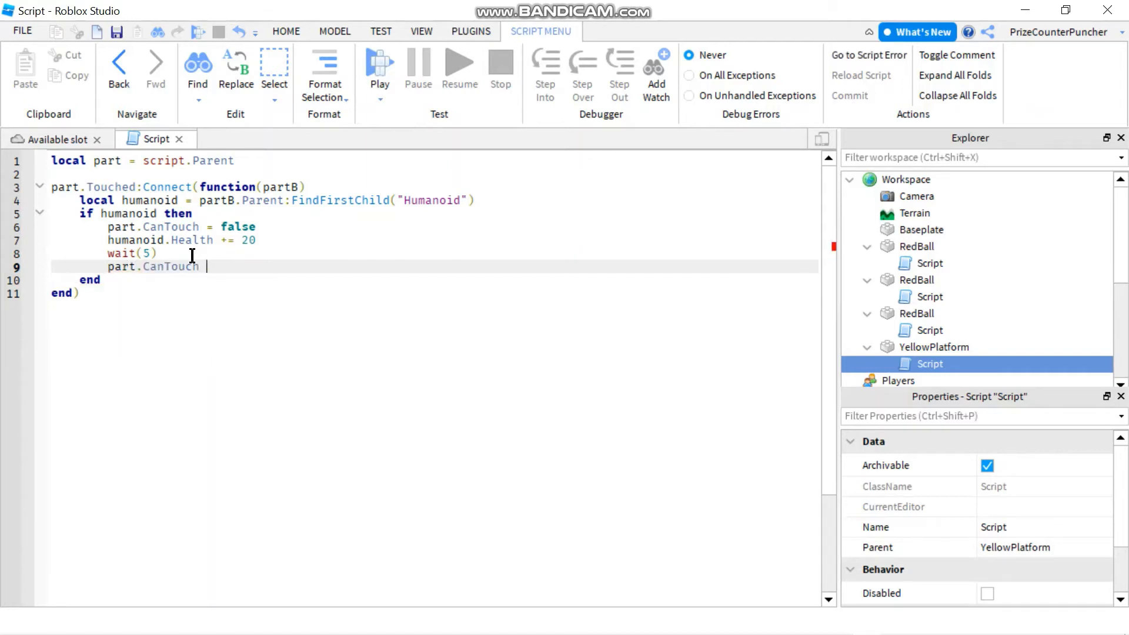
{"action": "type", "text": "= tru"}
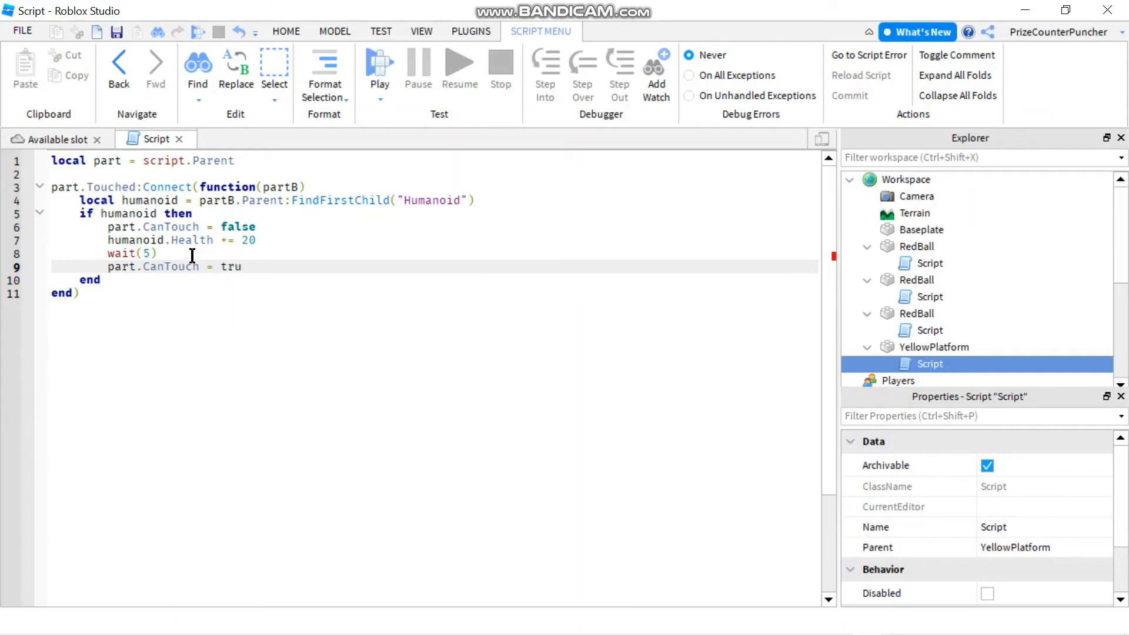
{"action": "type", "text": "e"}
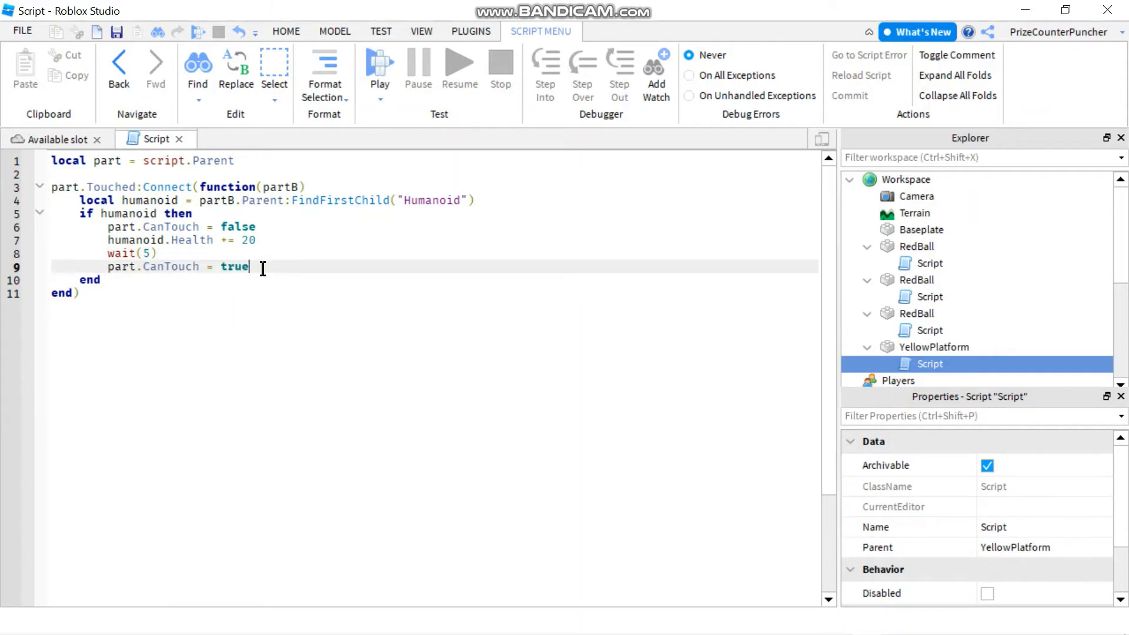
{"action": "left_click", "coordinate": [255, 240]}
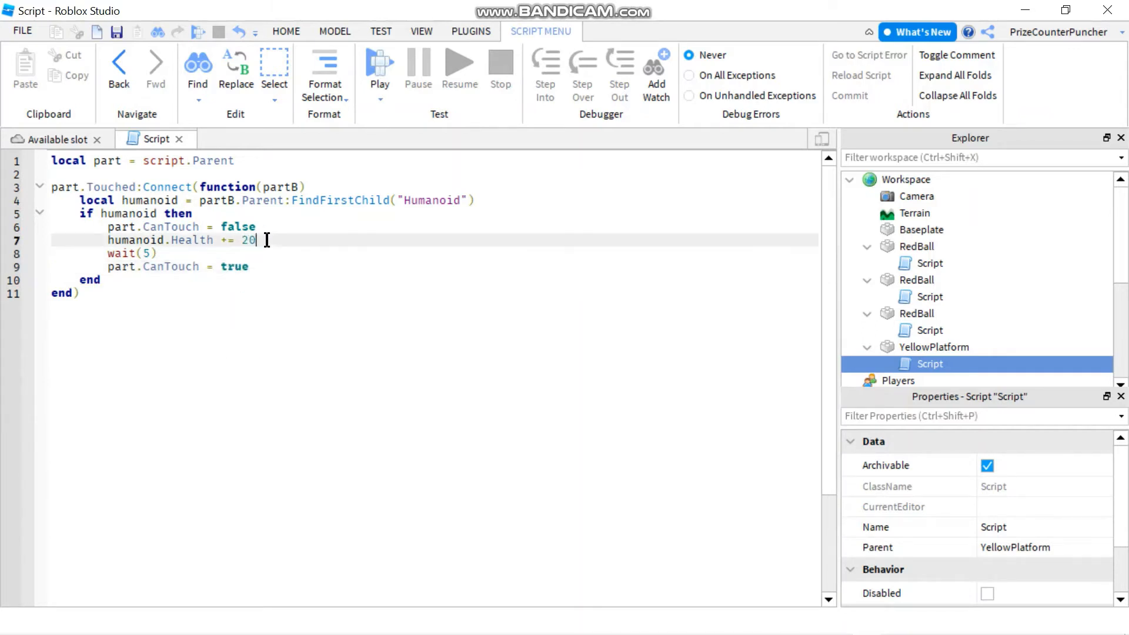
{"action": "mouse_move", "coordinate": [424, 333]}
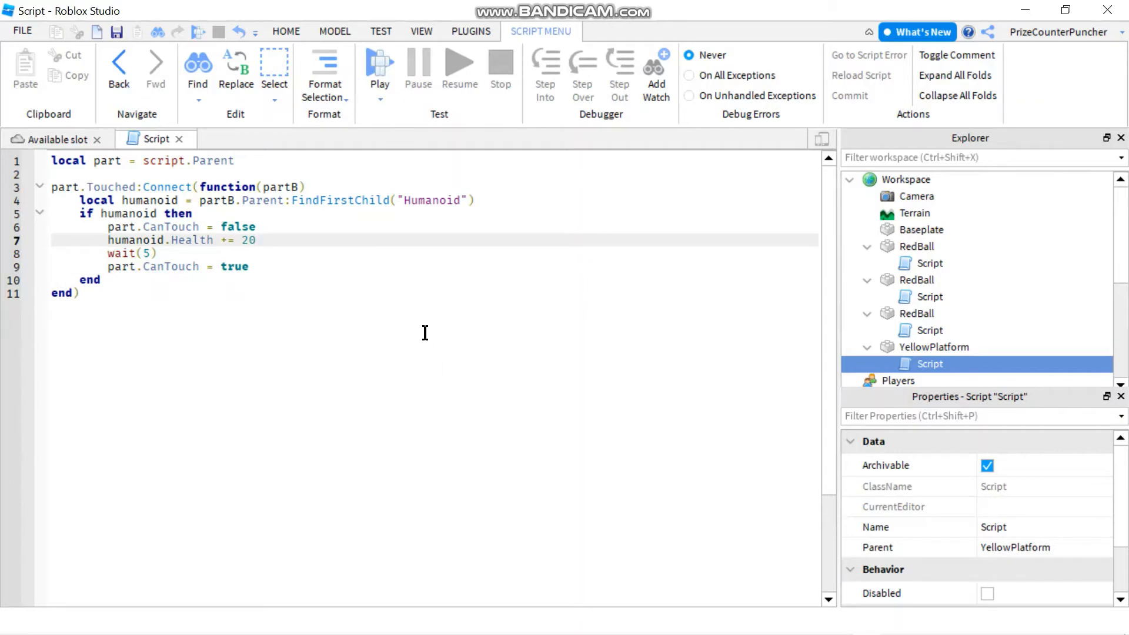
{"action": "left_click", "coordinate": [51, 139]}
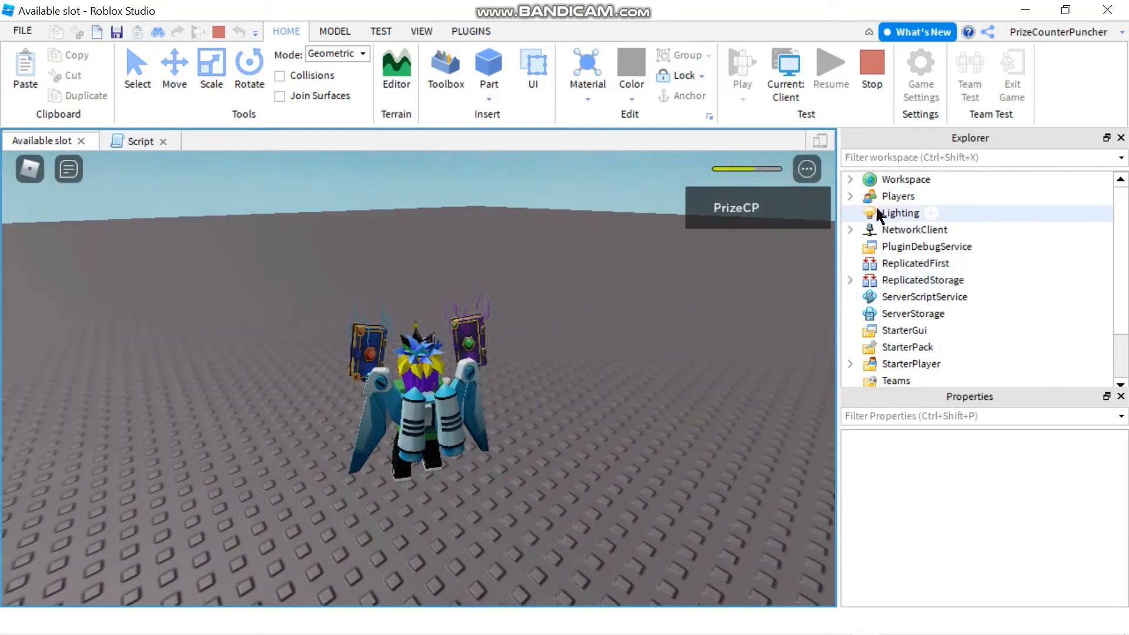
Inspect the playtest character's Humanoid Health (56.595) and MaxHealth (100) in Properties
{"action": "left_click", "coordinate": [850, 179]}
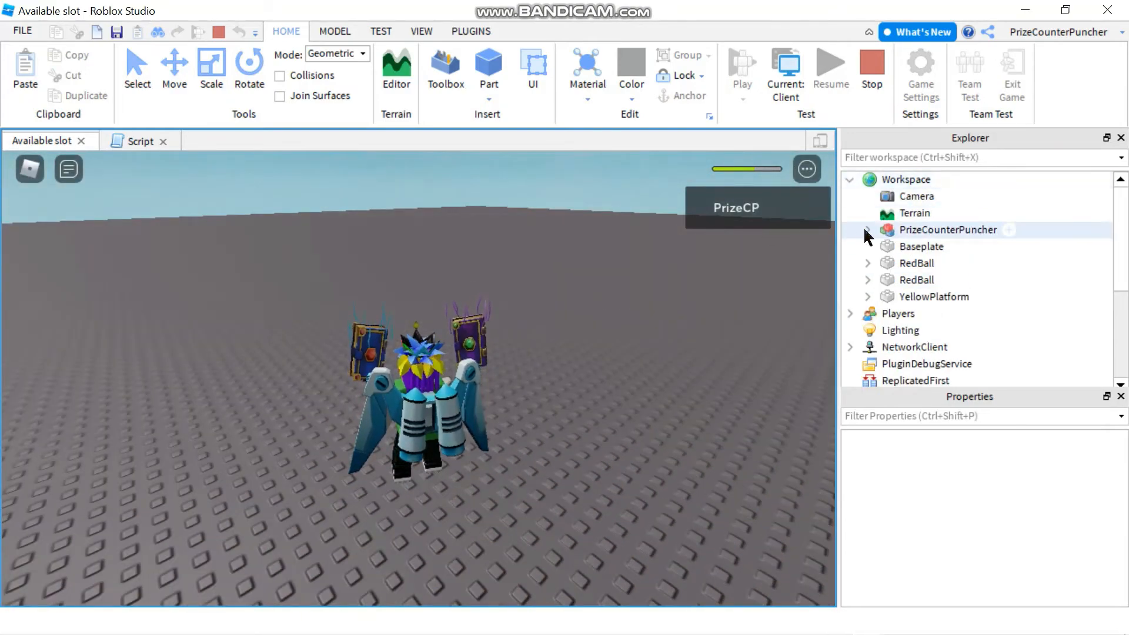
{"action": "left_click", "coordinate": [867, 229]}
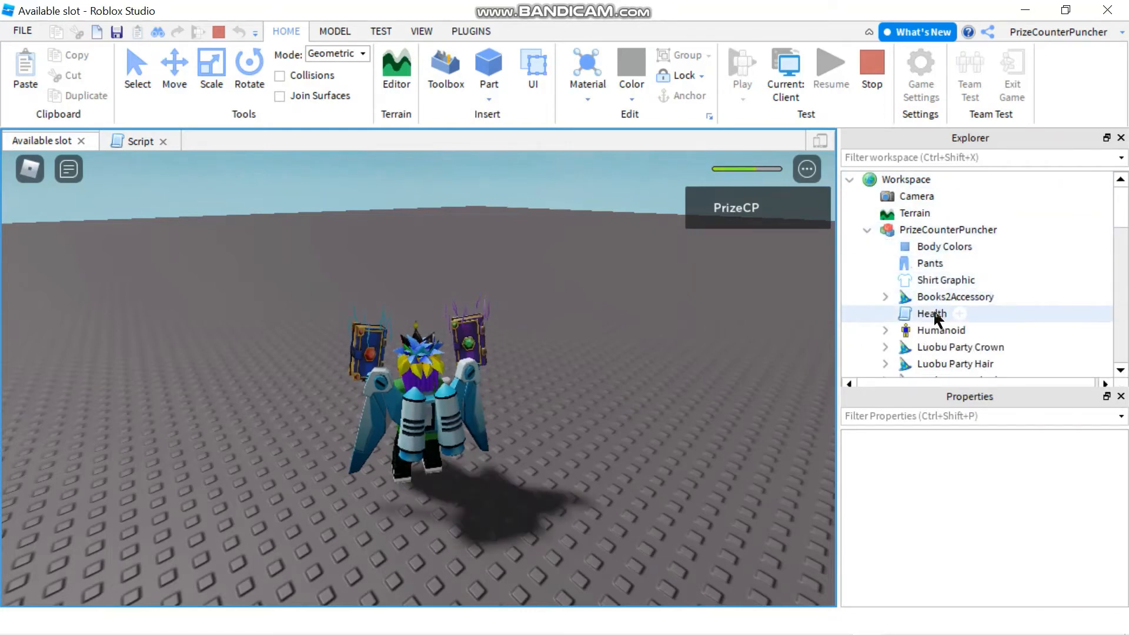
{"action": "left_click", "coordinate": [939, 329]}
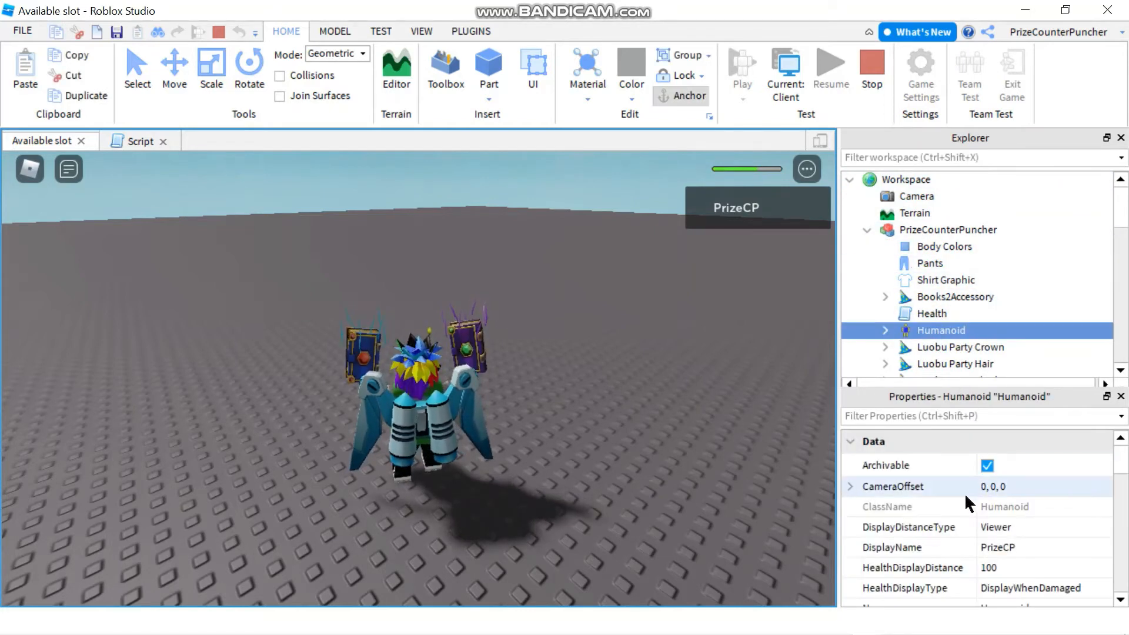
{"action": "scroll", "scroll_direction": "down", "scroll_amount": 3}
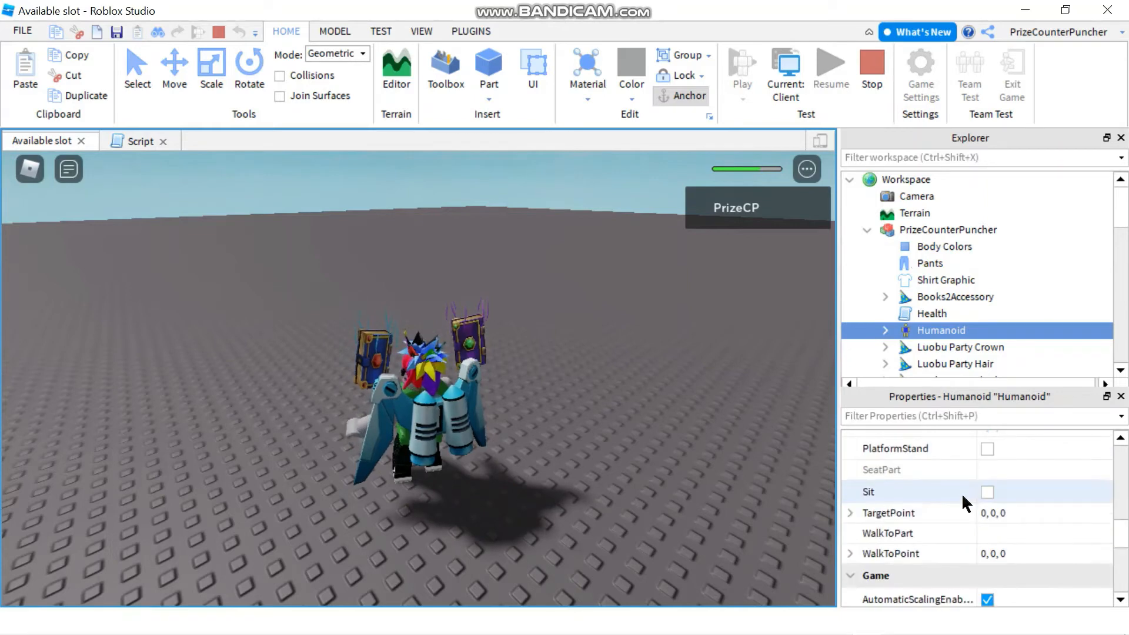
{"action": "scroll", "scroll_direction": "down", "scroll_amount": 3}
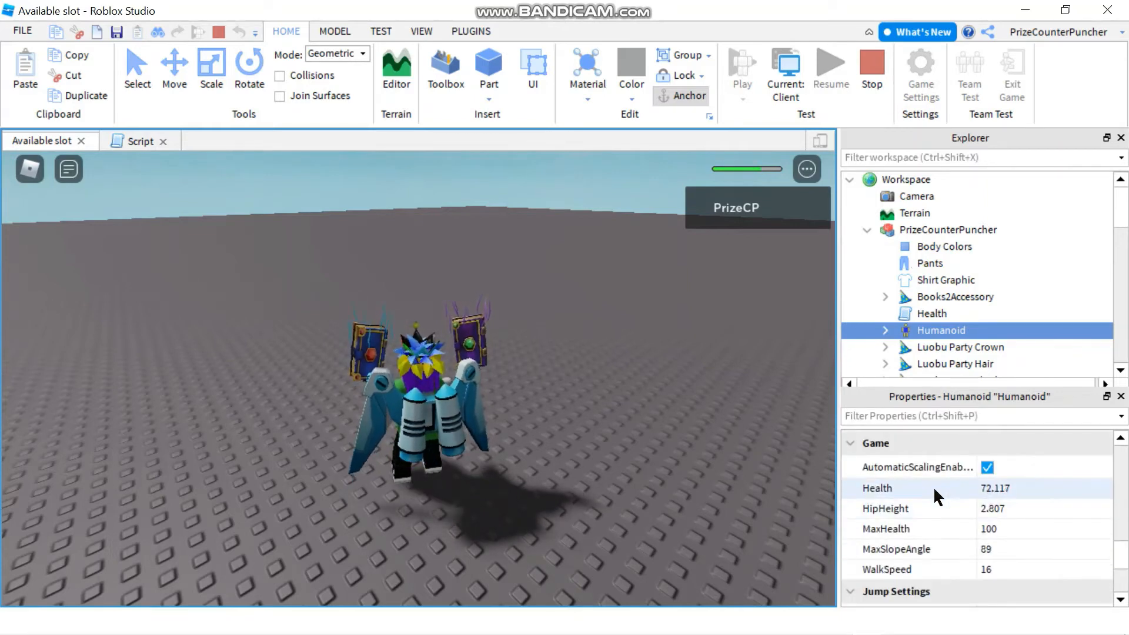
{"action": "left_click", "coordinate": [1037, 488]}
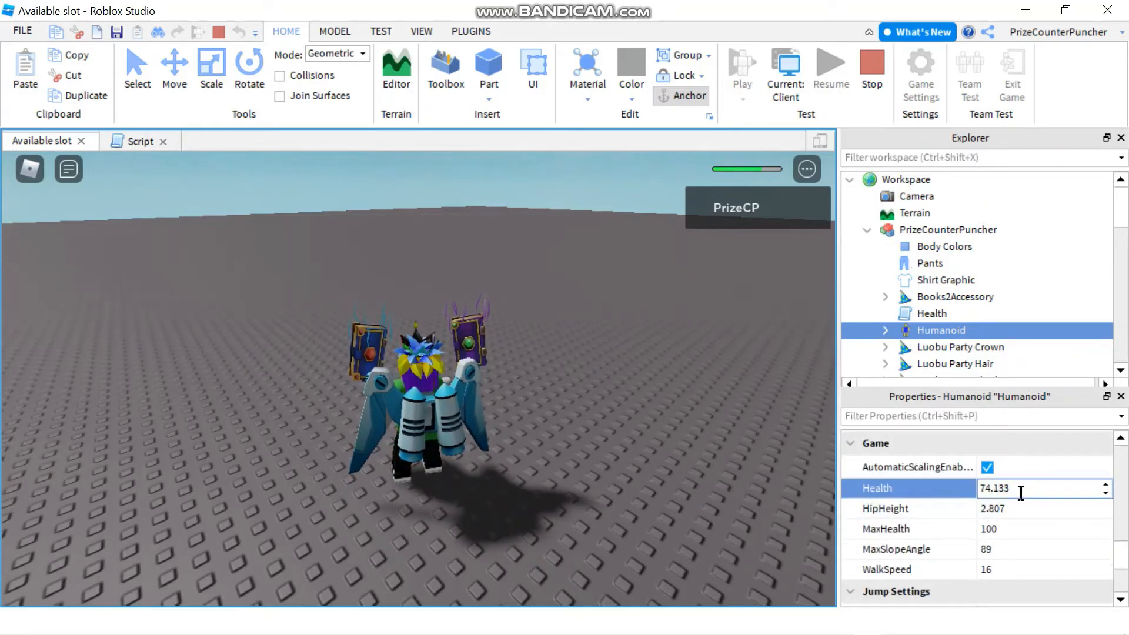
{"action": "left_click", "coordinate": [884, 528]}
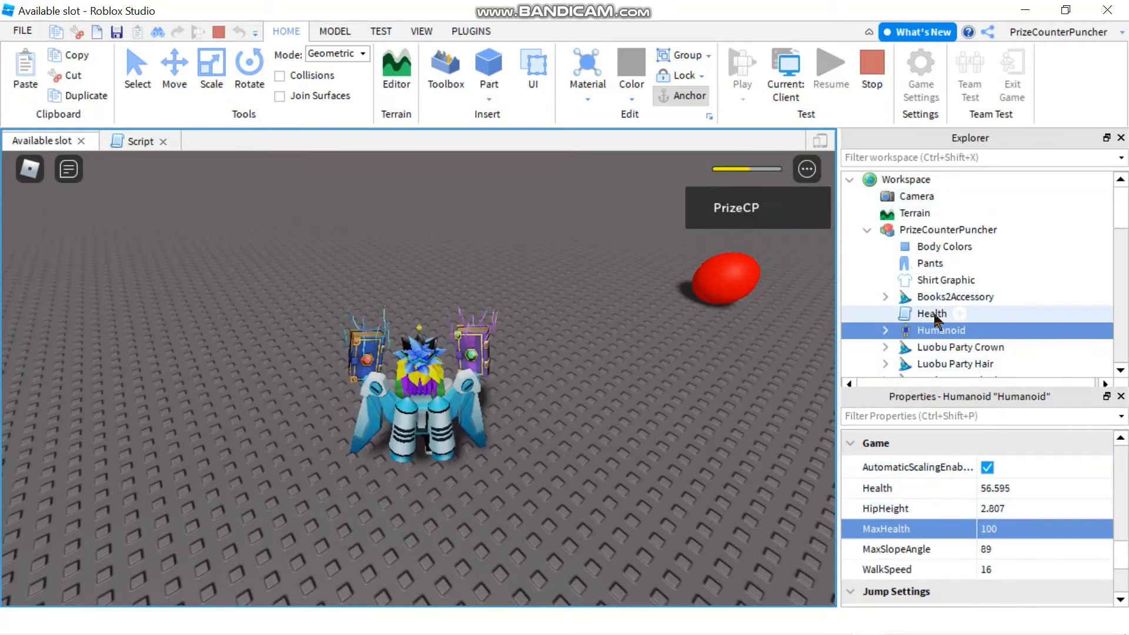
Try viewing the character's Health script and Humanoid properties during the playtest
{"action": "left_click", "coordinate": [930, 312]}
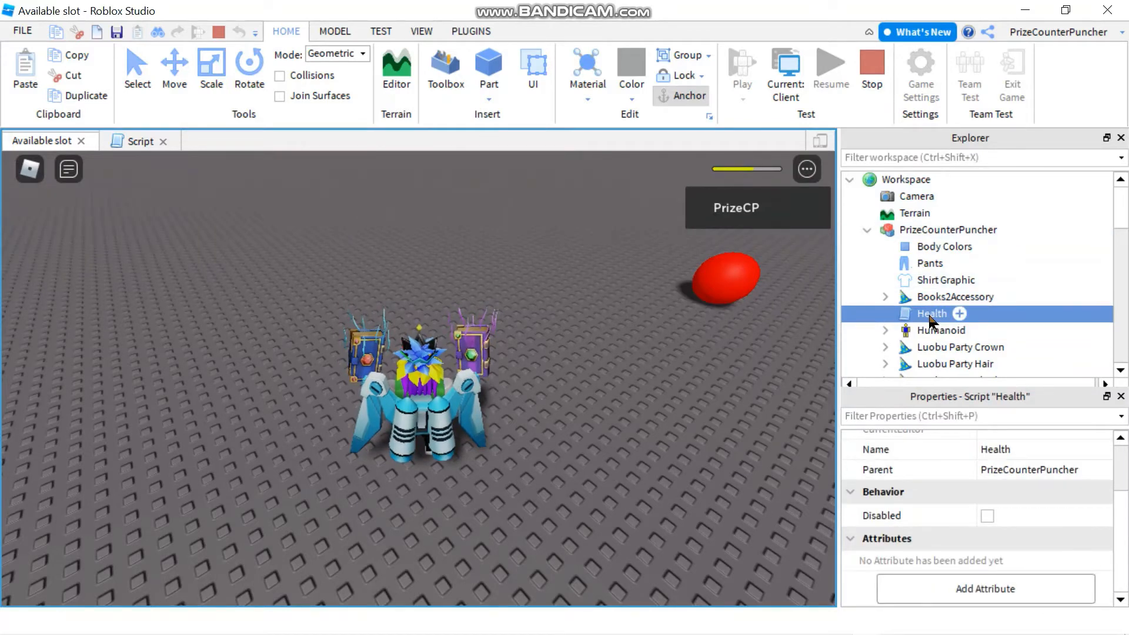
{"action": "double_click", "coordinate": [931, 313]}
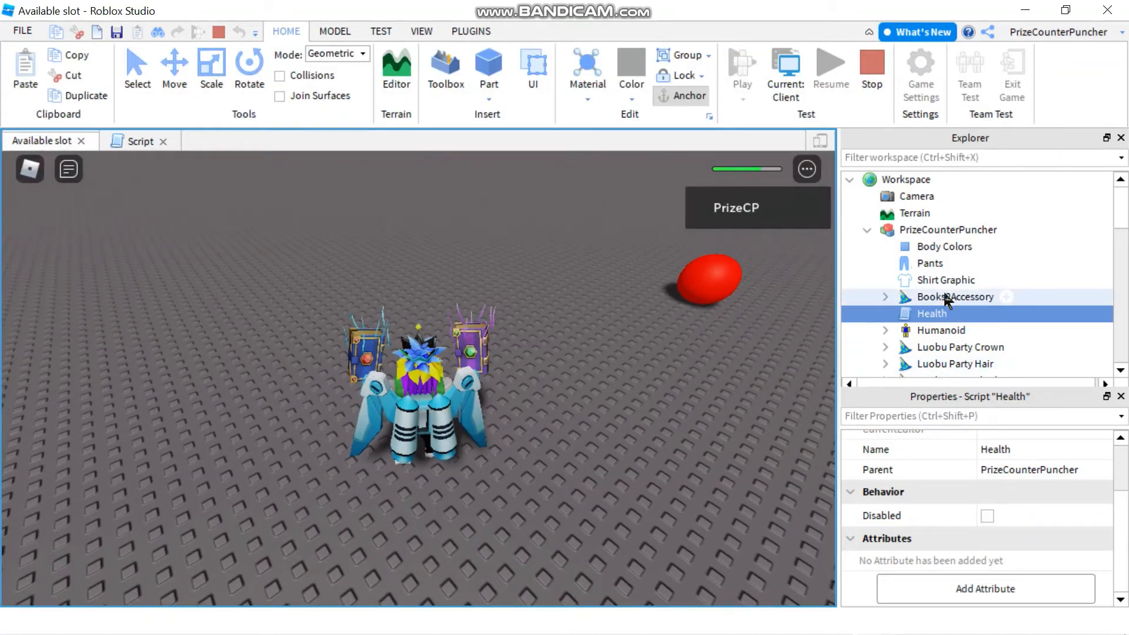
{"action": "left_click", "coordinate": [940, 329]}
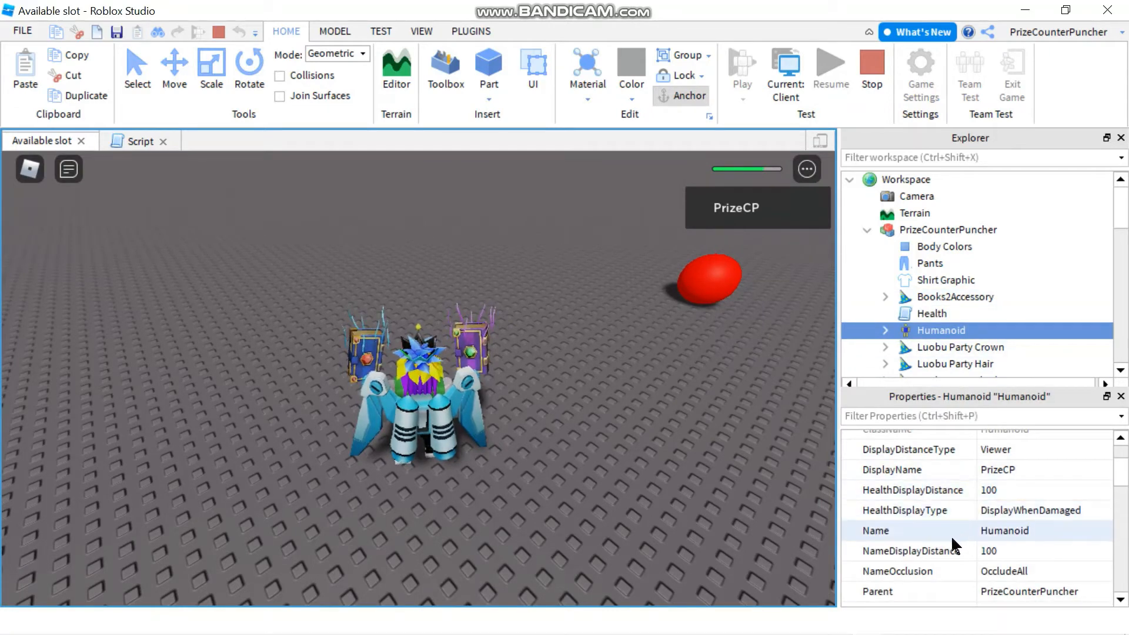
{"action": "scroll", "scroll_direction": "down", "scroll_amount": 3}
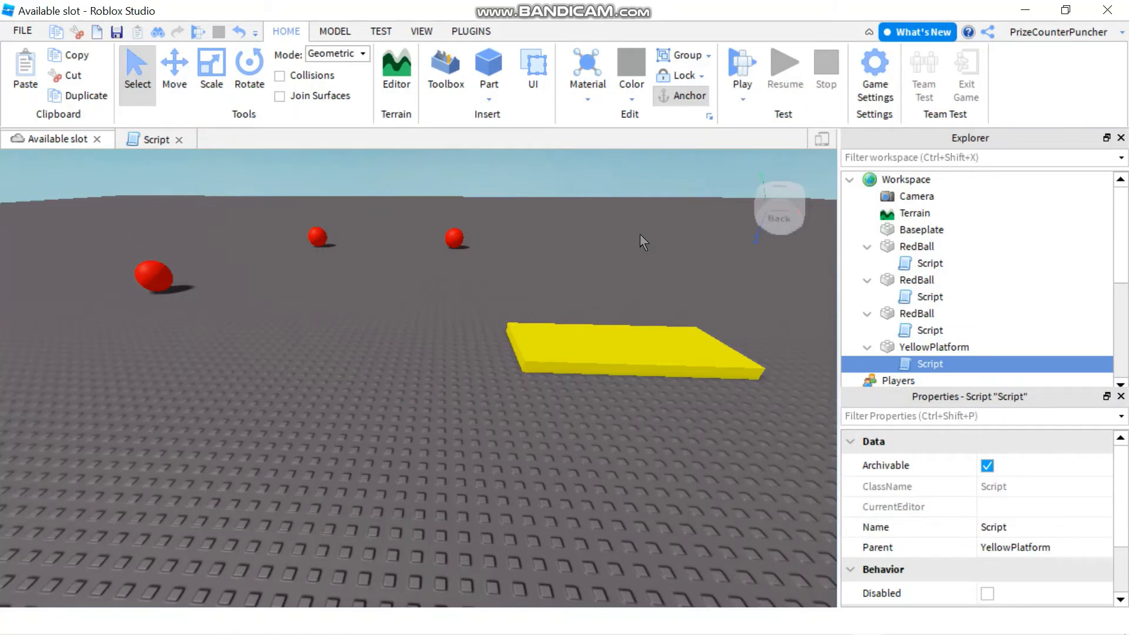
{"action": "mouse_move", "coordinate": [753, 275]}
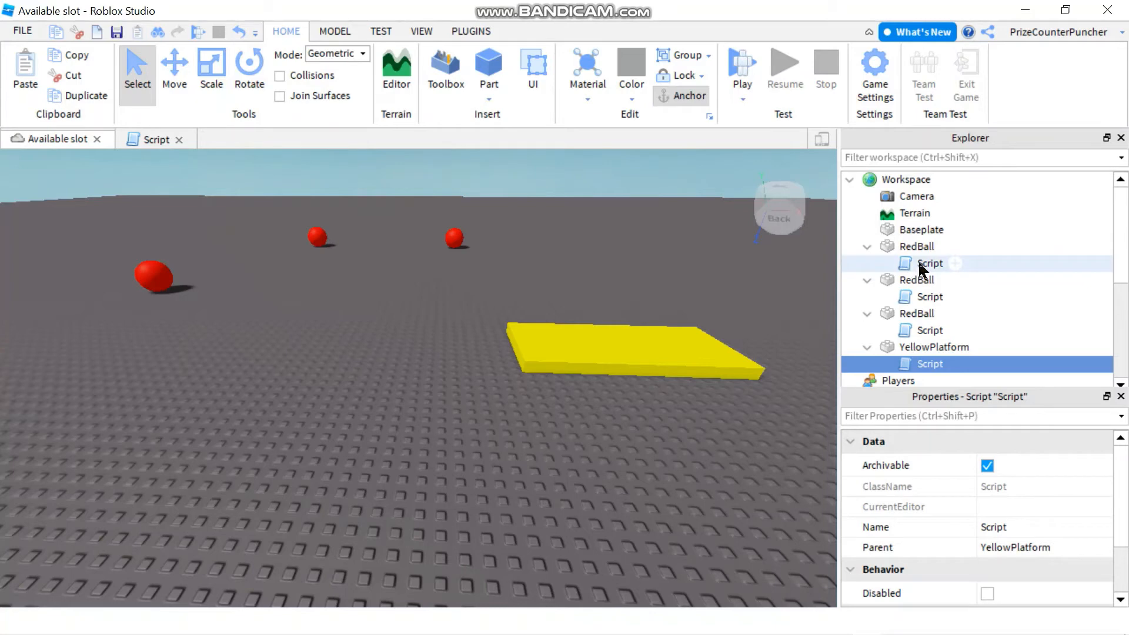
Rewrite the first RedBall script's damage line as humanoid:TakeDamage(40)
{"action": "left_click", "coordinate": [928, 262]}
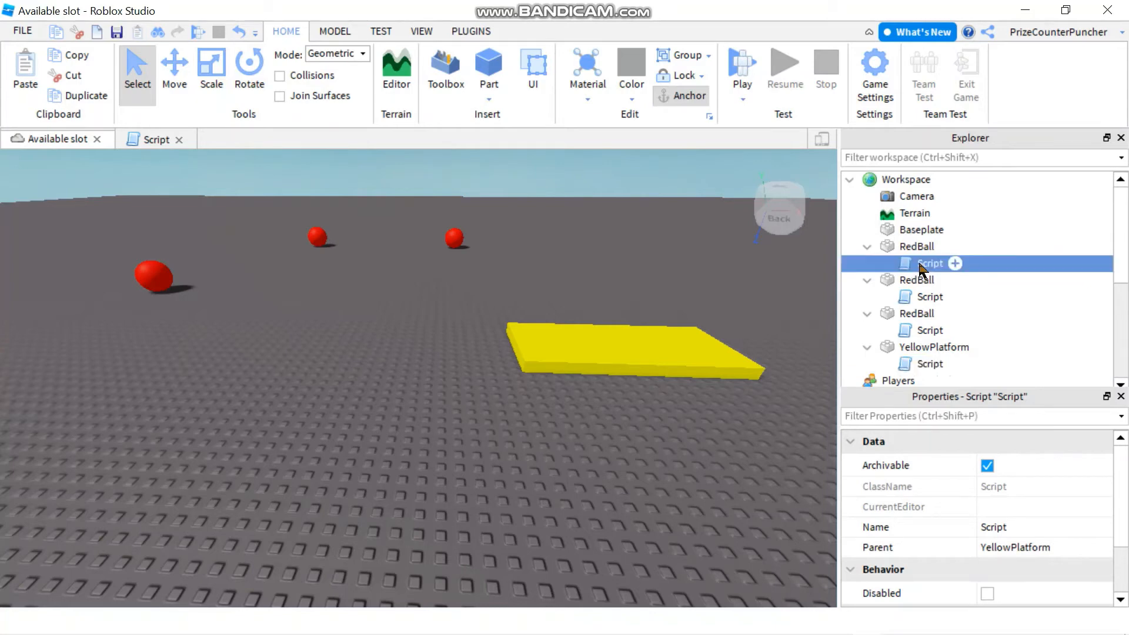
{"action": "double_click", "coordinate": [928, 262]}
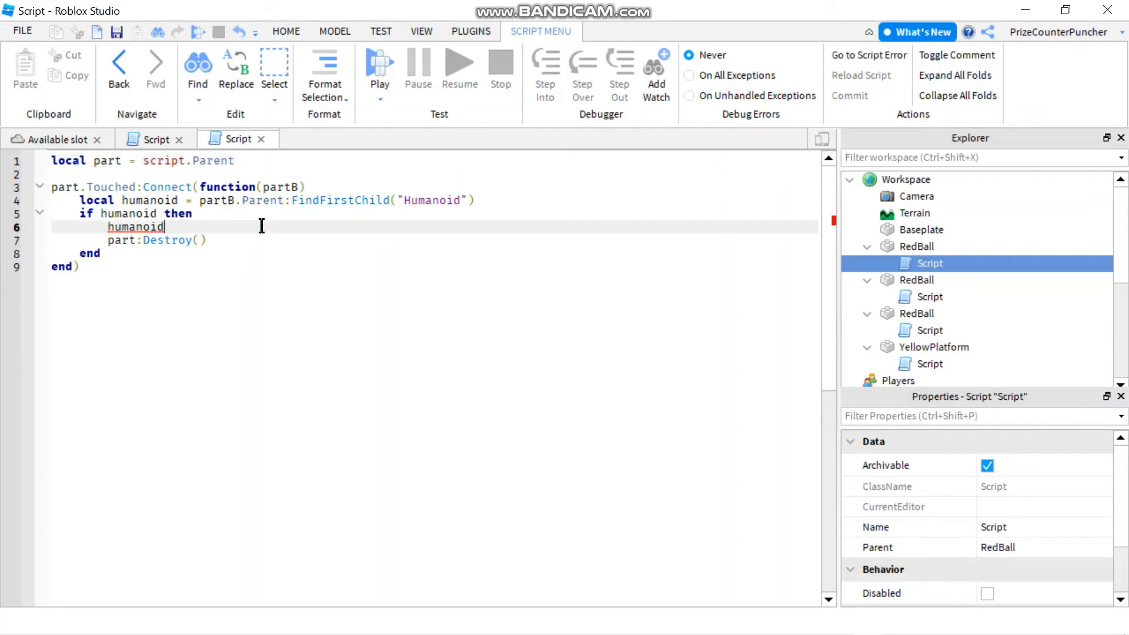
{"action": "type", "text": ":T"}
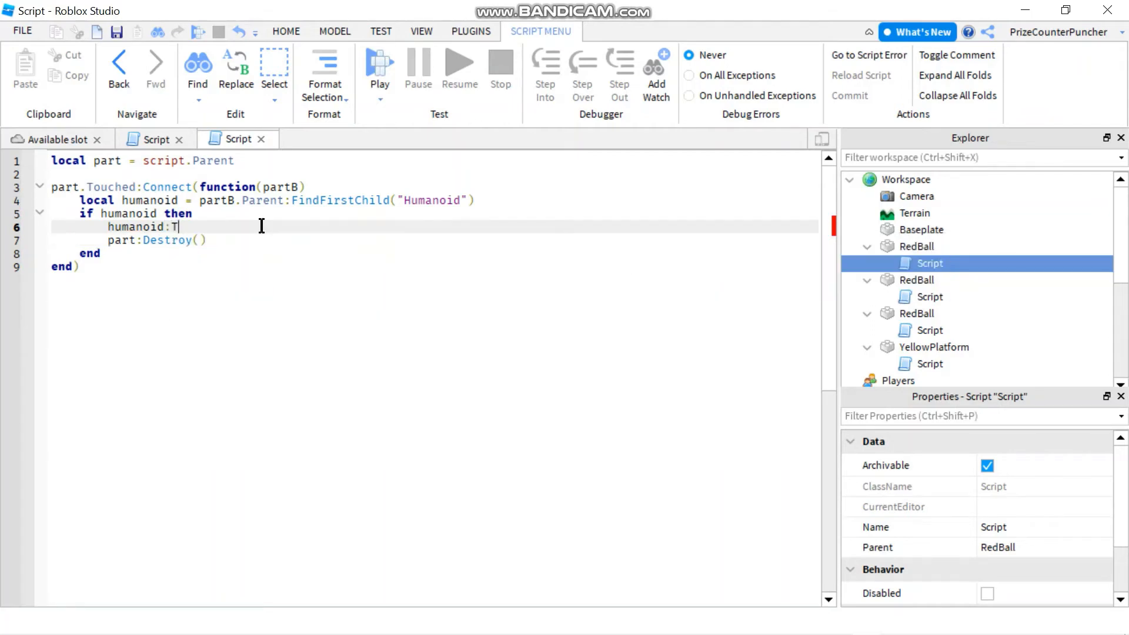
{"action": "type", "text": "amage"}
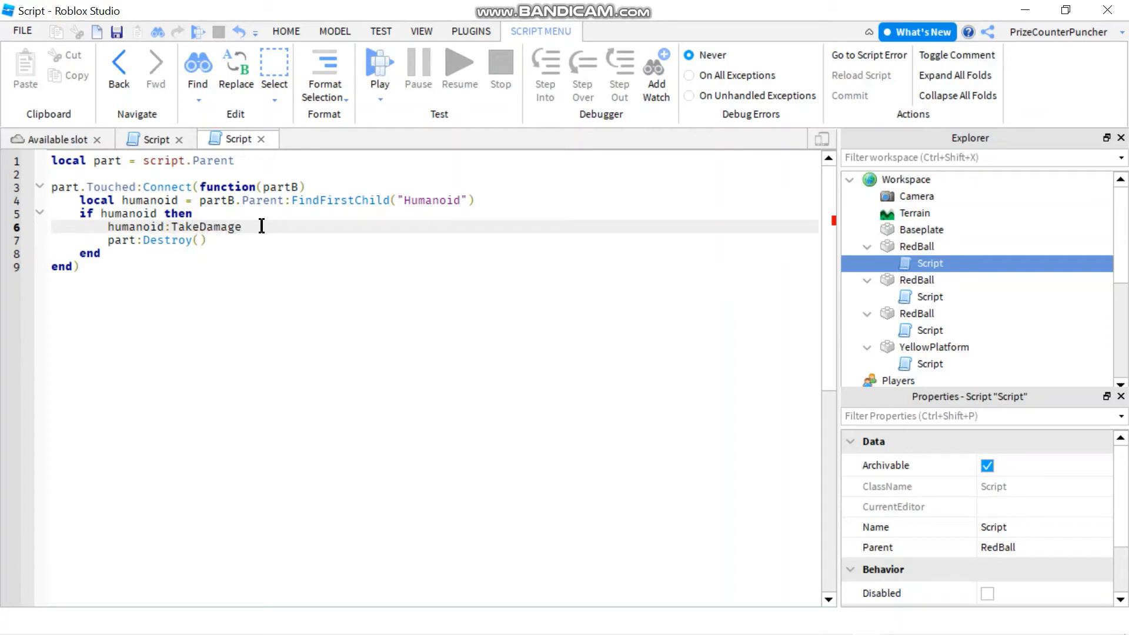
{"action": "type", "text": "()"}
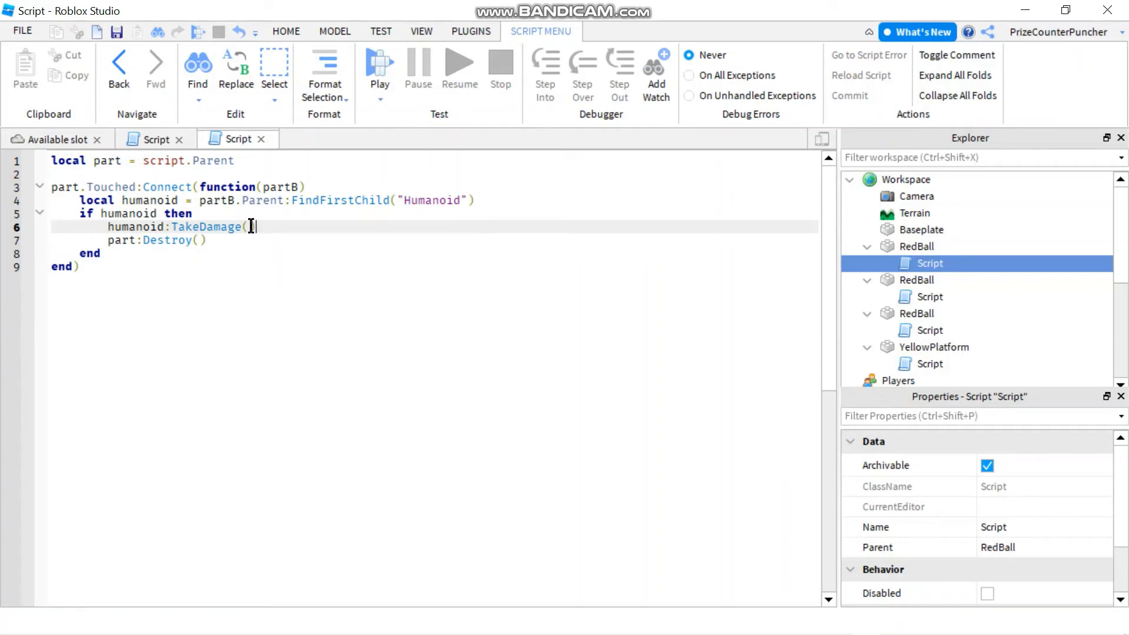
{"action": "type", "text": "4"}
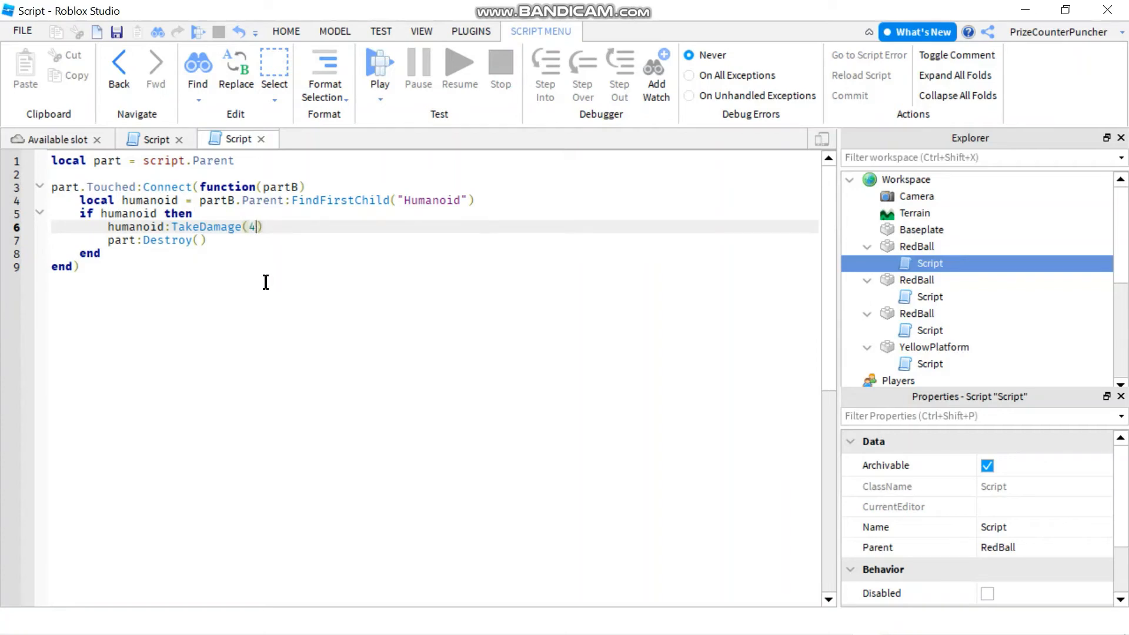
{"action": "type", "text": "0"}
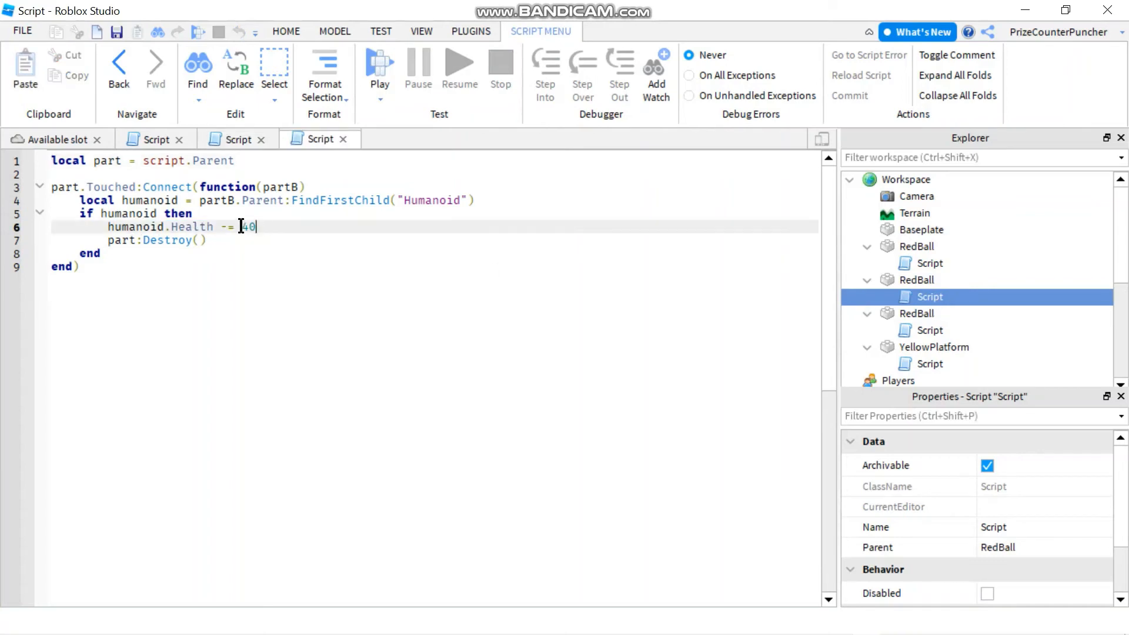
Replace humanoid.Health -= 40 with humanoid:TakeDamage(40) in another RedBall script
{"action": "triple_click", "coordinate": [180, 227]}
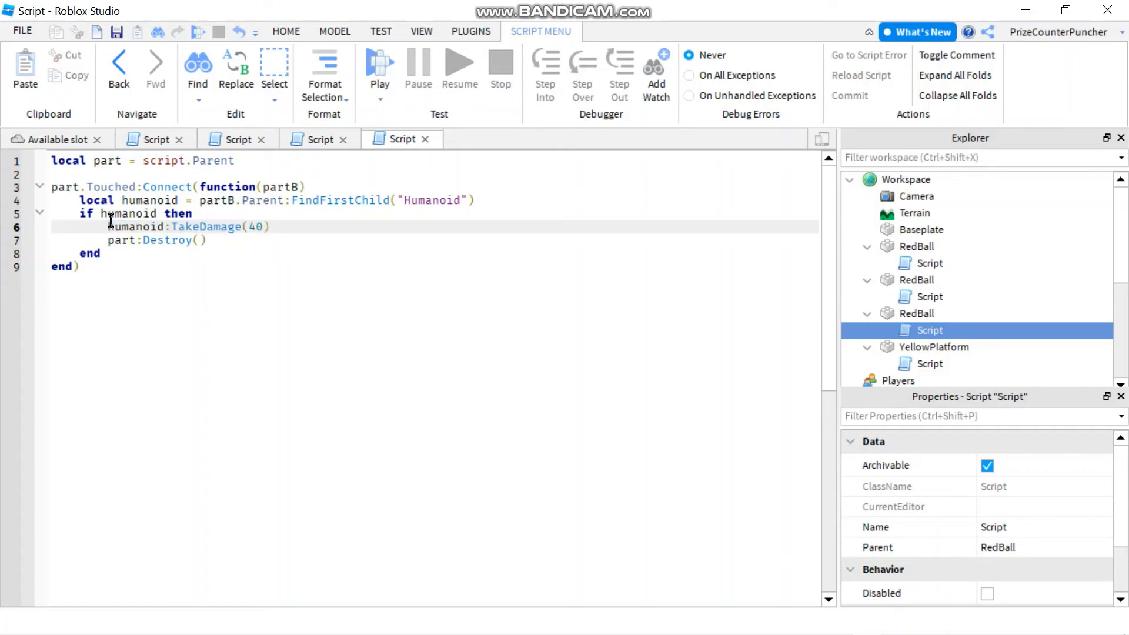
{"action": "left_click", "coordinate": [268, 227]}
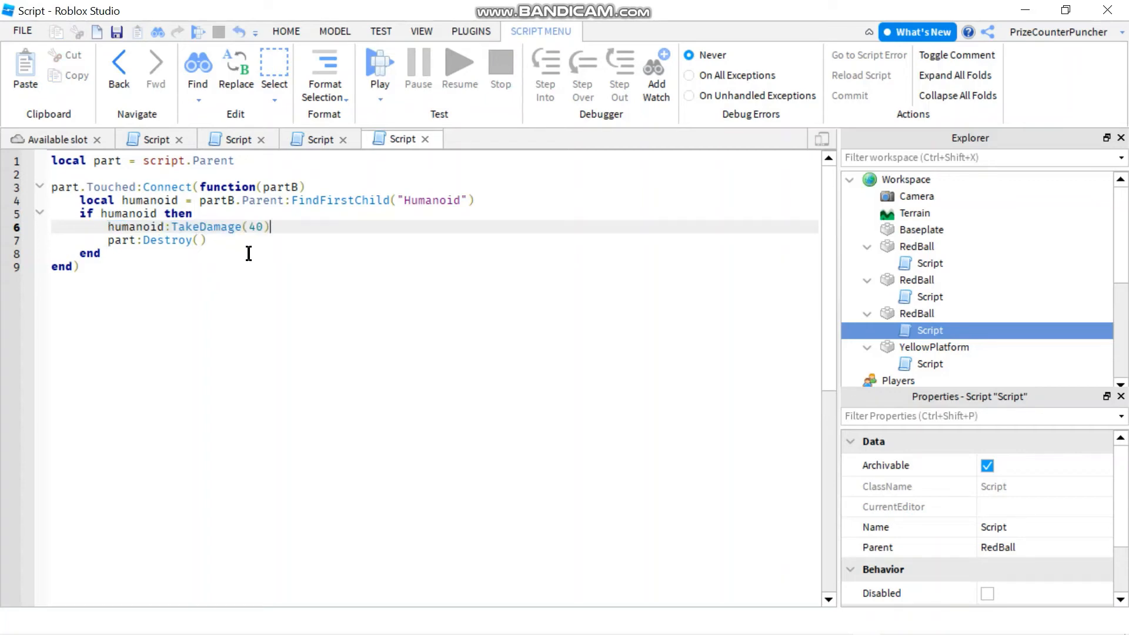
{"action": "mouse_move", "coordinate": [229, 230]}
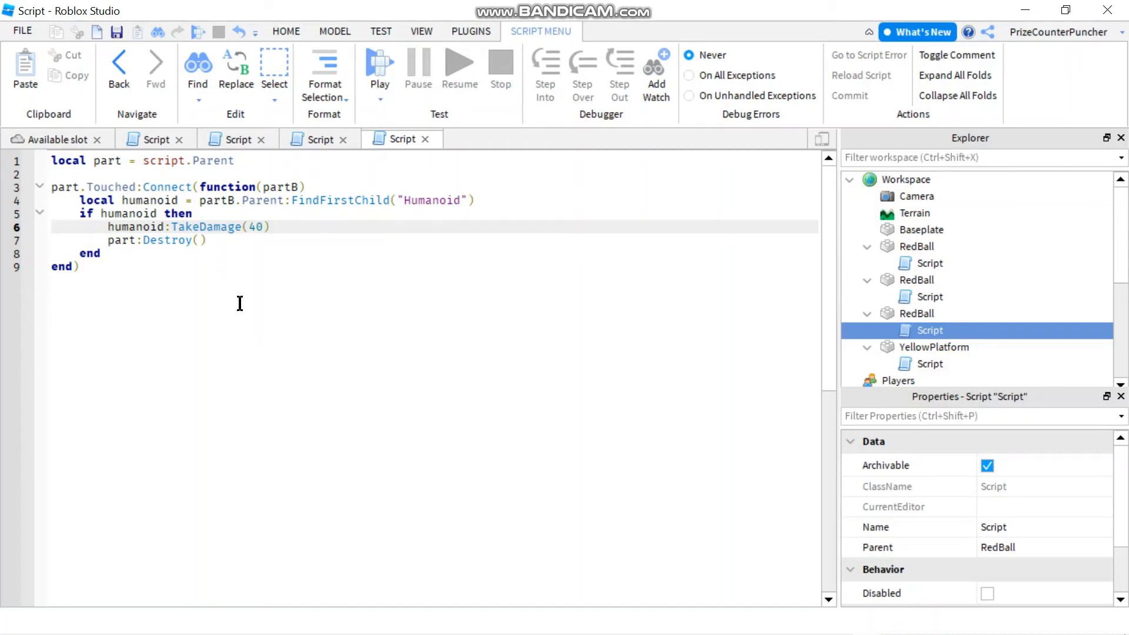
{"action": "mouse_move", "coordinate": [243, 306]}
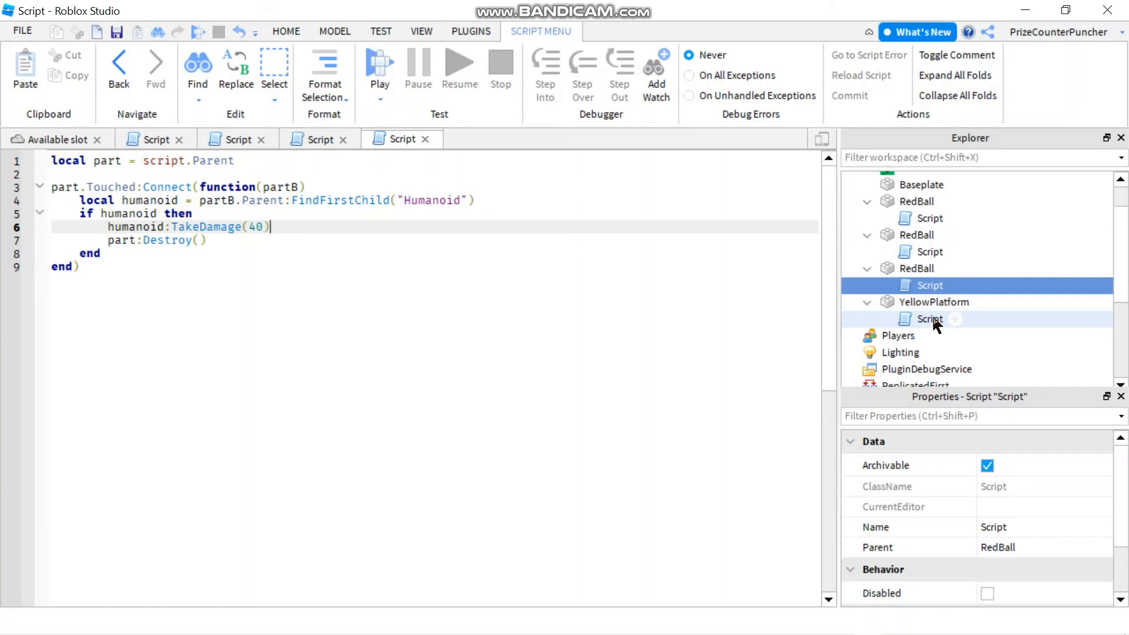
Replace the heal line in YellowPlatform's script with humanoid:TakeDamage(-20)
{"action": "left_click", "coordinate": [929, 318]}
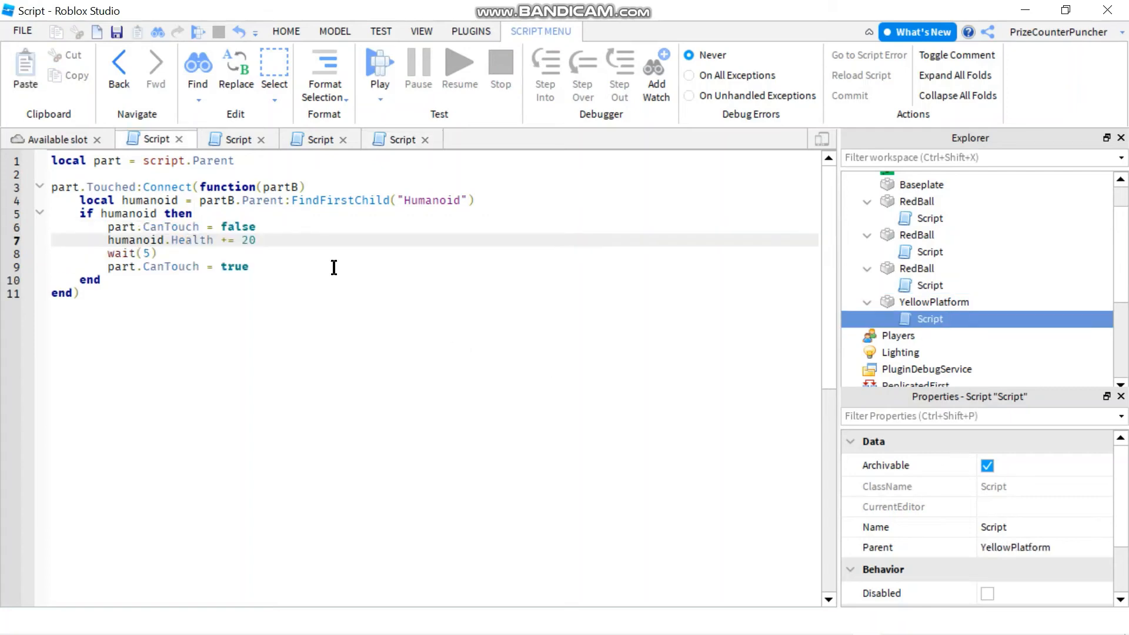
{"action": "triple_click", "coordinate": [180, 240]}
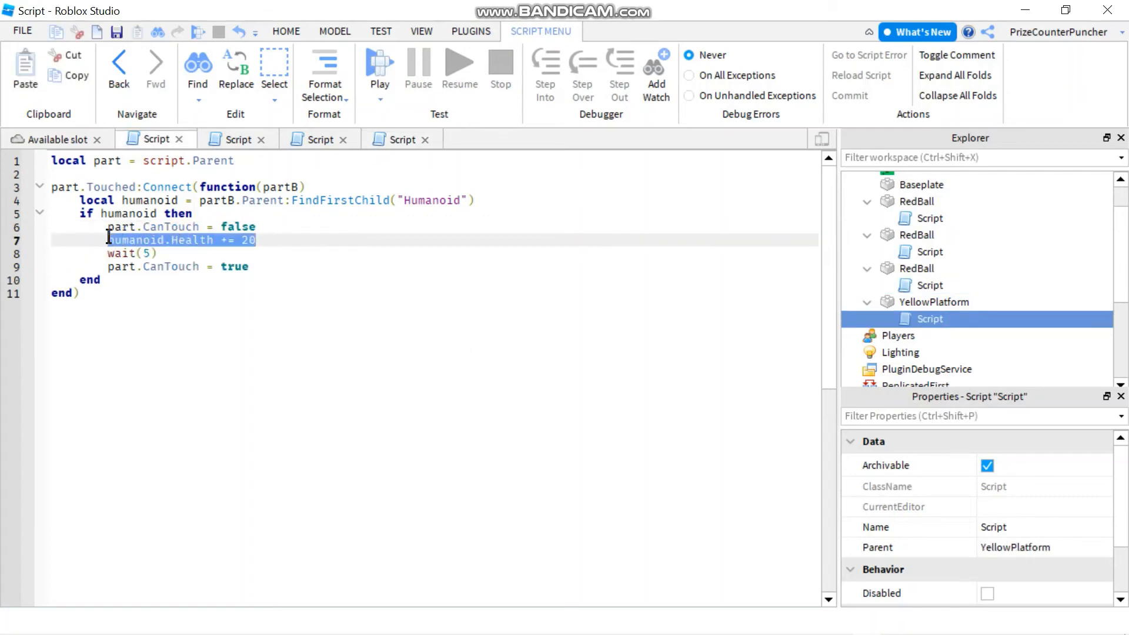
{"action": "type", "text": "humanoid:TakeDamage(40)"}
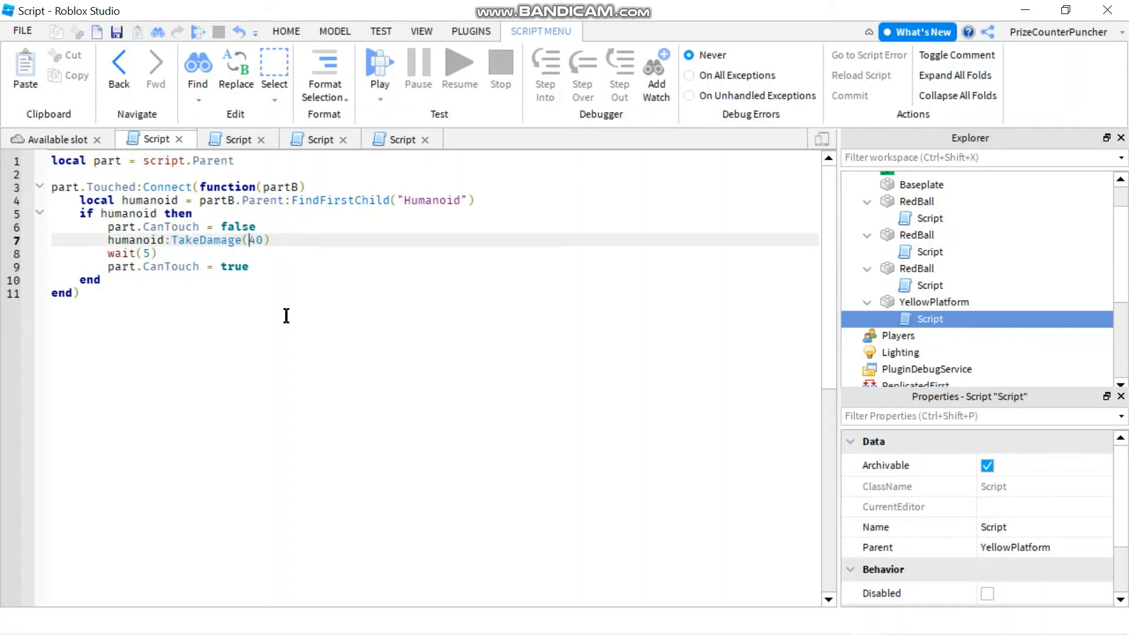
{"action": "type", "text": "-2"}
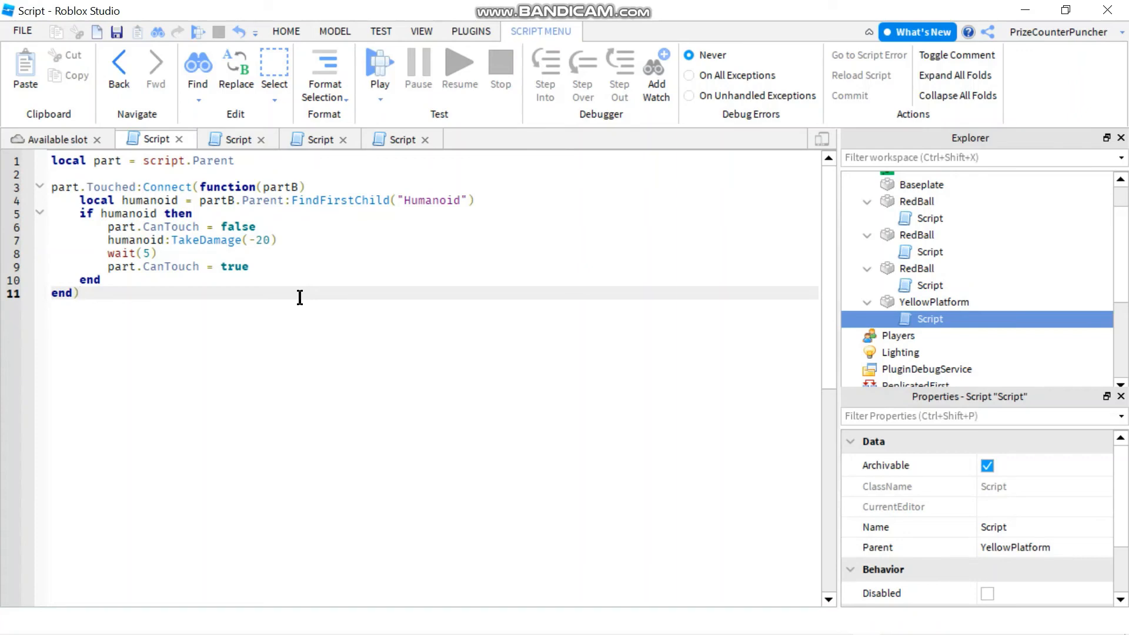
{"action": "left_click", "coordinate": [457, 302]}
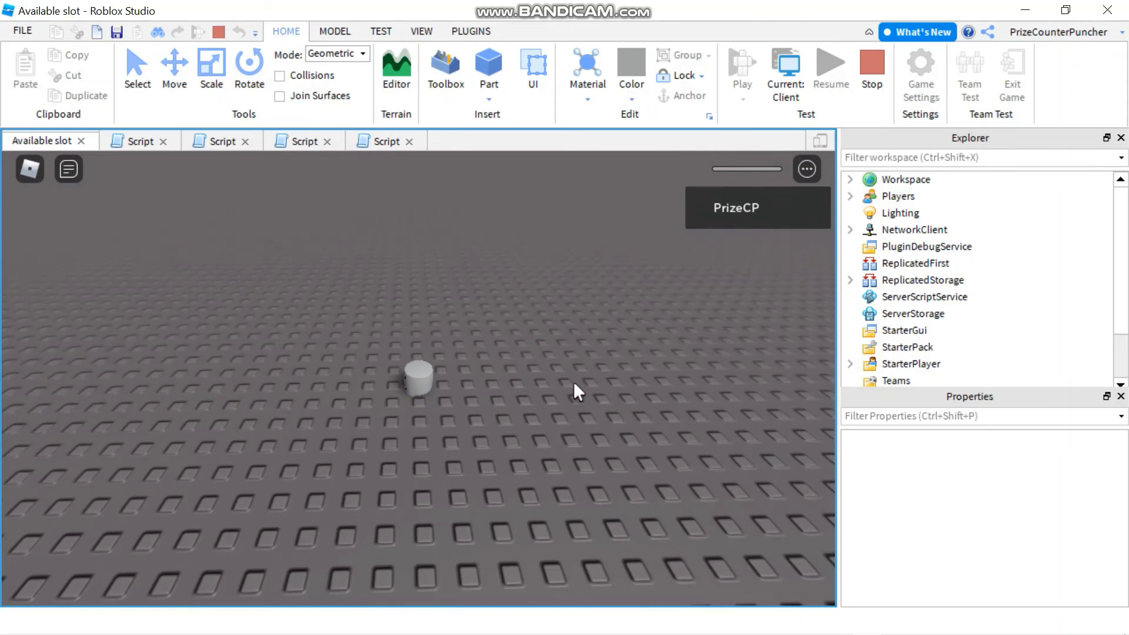
Stop the current play test and start a fresh one near the platform and balls
{"action": "left_click", "coordinate": [742, 65]}
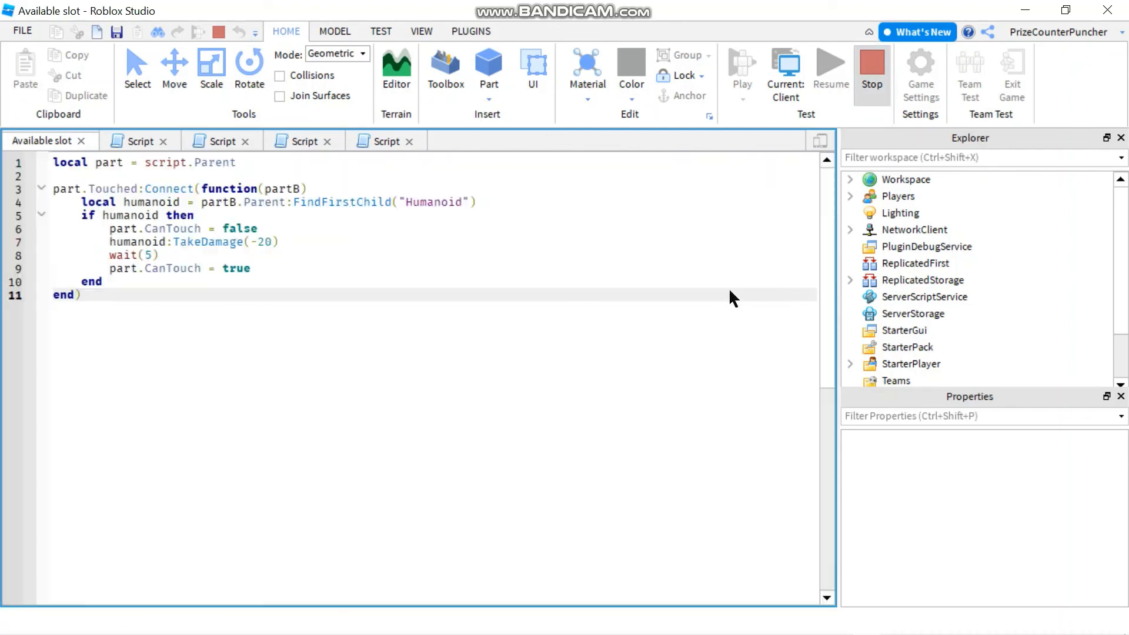
{"action": "left_click", "coordinate": [928, 319]}
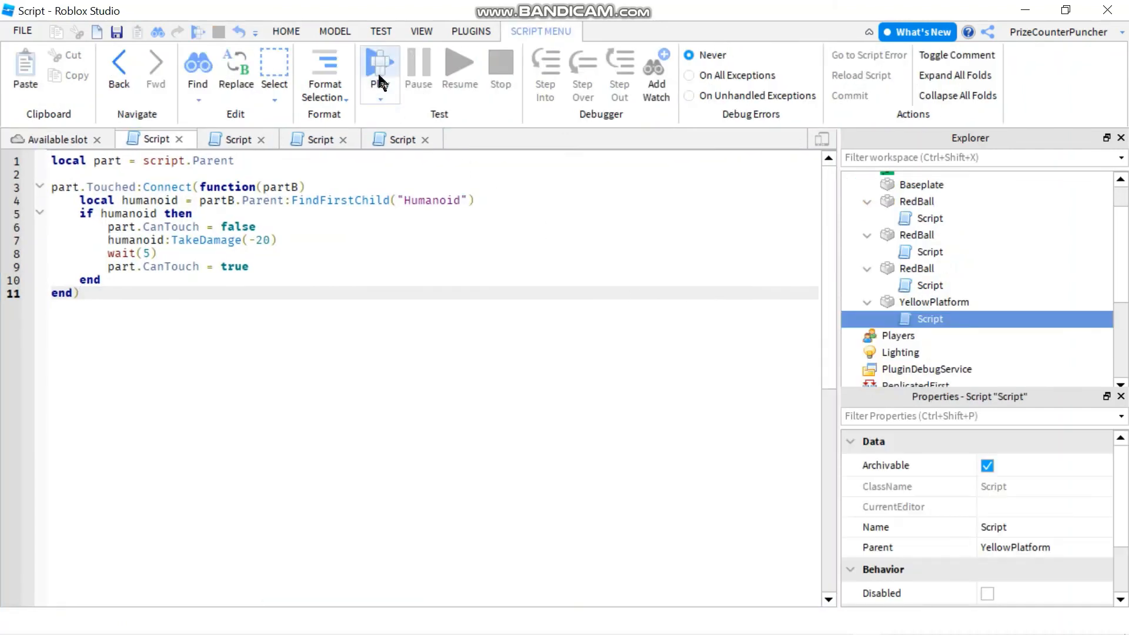
{"action": "left_click", "coordinate": [380, 69]}
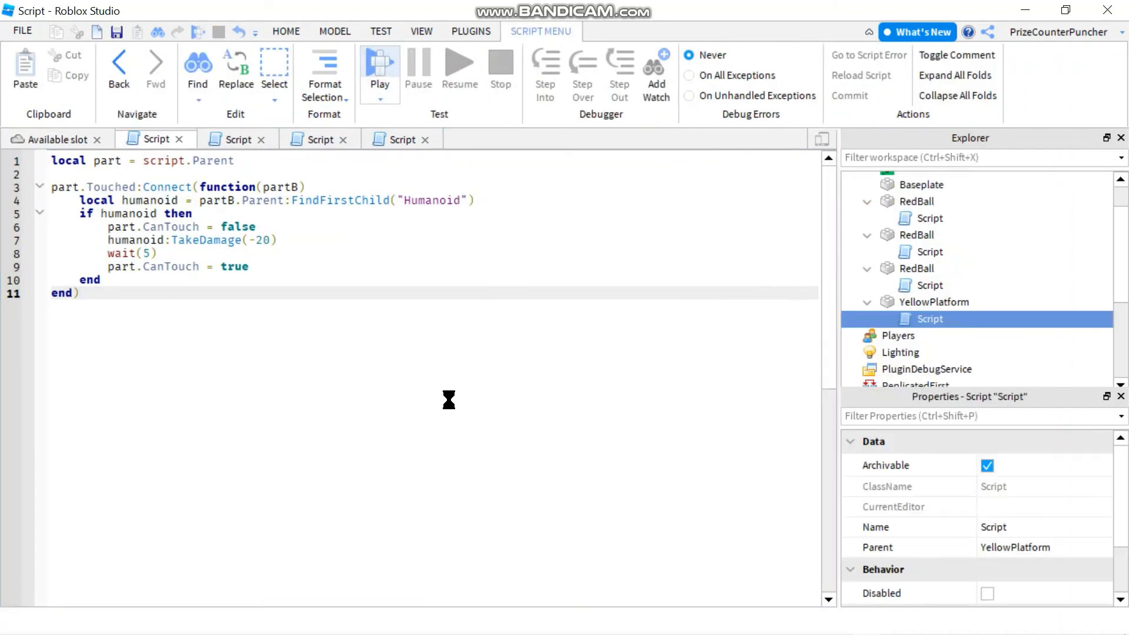
{"action": "left_click", "coordinate": [380, 64]}
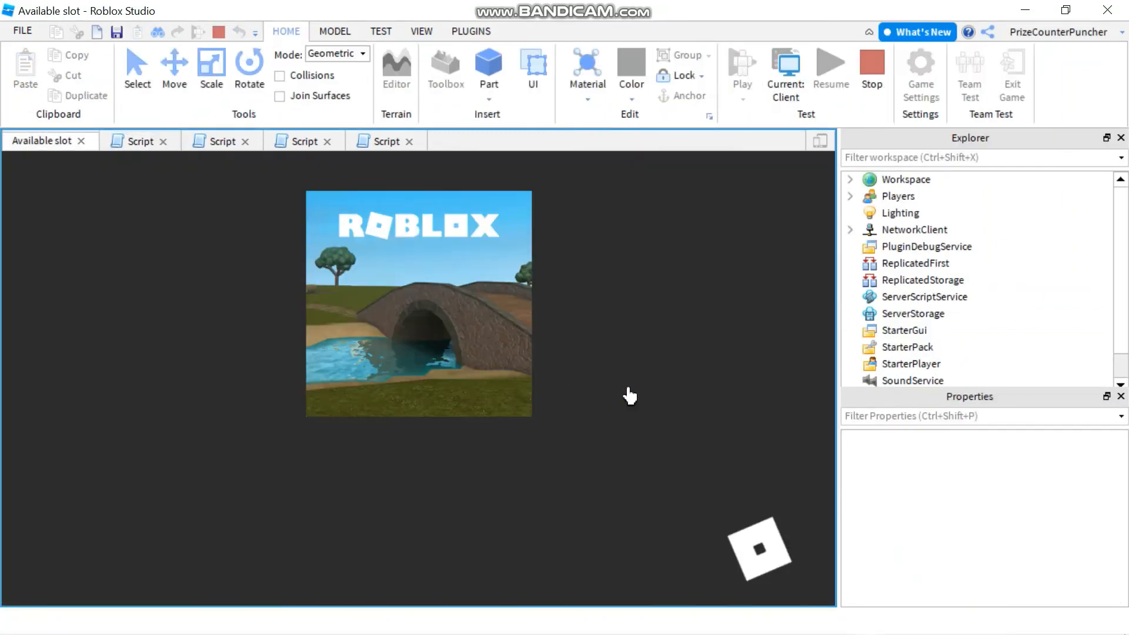
{"action": "left_click", "coordinate": [741, 68]}
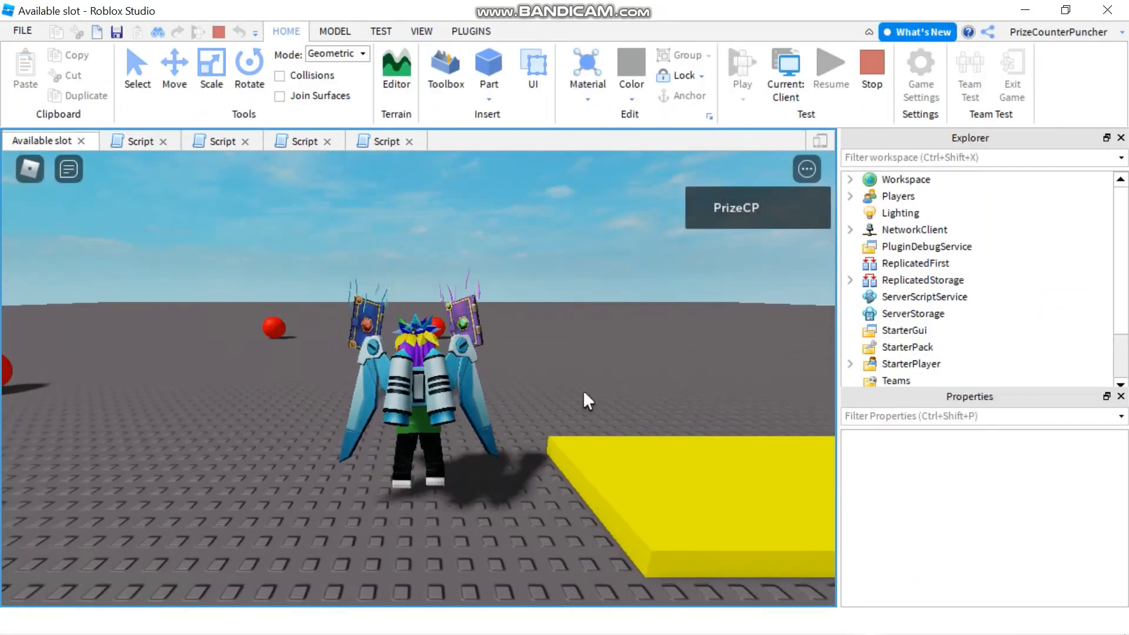